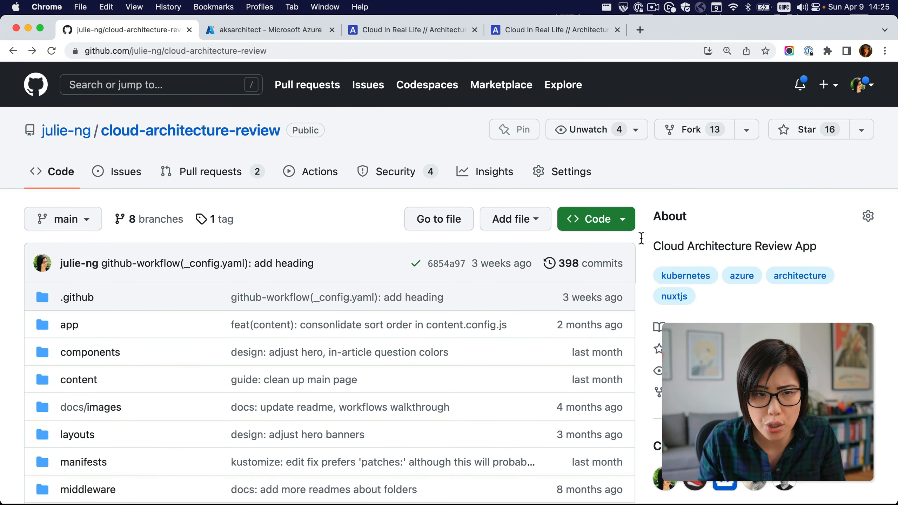
- Show the repository's branch list, where staging sits 71 commits behind main
left_click(157, 219)
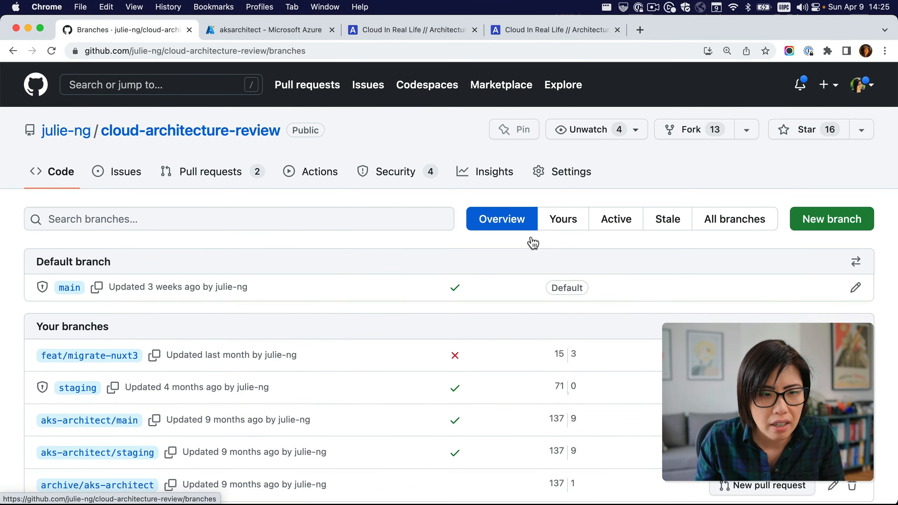
scroll("down", 3)
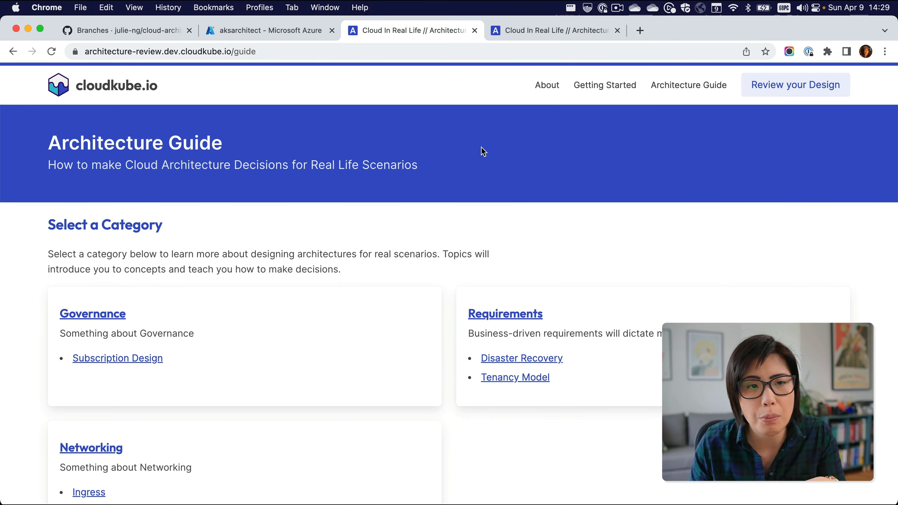
mouse_move(259, 191)
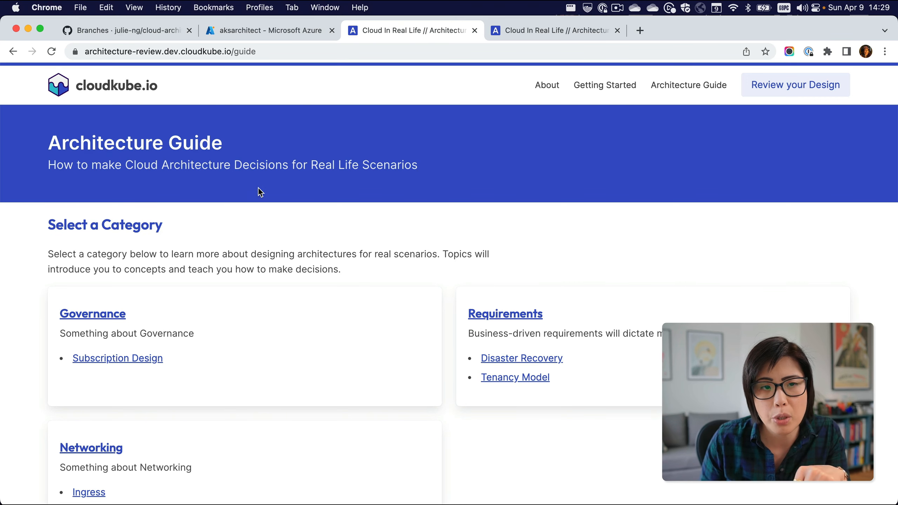
left_click(166, 51)
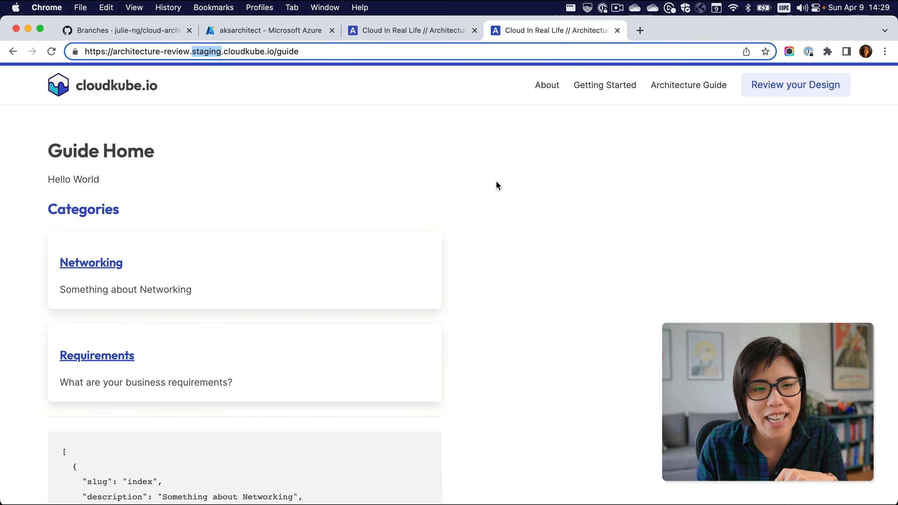
mouse_move(239, 85)
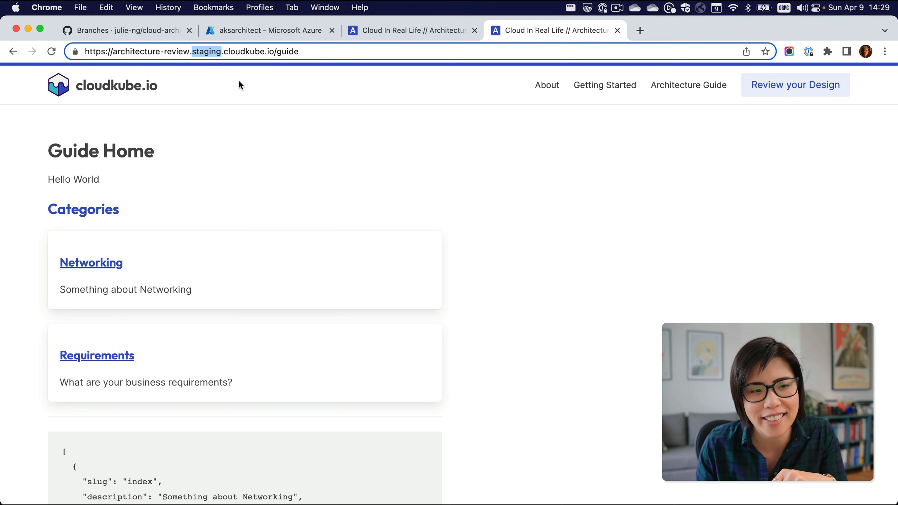
mouse_move(360, 372)
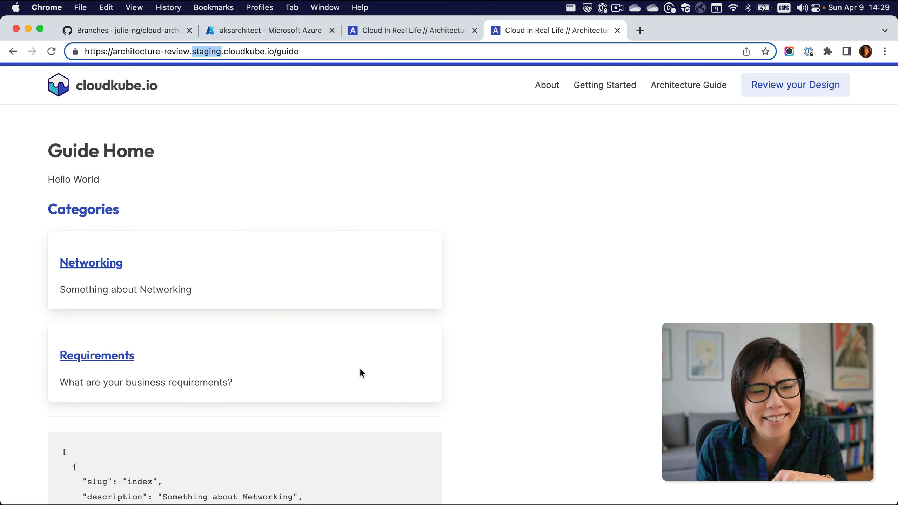
scroll("down", 3)
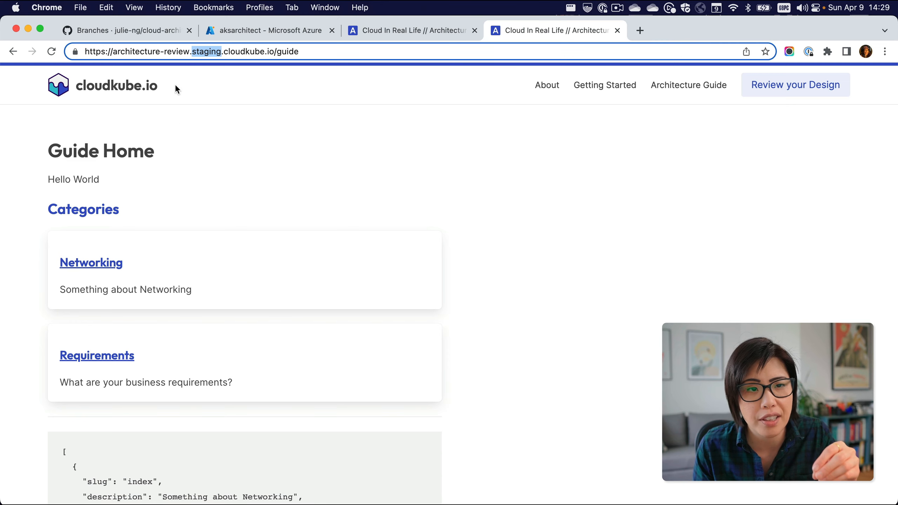
left_click(123, 30)
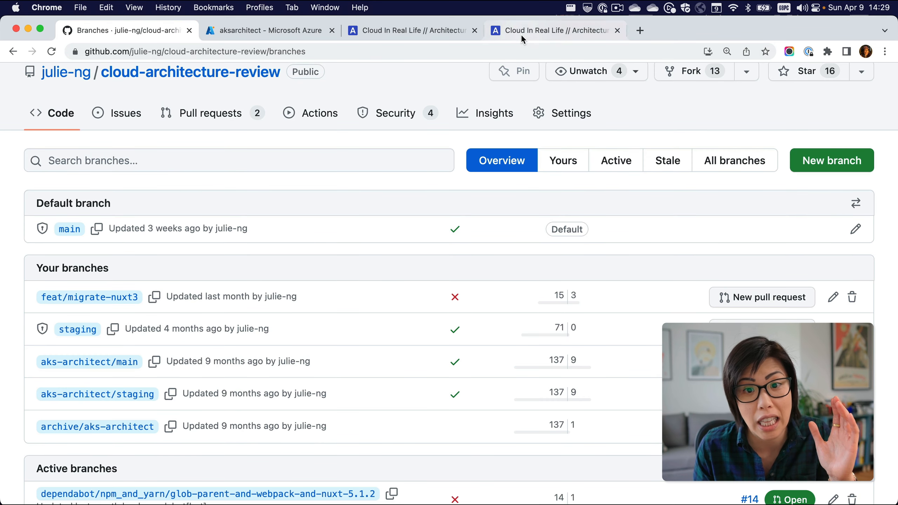
left_click(553, 29)
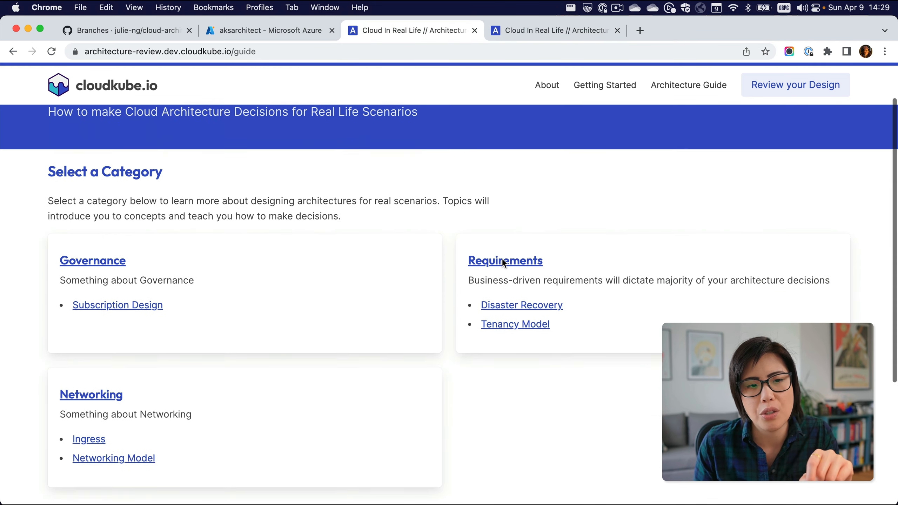
scroll("down", 3)
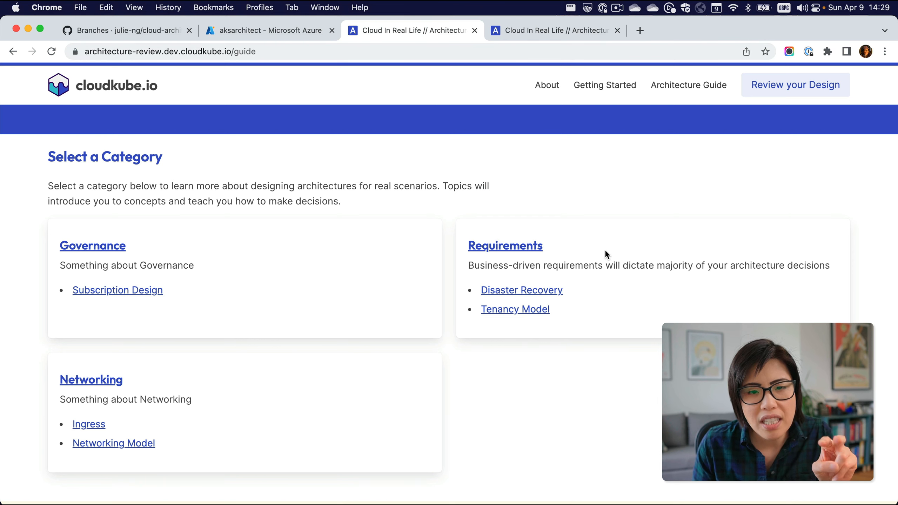
mouse_move(521, 289)
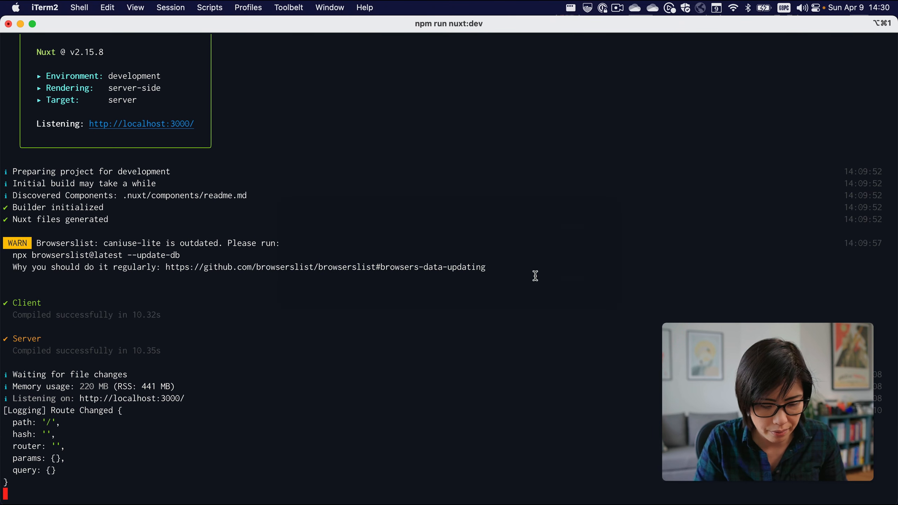
- Stop the Nuxt dev server and list the git log headed by commit 6854a97 ('g lp')
key("ctrl+c")
type("clear")
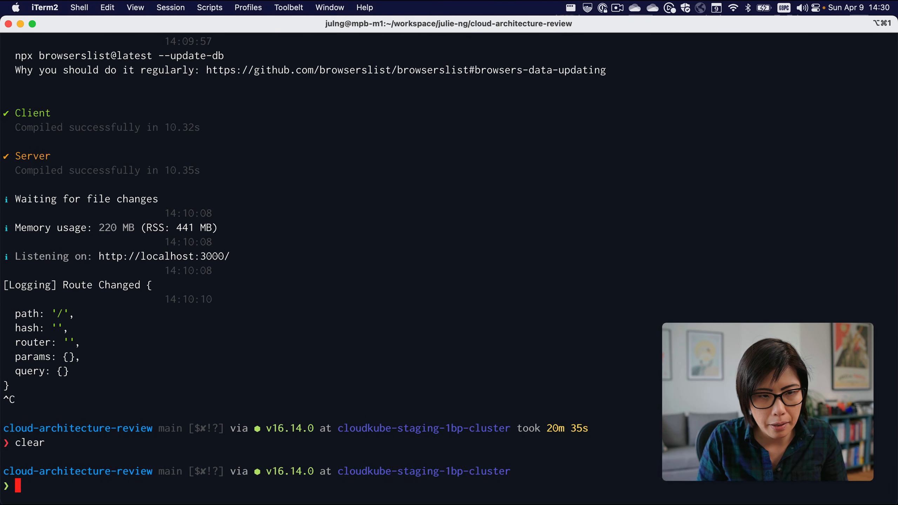
type("g lp")
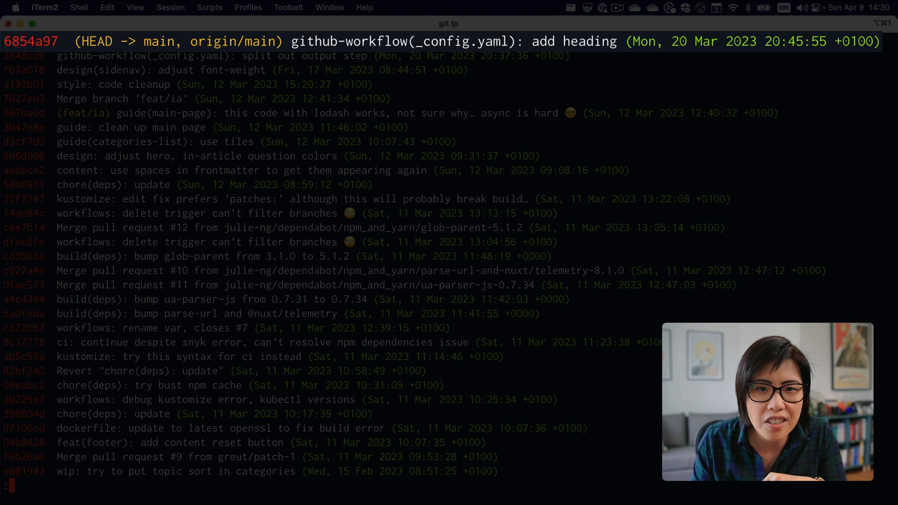
mouse_move(162, 48)
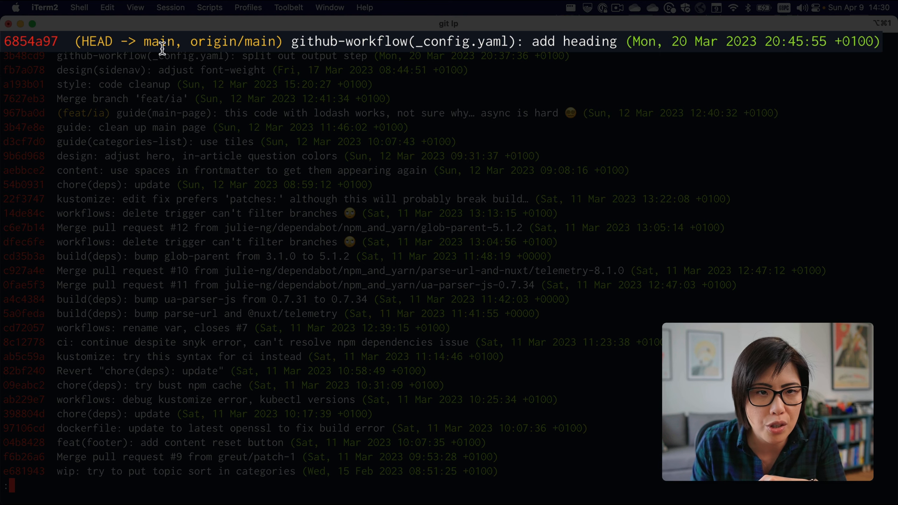
mouse_move(426, 41)
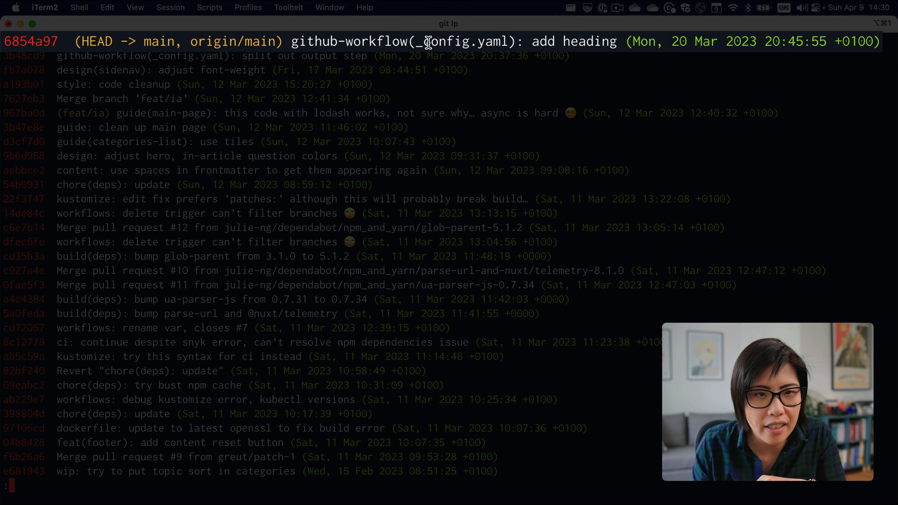
double_click(458, 41)
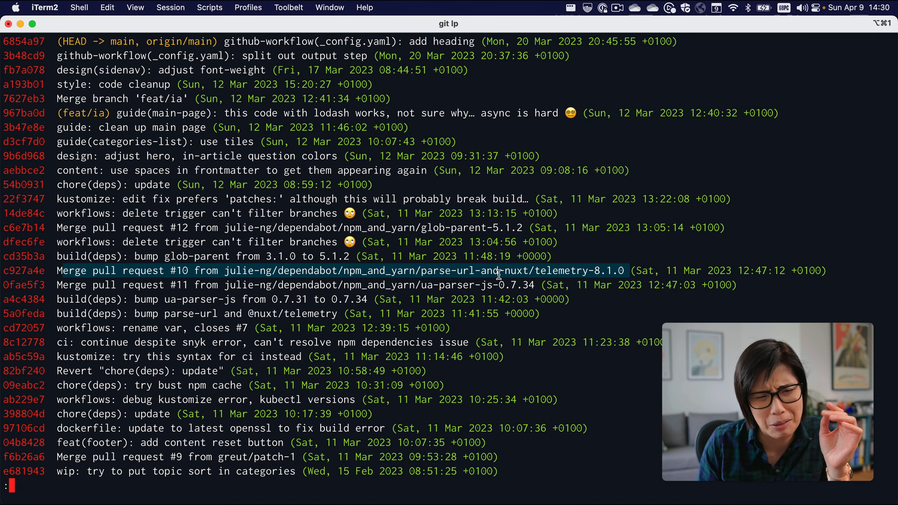
scroll("down", 3)
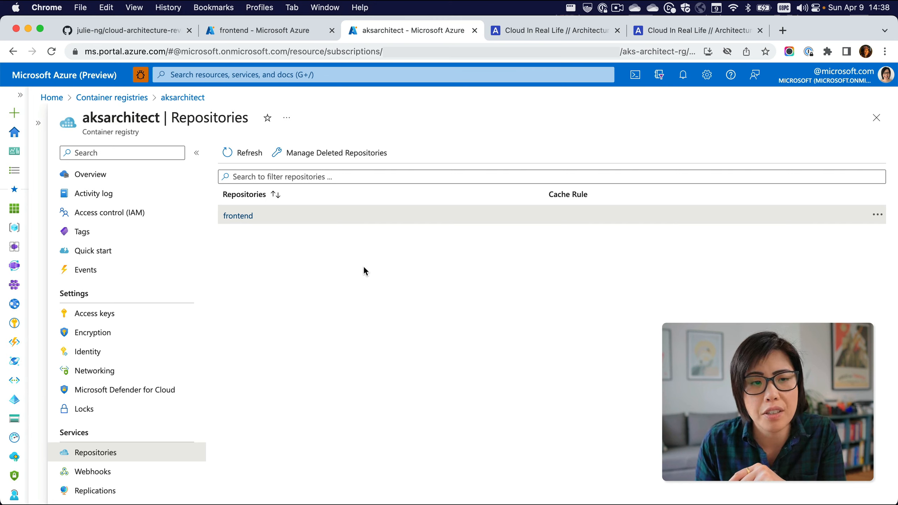
mouse_move(276, 260)
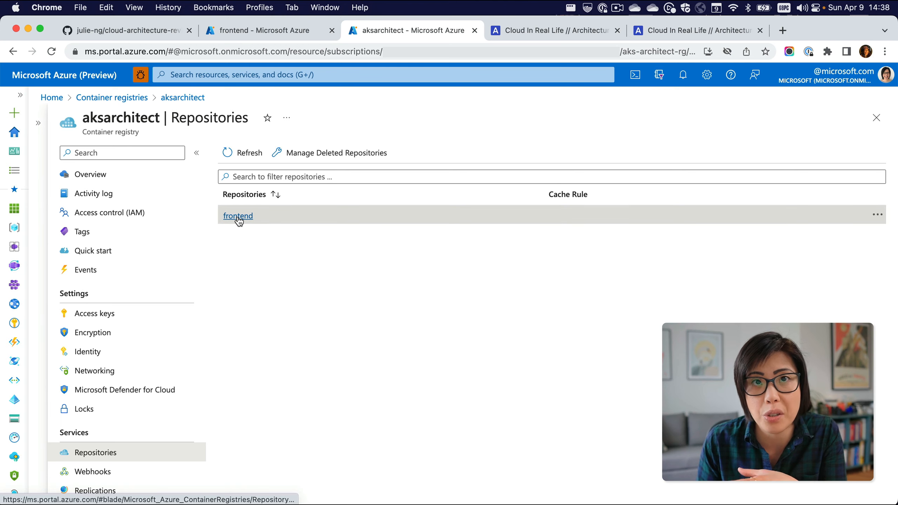
- Filter the frontend repository's image tags by '225a', leaving the three 225a599 builds
left_click(238, 215)
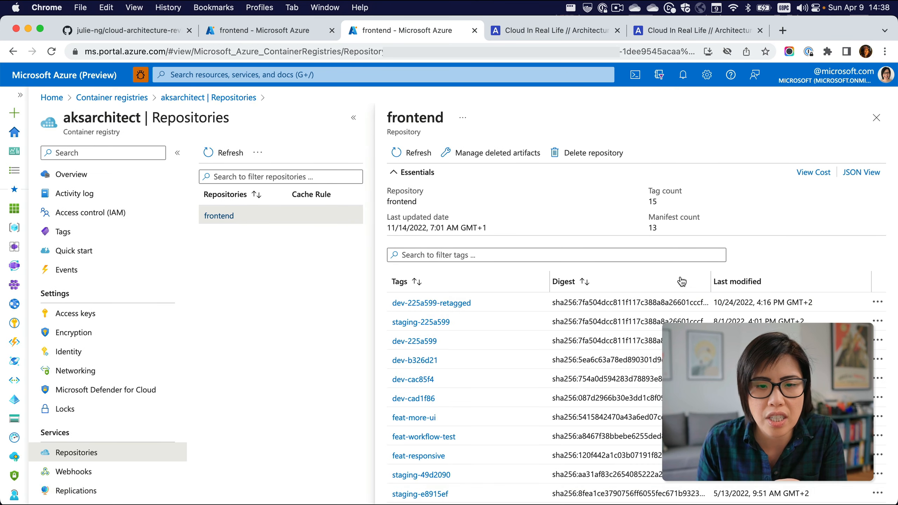
mouse_move(482, 322)
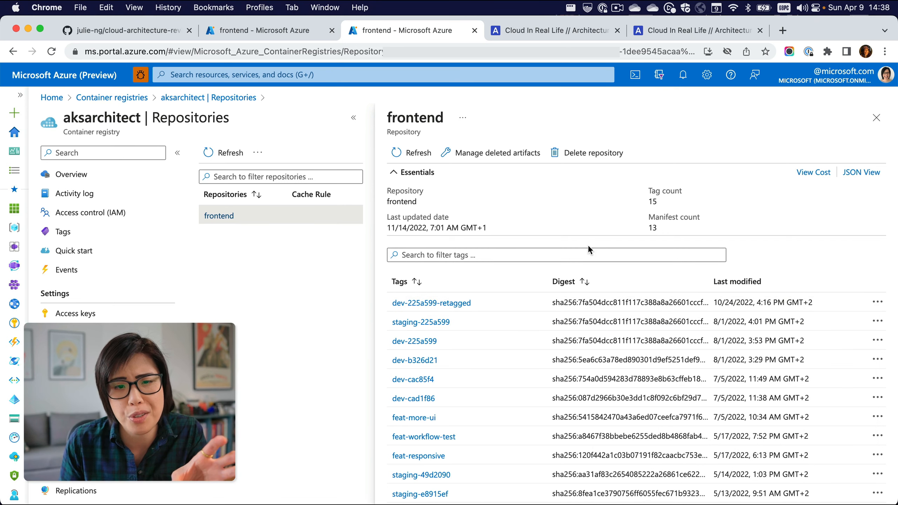
left_click(556, 255)
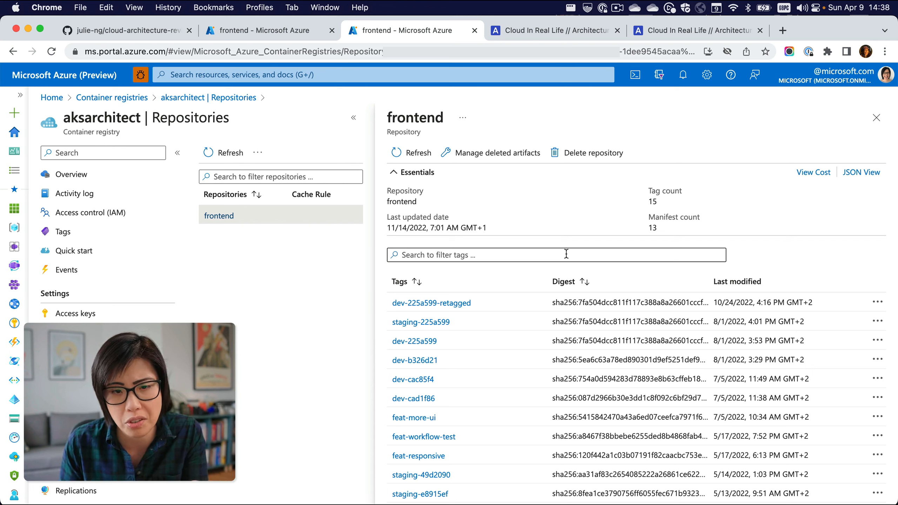
left_click(556, 255)
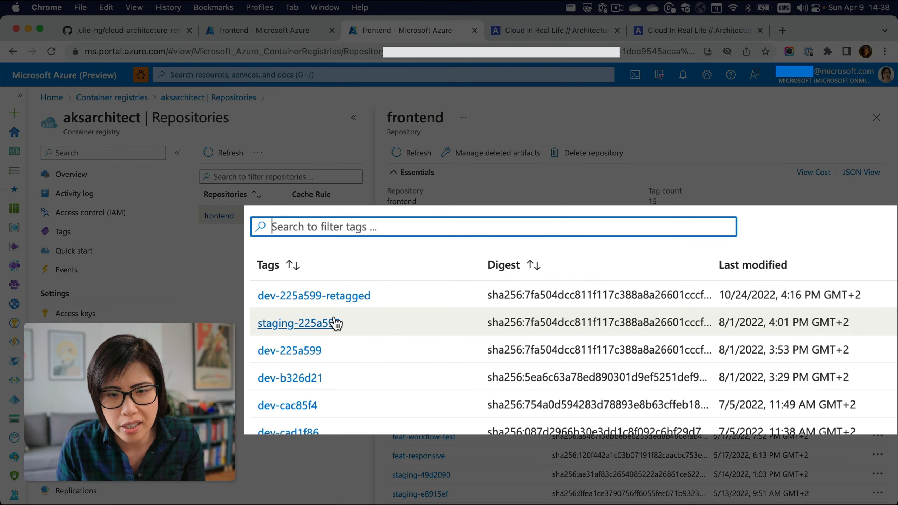
type("225a")
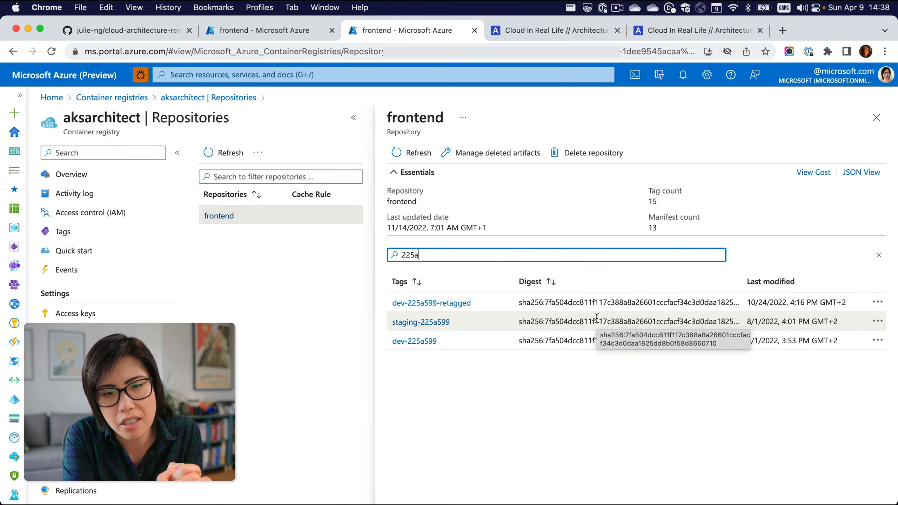
mouse_move(414, 341)
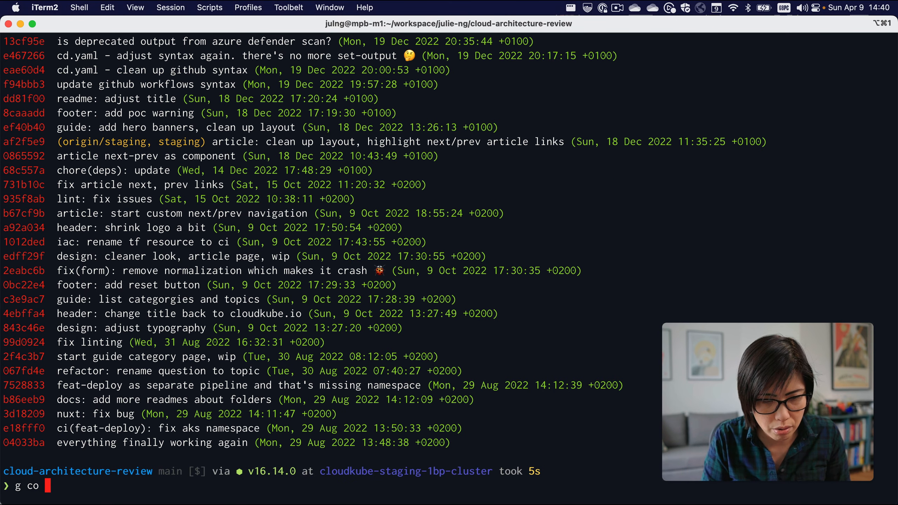
- Check out staging, merge main into it, and list the last five commits ('g lpn 5')
type("staging")
type("g lpn 5")
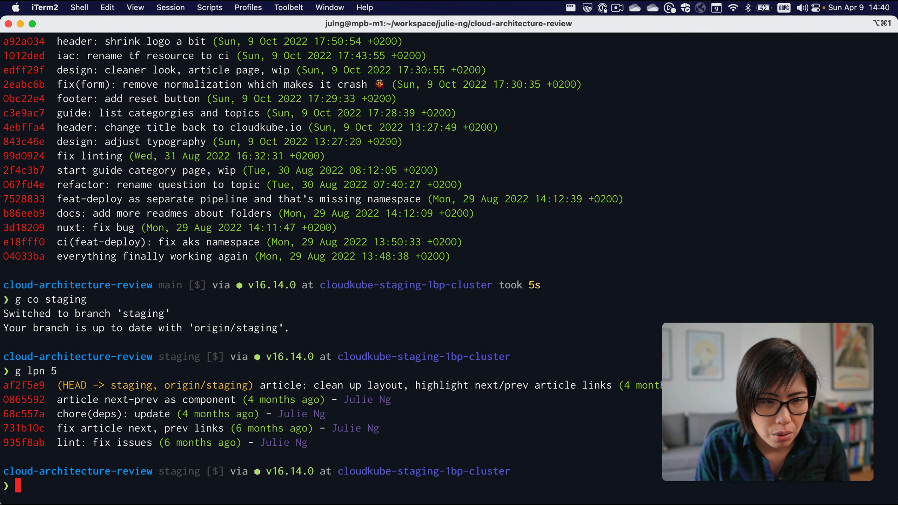
type("g mer")
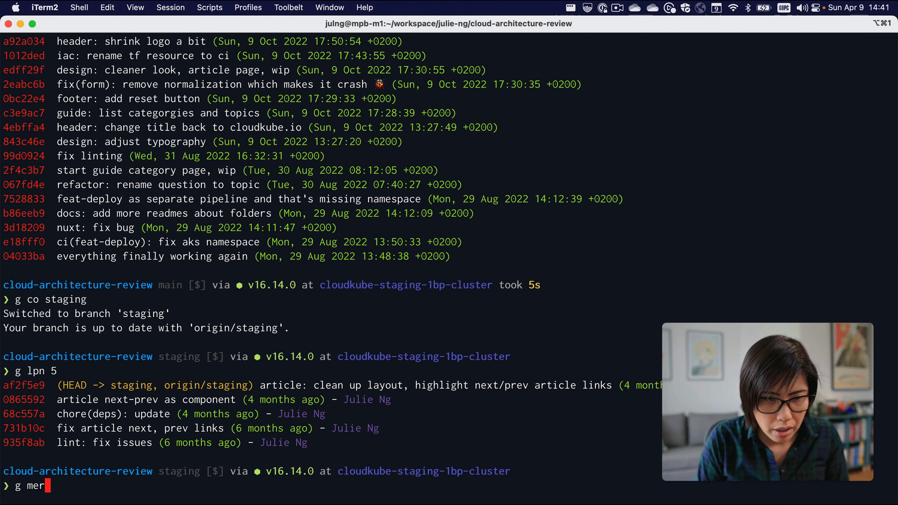
type("ge")
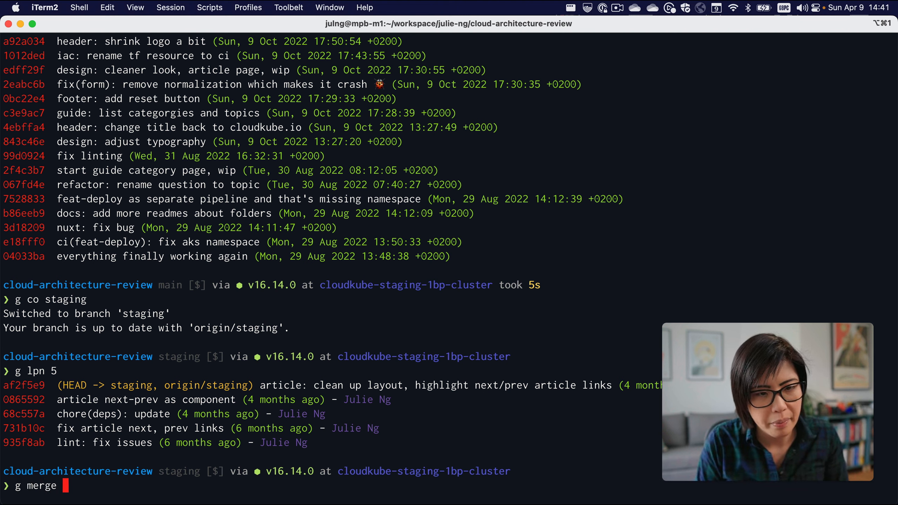
type("main")
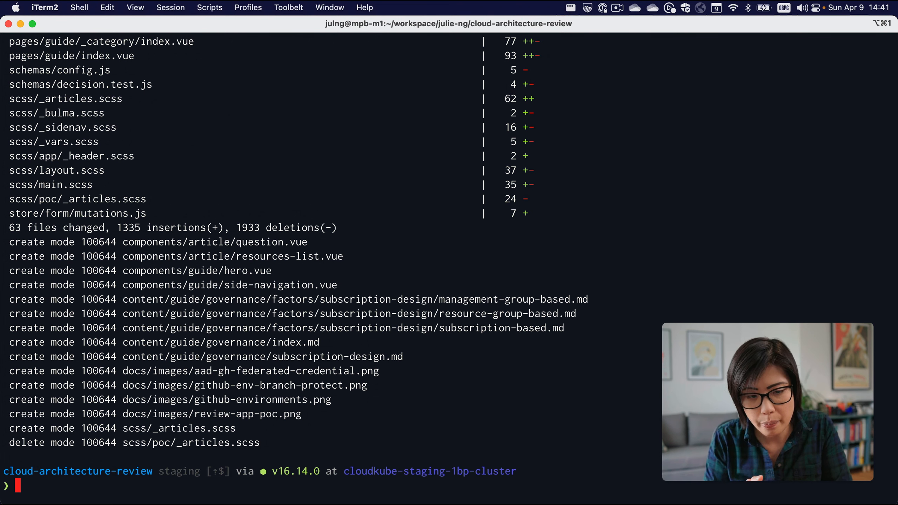
type("g lpn 5")
type("g reset --hard origin/")
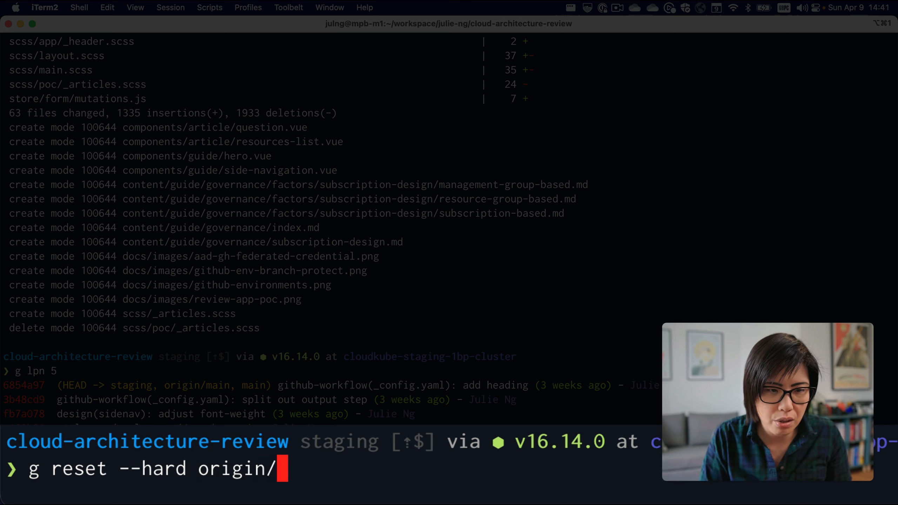
- Hard-reset staging to origin/staging and start a --no-ff merge of main, bringing up the merge message
type("staging")
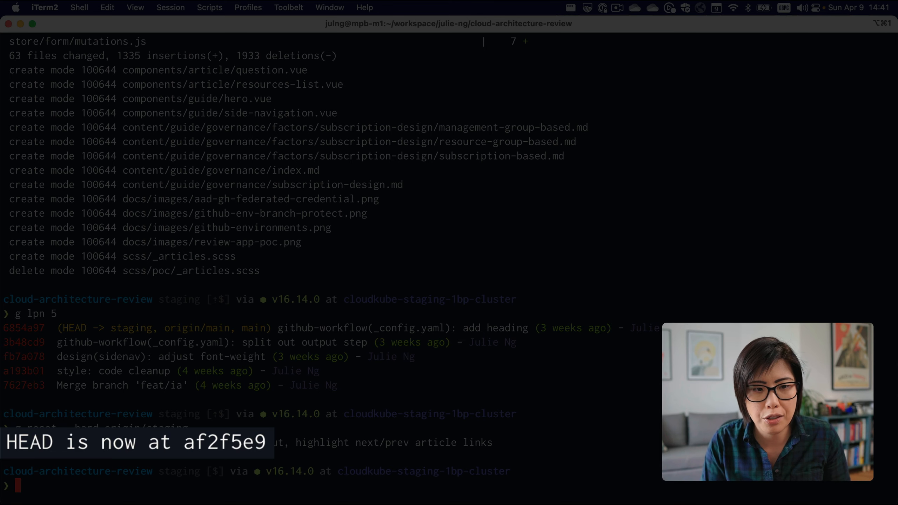
type("g")
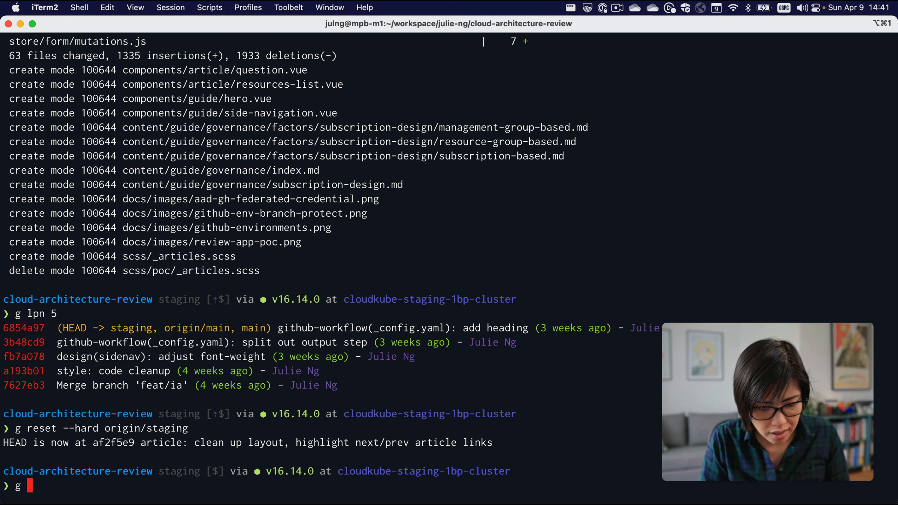
type("merge 0")
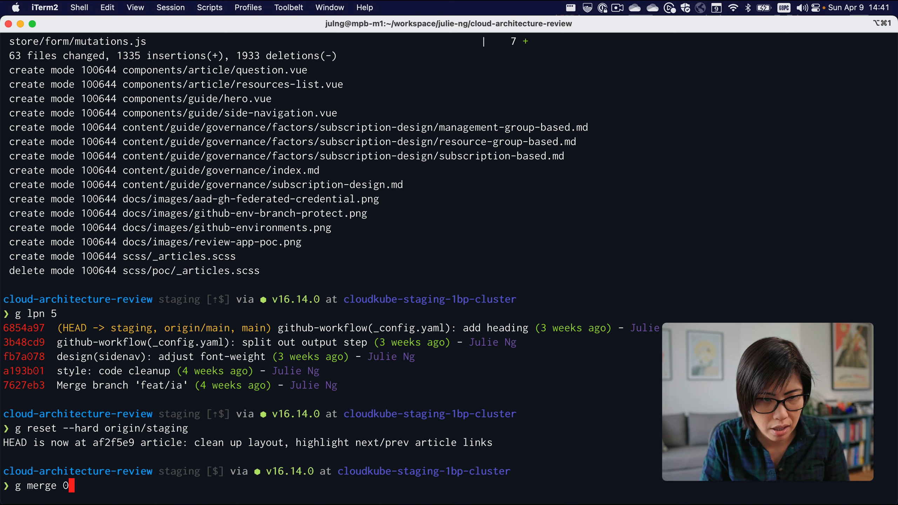
type("--no-ff")
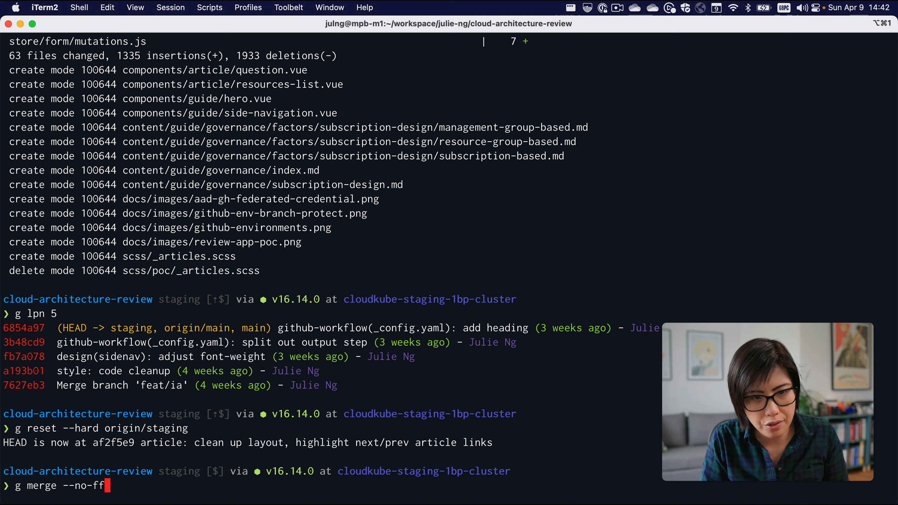
type("main")
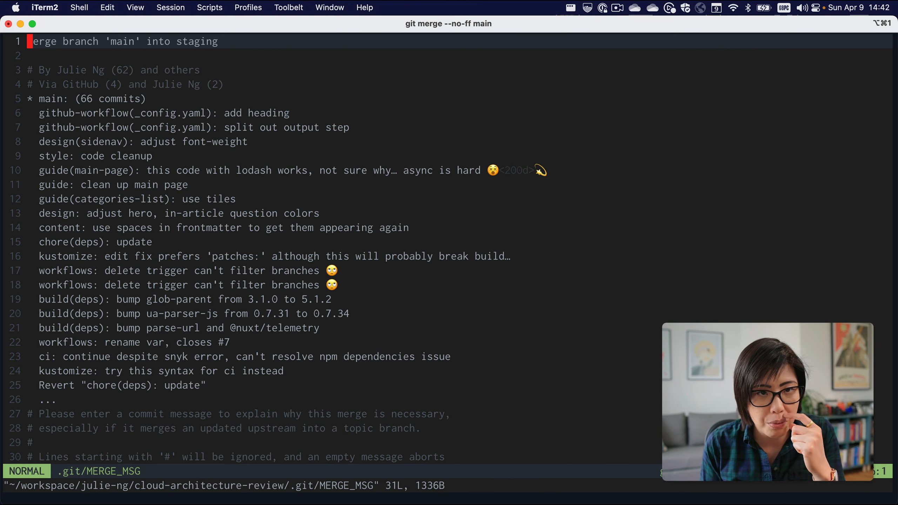
- Write the merge message about purposely breaking the pipelines with a sha lacking a container image, and commit
key("i")
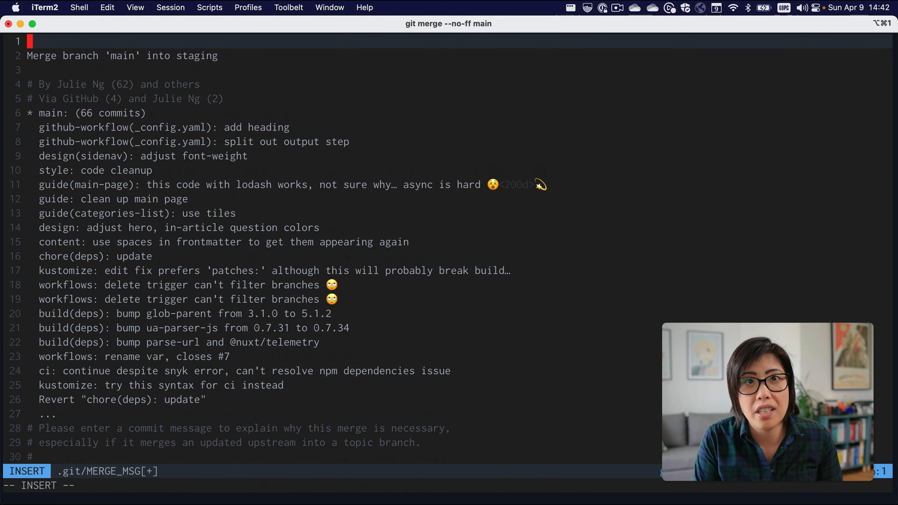
type("Purpose")
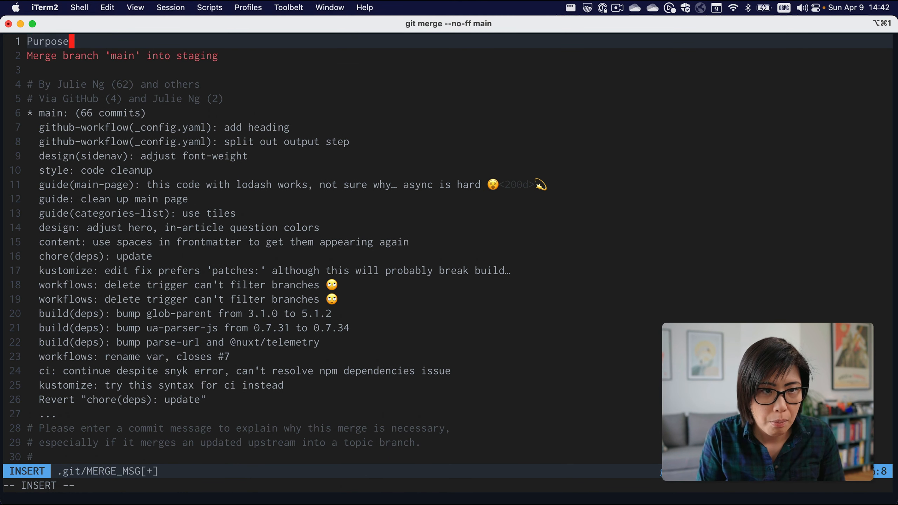
type("ly brain")
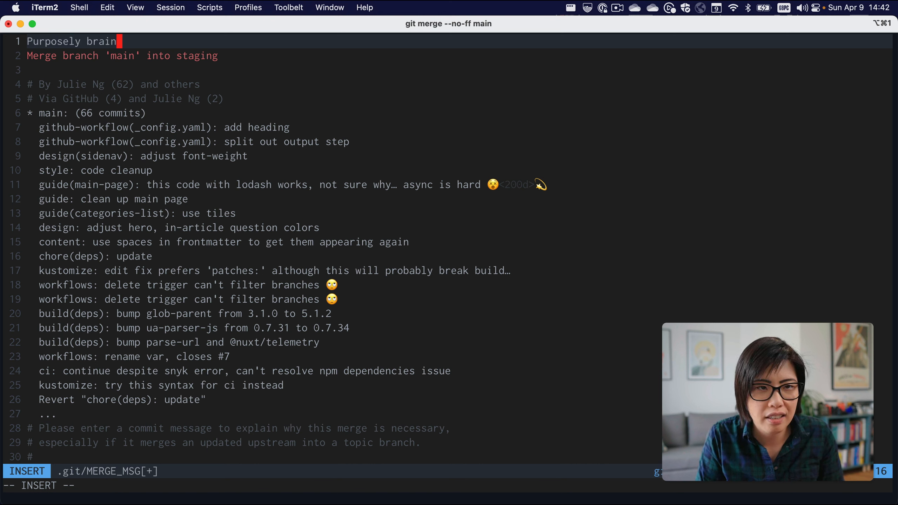
key("backspace")
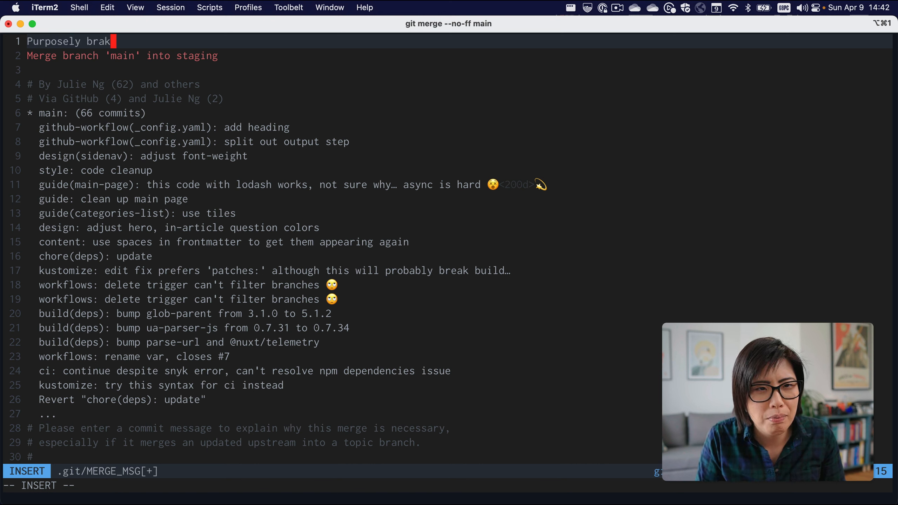
type("e")
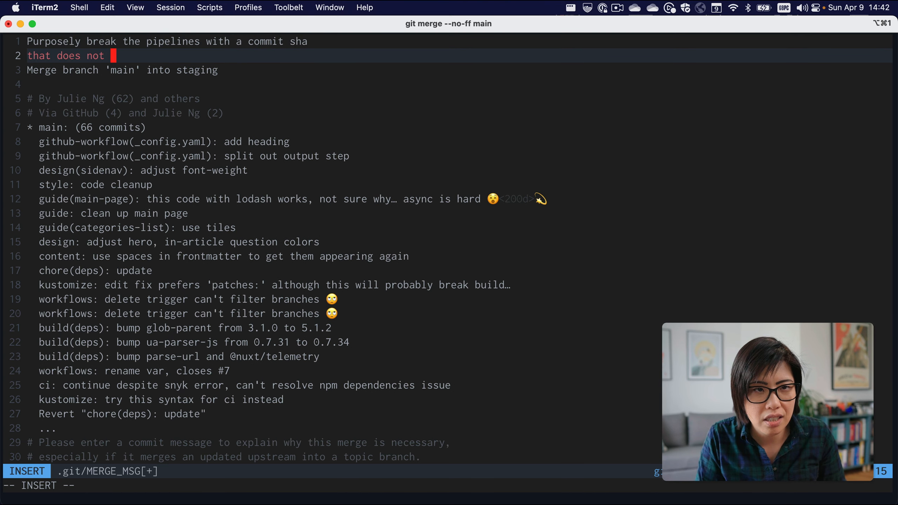
type("exist")
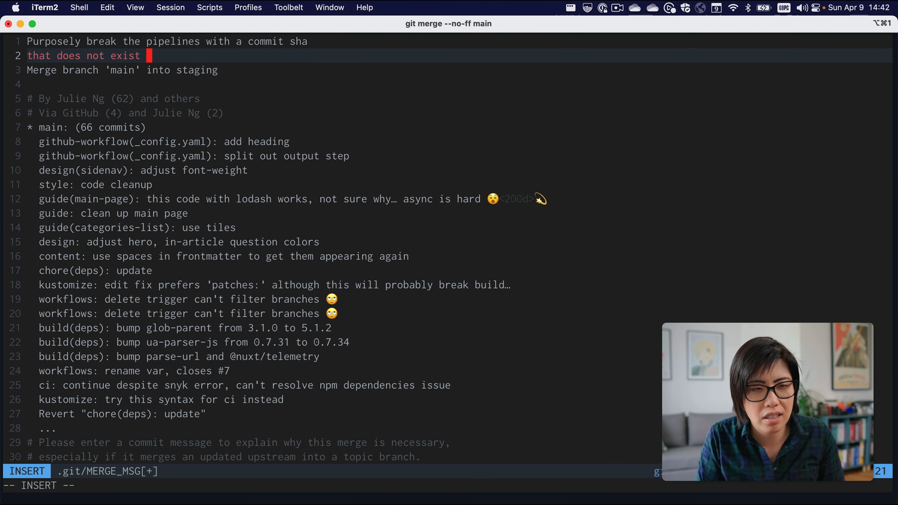
key("Return")
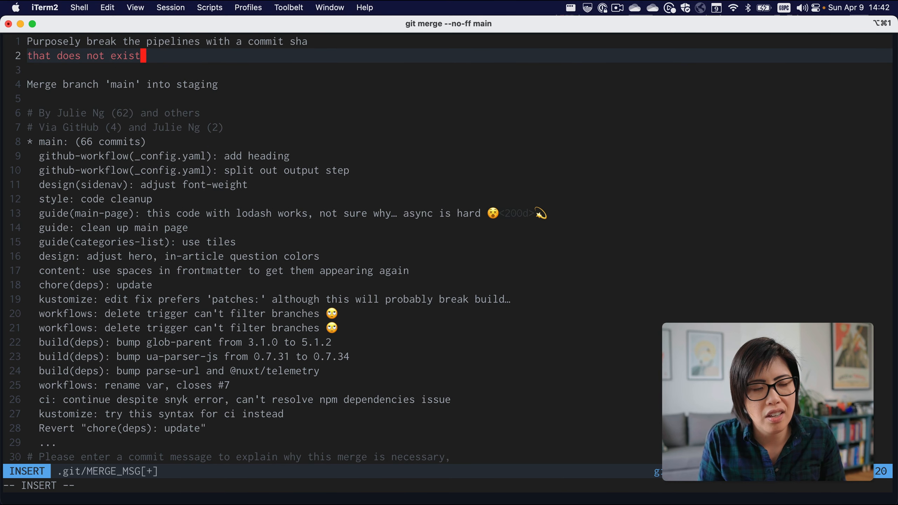
type("correlatin")
type("om")
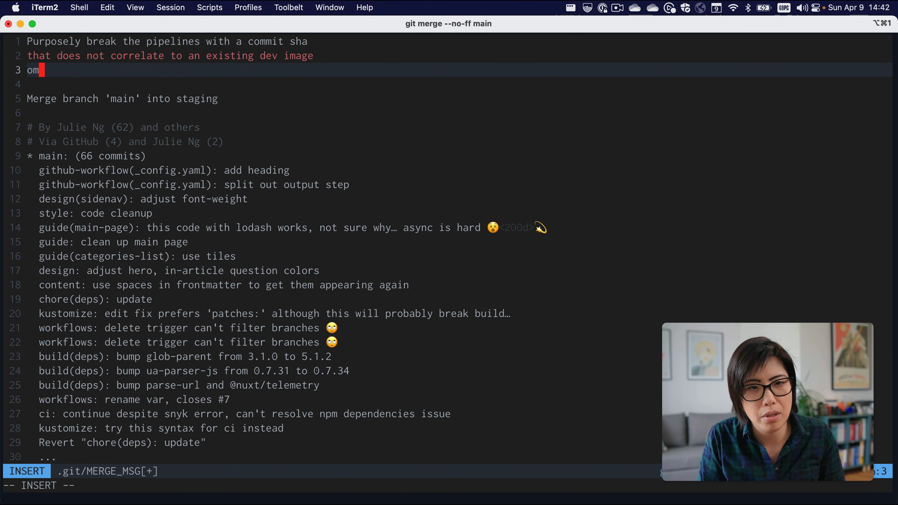
type("in ht econtainer")
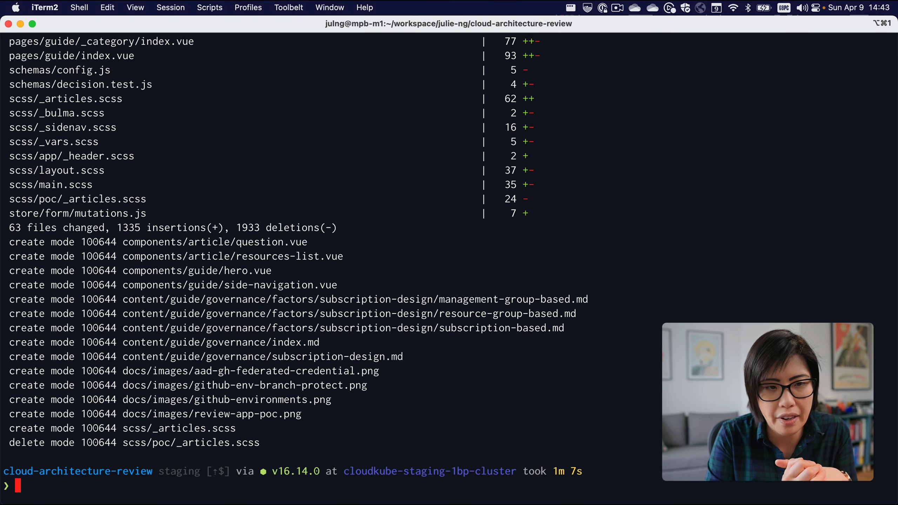
- List the last five commits, confirming merge commit 9018387 heads staging ahead of 6854a97
type("g lpn 5")
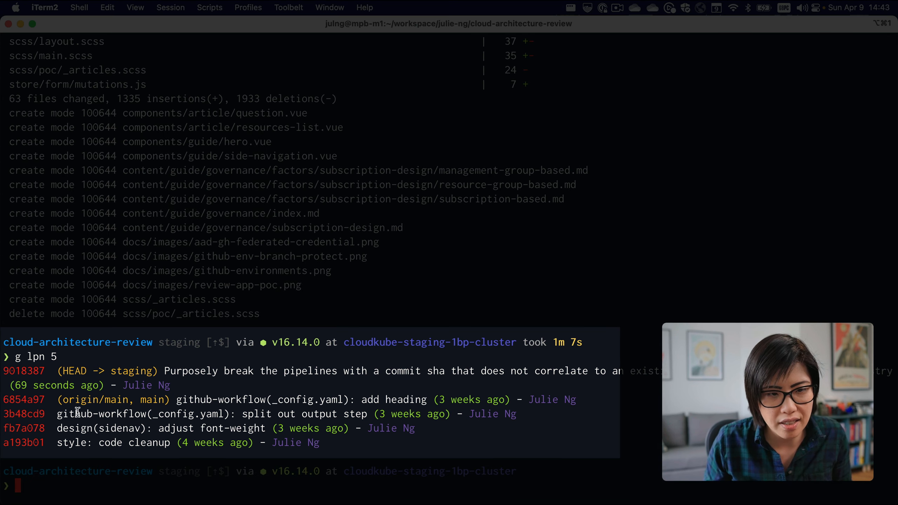
double_click(111, 399)
type("g p")
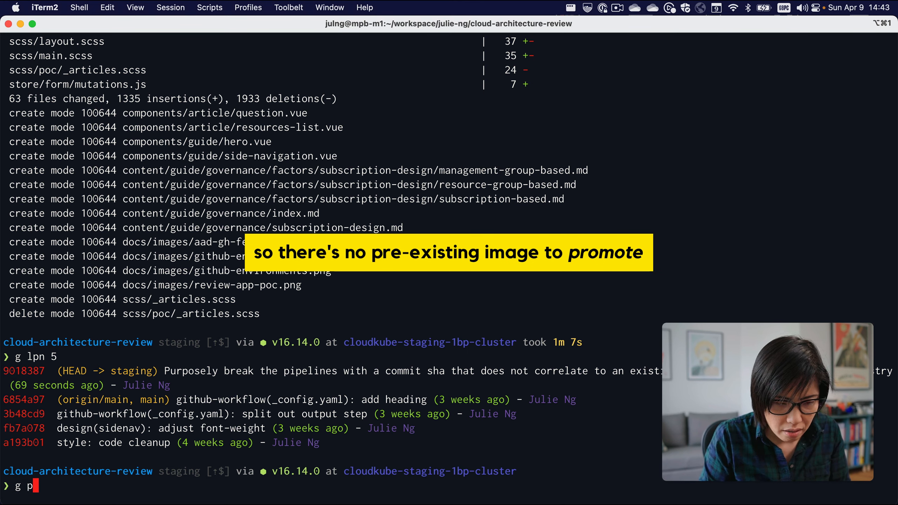
- Push staging to GitHub and highlight the remote's bypassed rule violations line
key("enter")
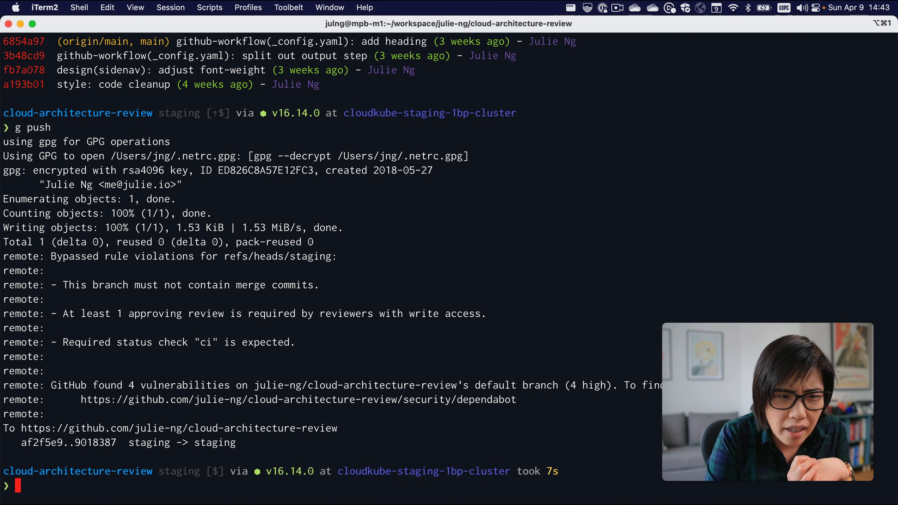
triple_click(246, 284)
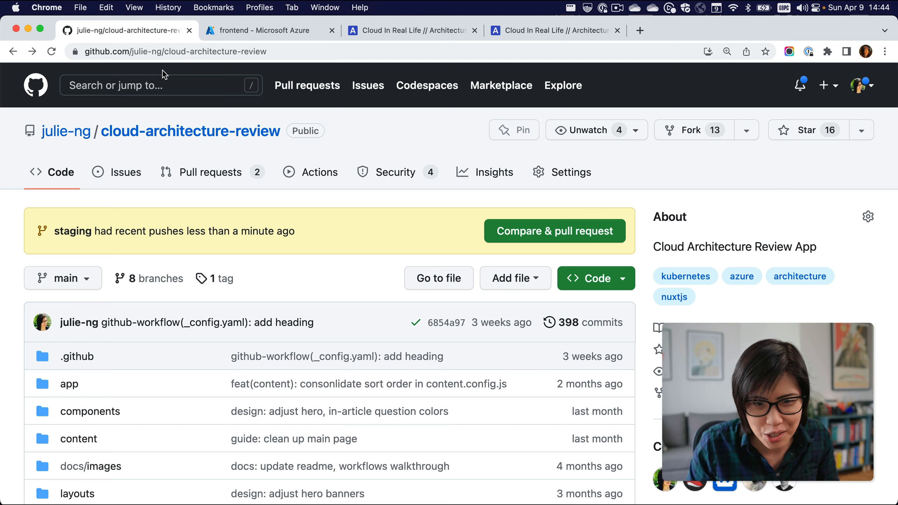
mouse_move(228, 113)
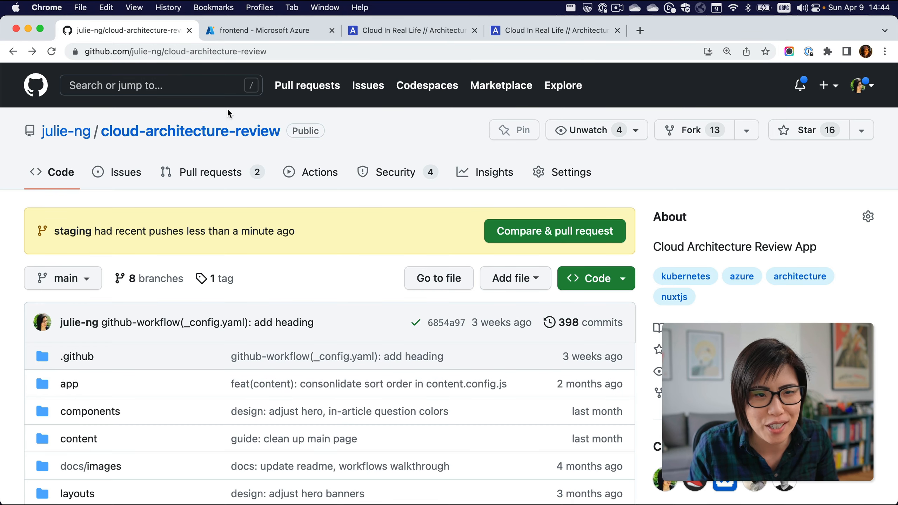
mouse_move(73, 231)
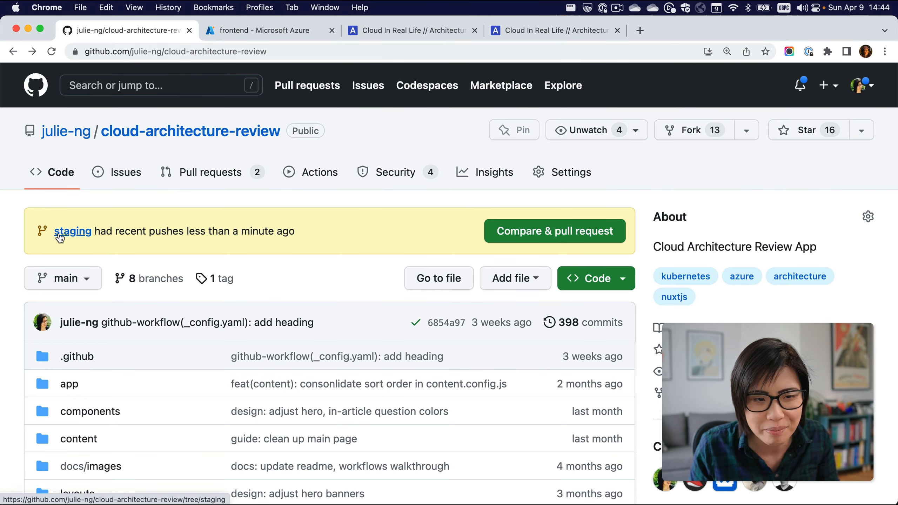
- Go to the in-progress Continuous Delivery run #152 for the staging push
left_click(73, 231)
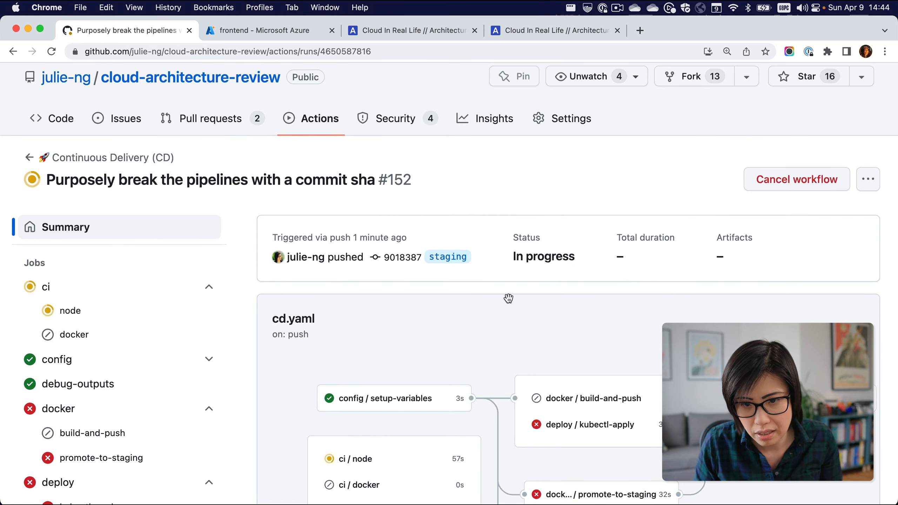
- Read through the failed kubectl-apply deploy job's log output in run #152
left_click(589, 424)
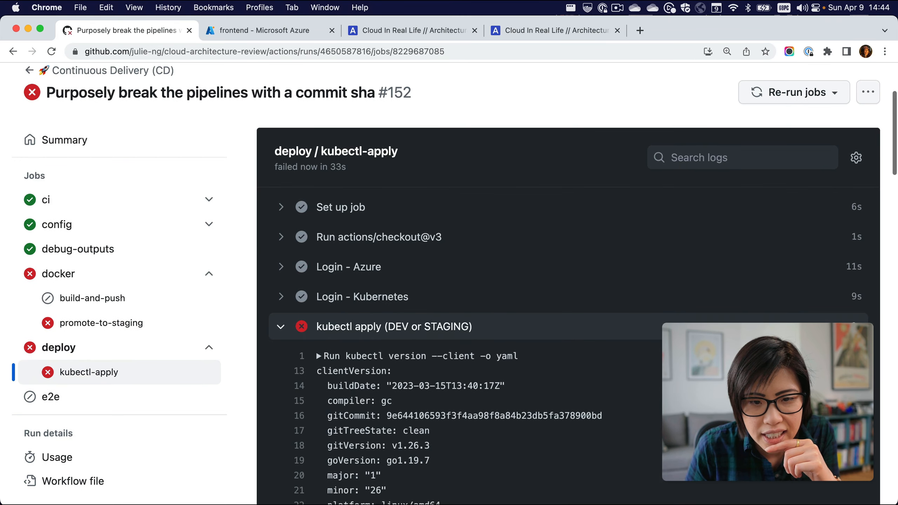
scroll("down", 3)
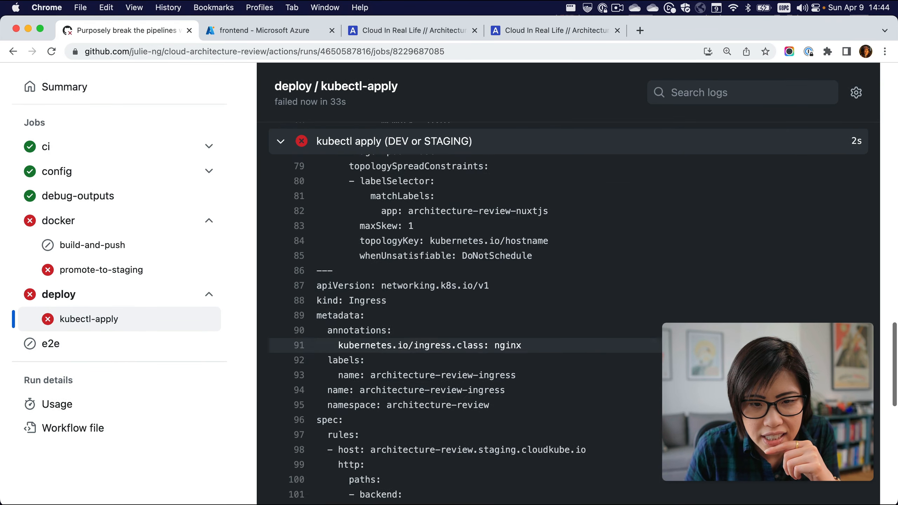
scroll("down", 3)
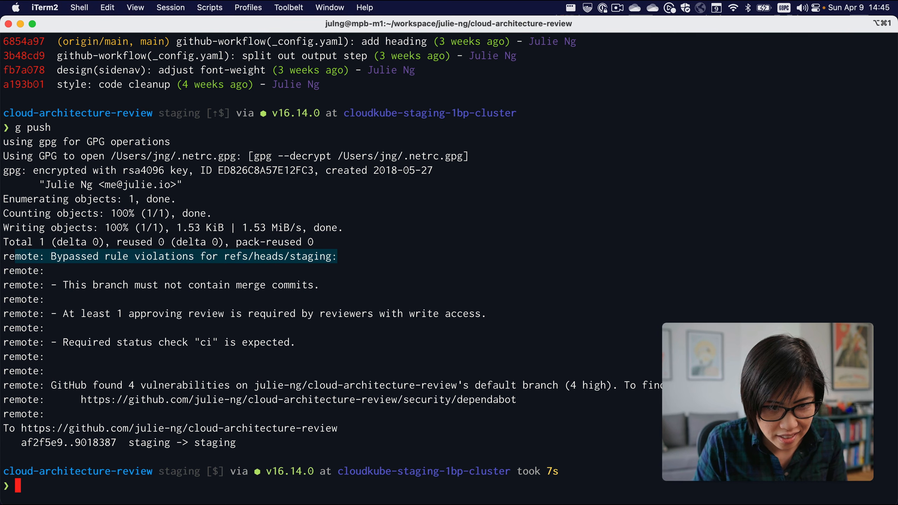
- List the last five commits with 'g lpn 5', then open the repository in VS Code with 'code .'
type("g lpn 5")
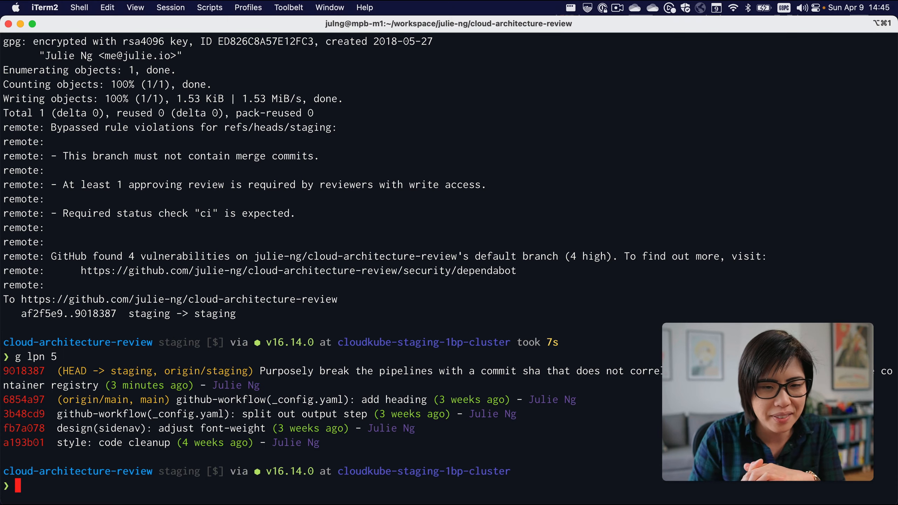
type("code .")
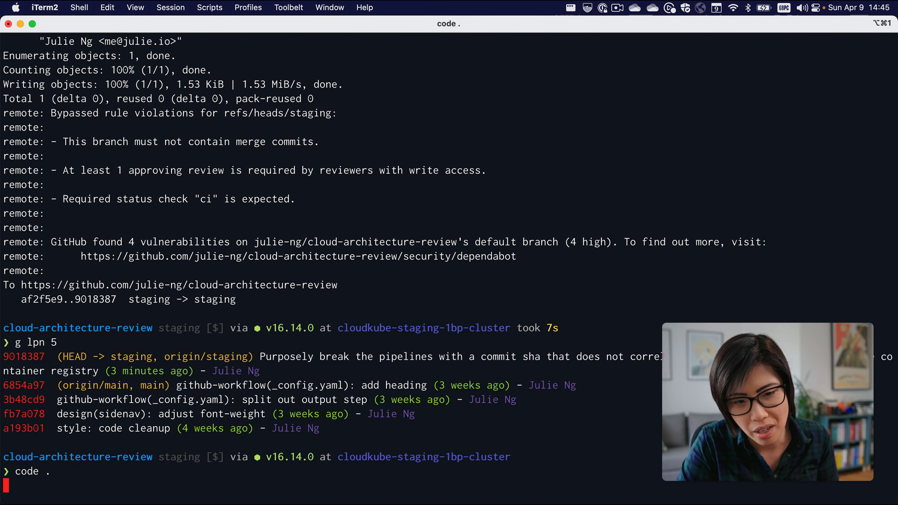
key("enter")
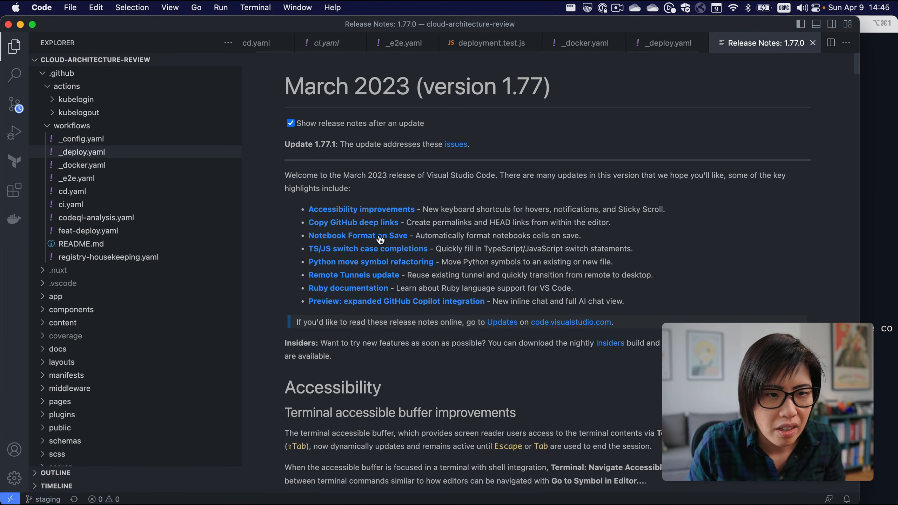
- Search the .github workflow files for 'kustomize', then switch away from VS Code
left_click(14, 75)
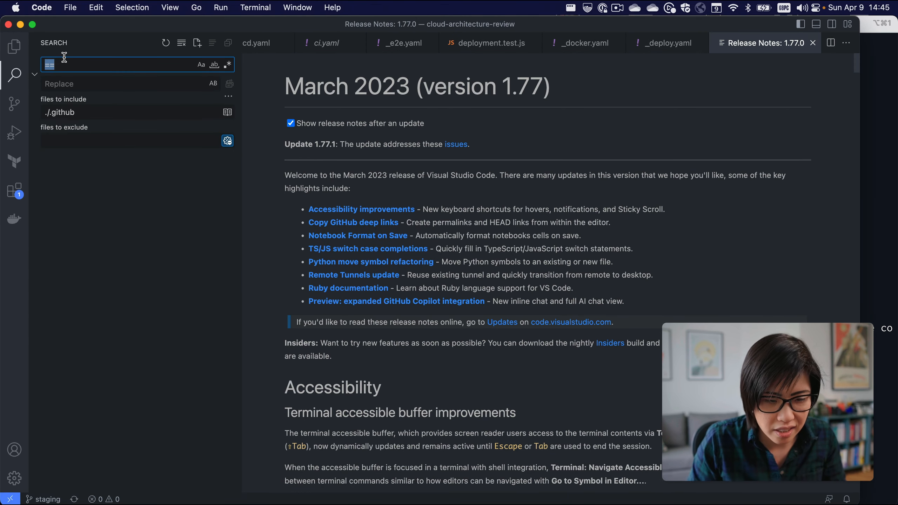
type("kustomize")
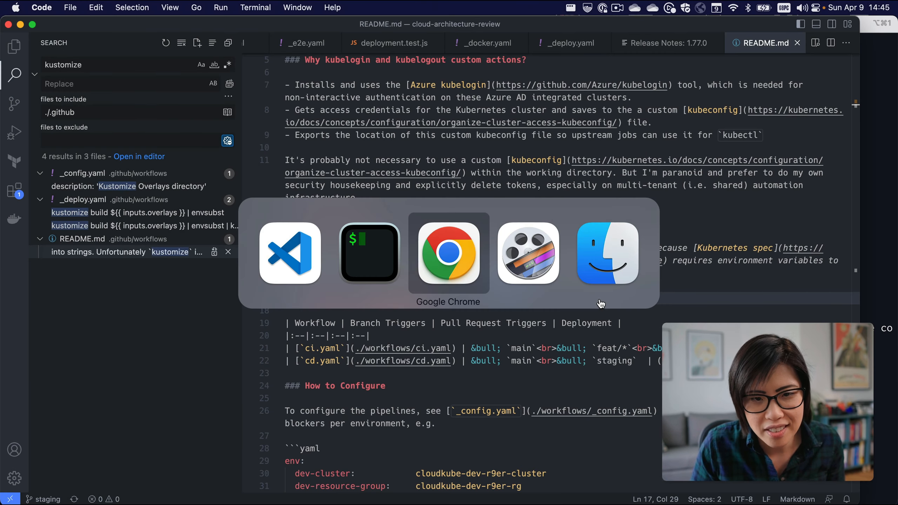
left_click(448, 253)
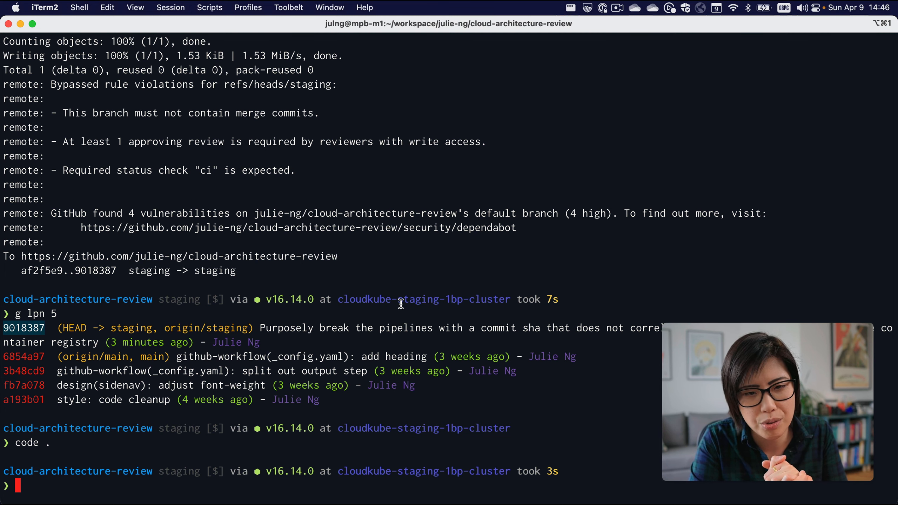
- Cancel the Code Add Helper password prompt and begin typing the amend command at the prompt
key("cmd+tab")
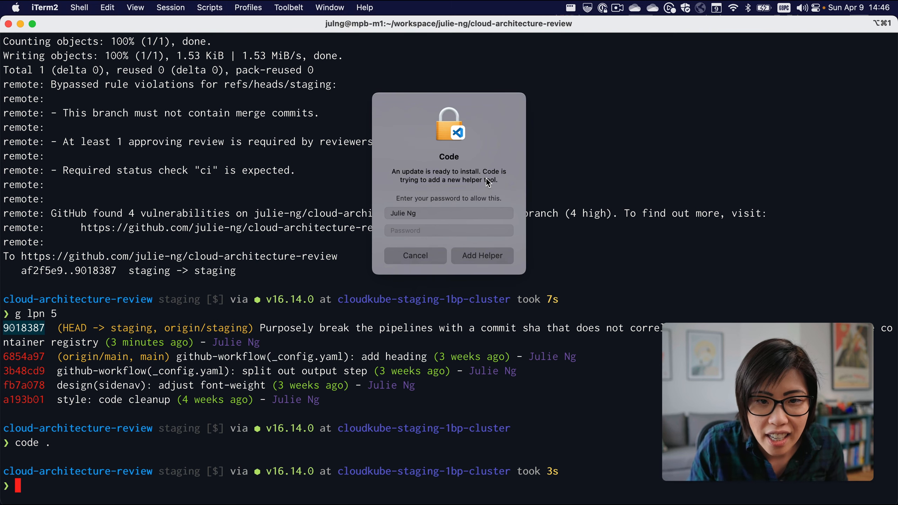
left_click(448, 230)
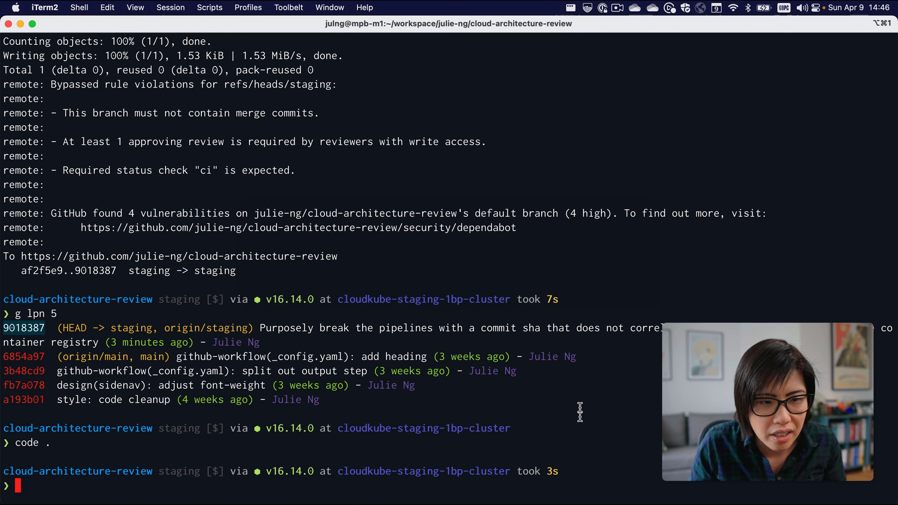
type("g reb")
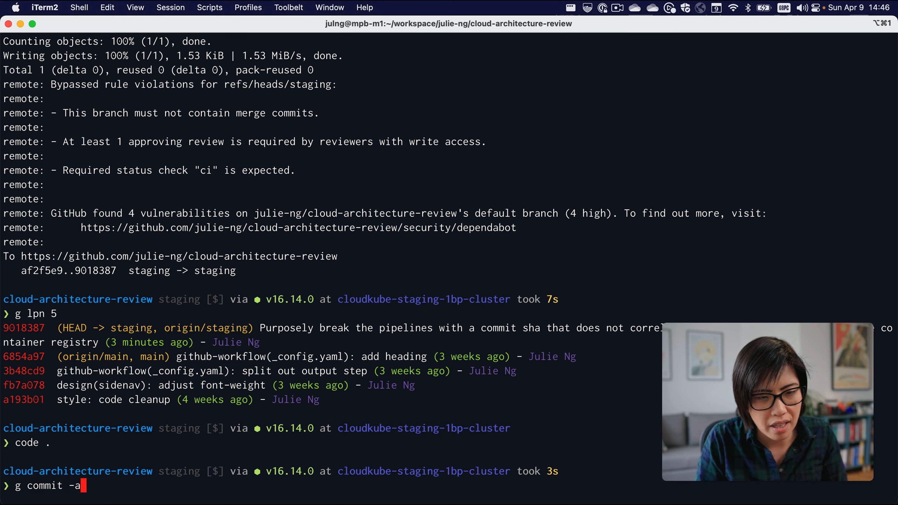
type("-")
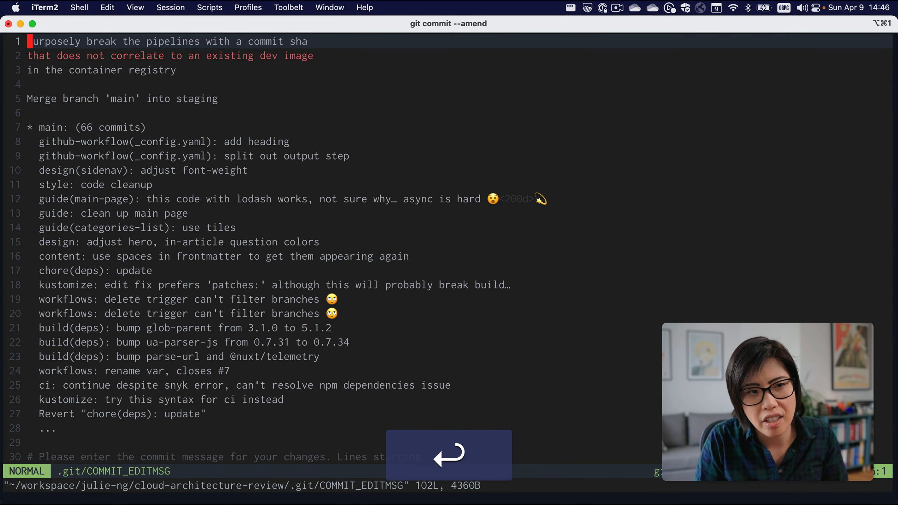
- Prefix the staging commit message with 'try to get a string' and finish the amend as 979a4a8
type("try to")
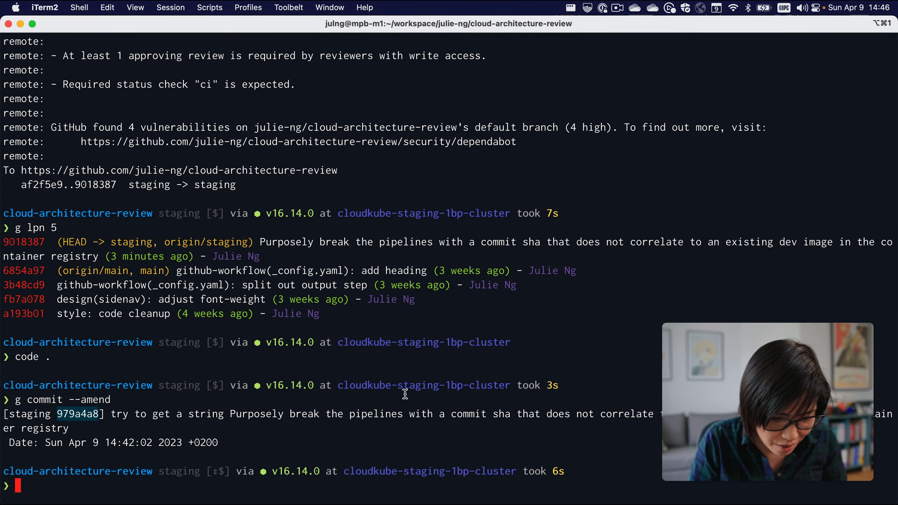
- Push the amended staging branch with 'g push', hitting a non-fast-forward rejection
type("g push")
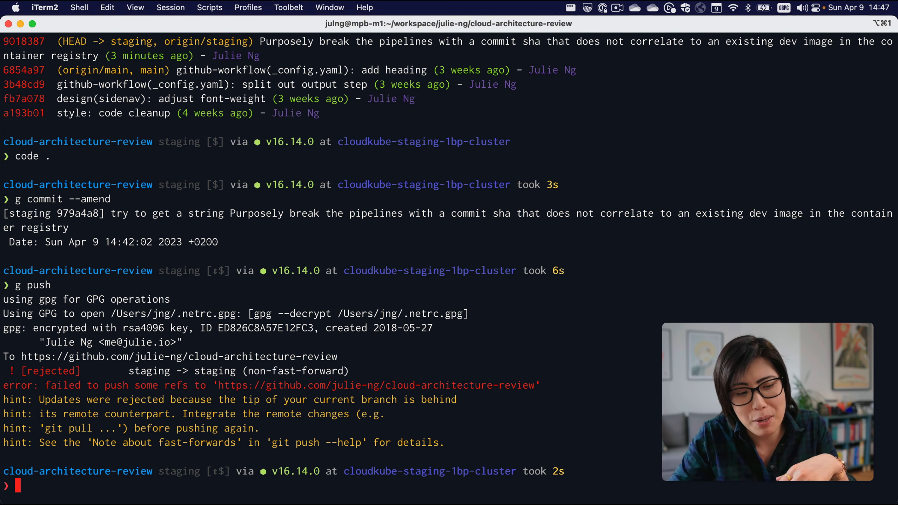
type("g ou")
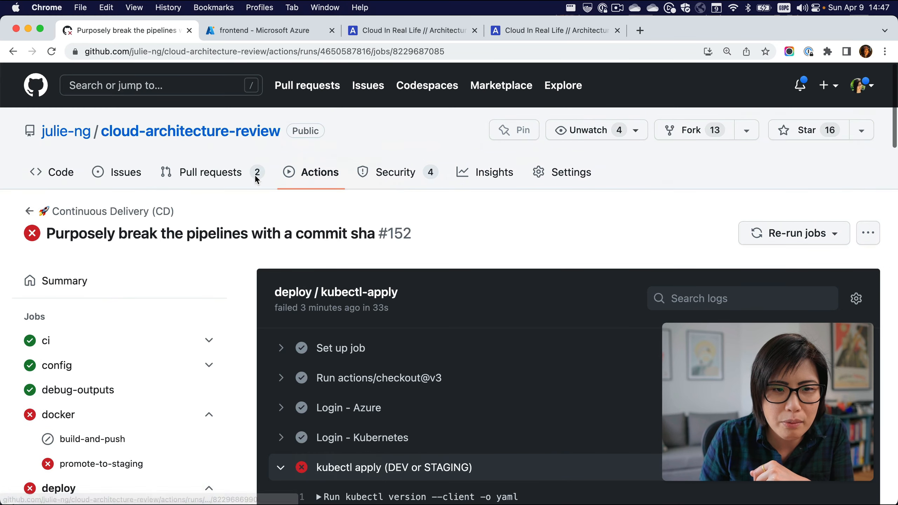
- Return from run #152 to the All workflows list, then go back to iTerm2
left_click(320, 172)
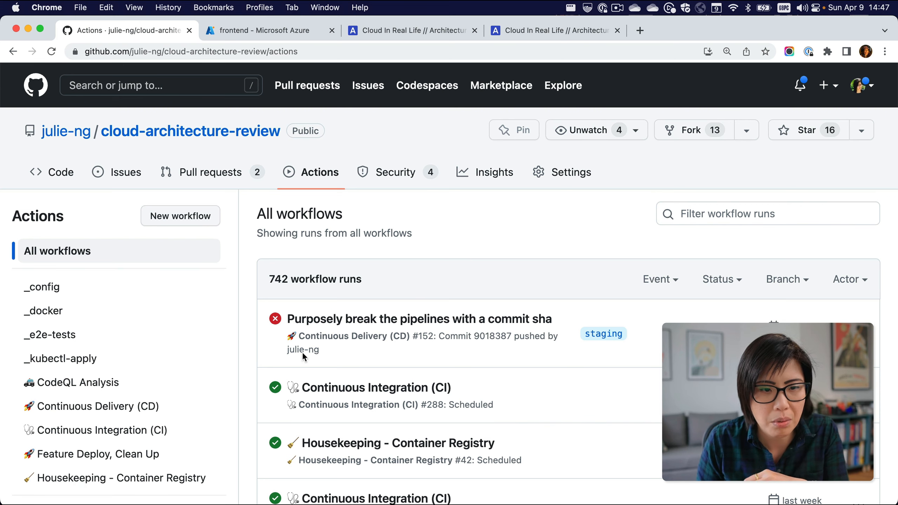
left_click(98, 406)
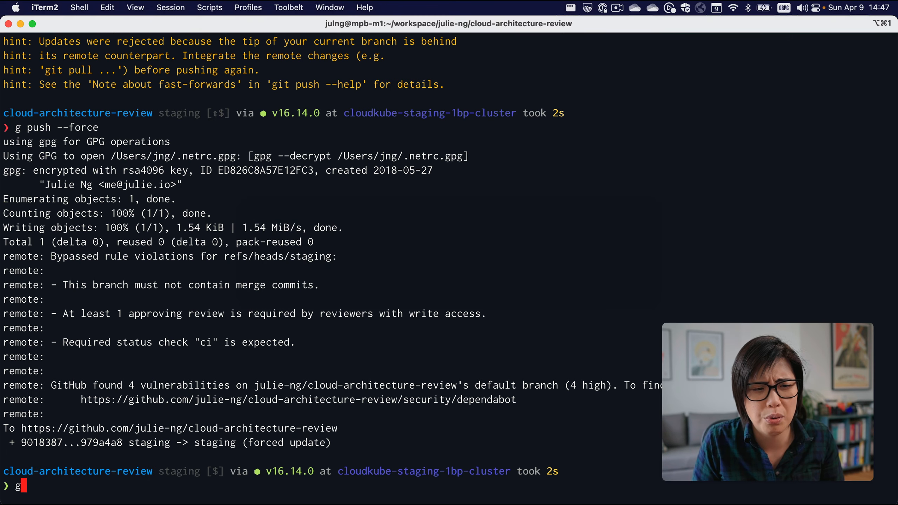
- Create an empty staging commit with message 'need an empty commit?' using --allow-empty
type("omm")
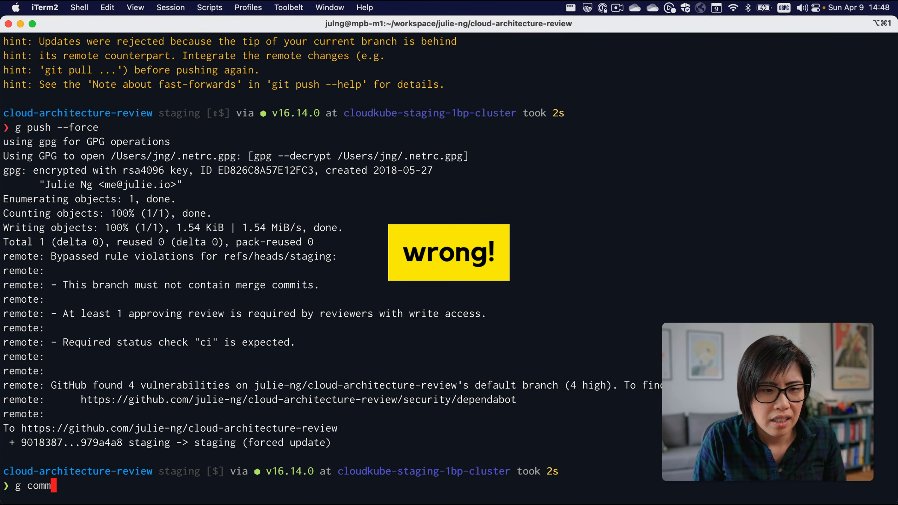
type("t --alow-empty -m \"need")
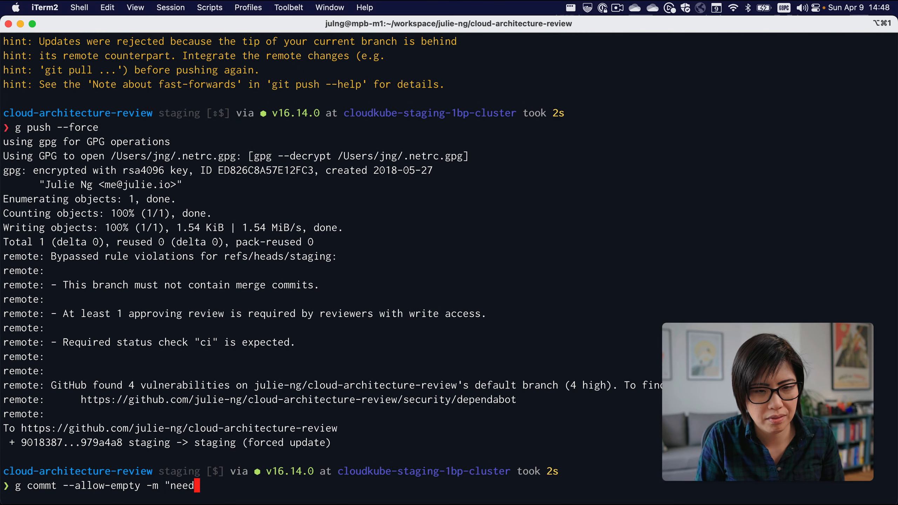
type("an empty comit?\"")
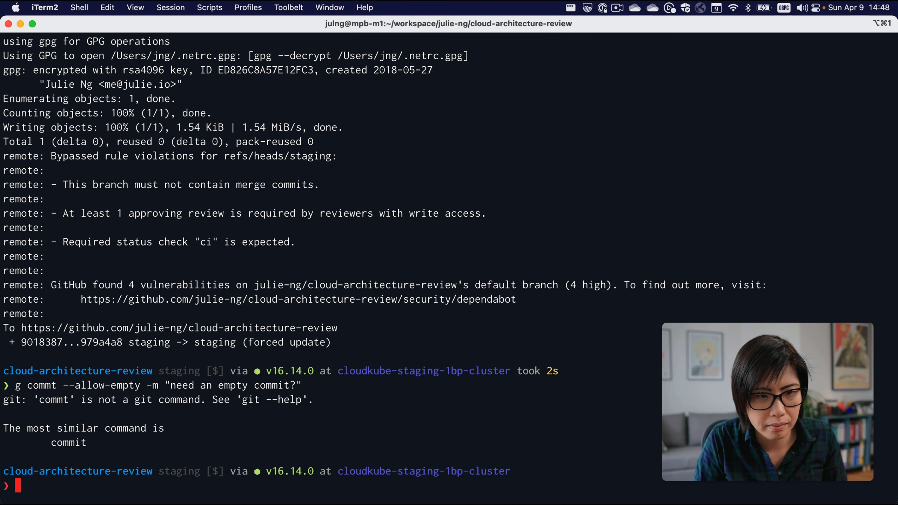
type("commt --allow-empty -m \"need an empty commit?\"")
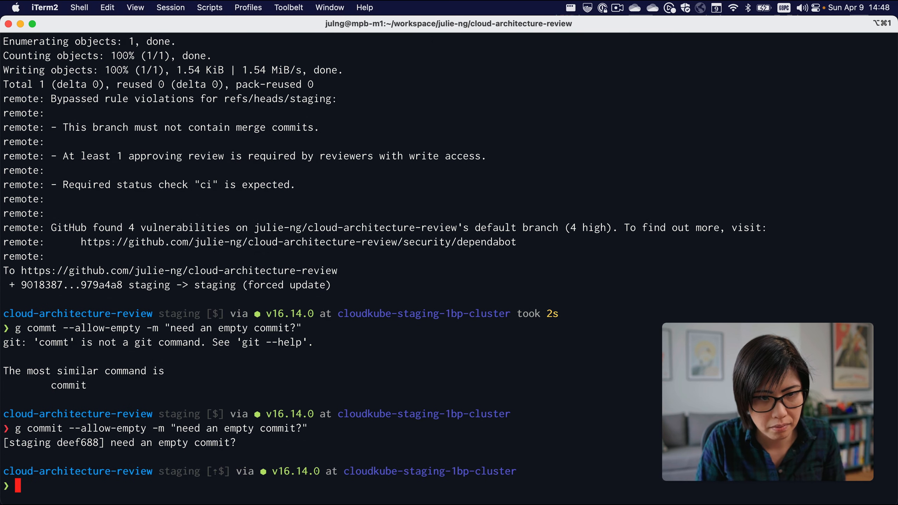
- Push the empty commit deef688 to GitHub with 'g push'
type("g pus")
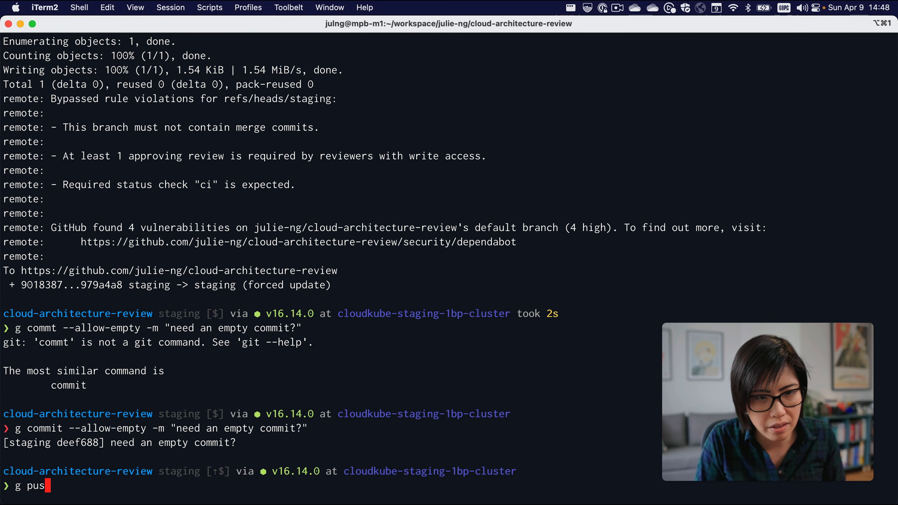
key("enter")
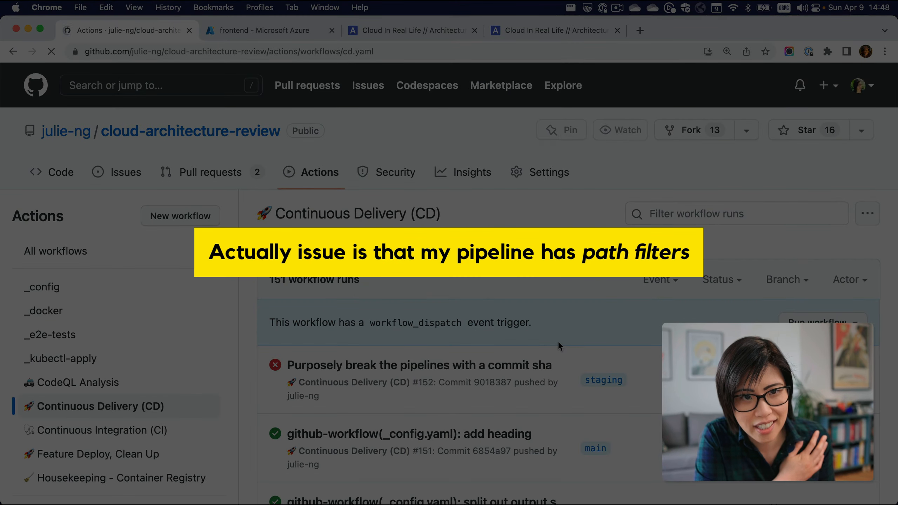
- Switch back to iTerm2 and create an empty file foo with touch
left_click(619, 130)
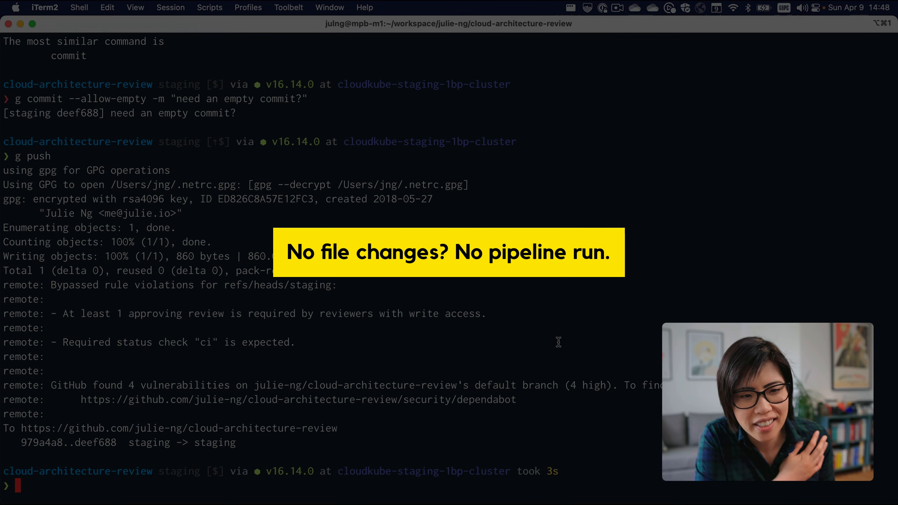
type("touch foo")
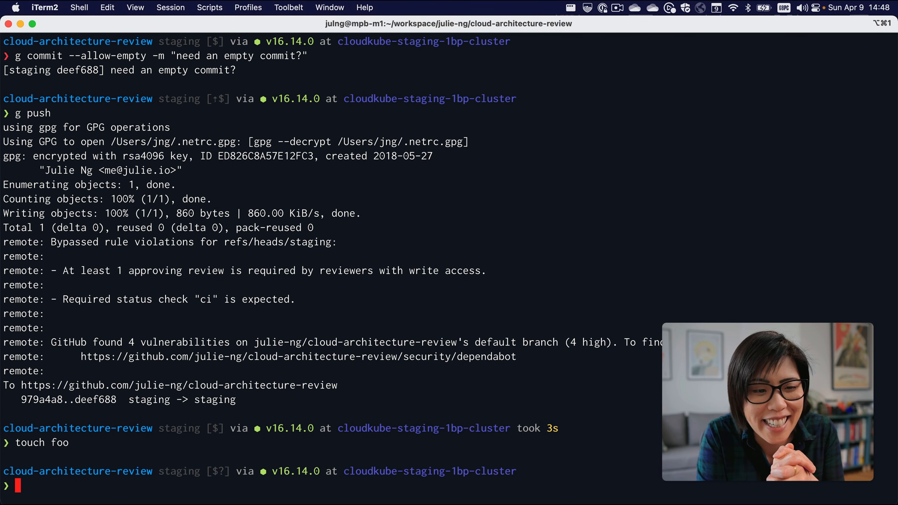
- Write 'bar' into foo, rename it foo.txt, commit 'add a silly file to trigger a pipeline run' and push
type("vi foo")
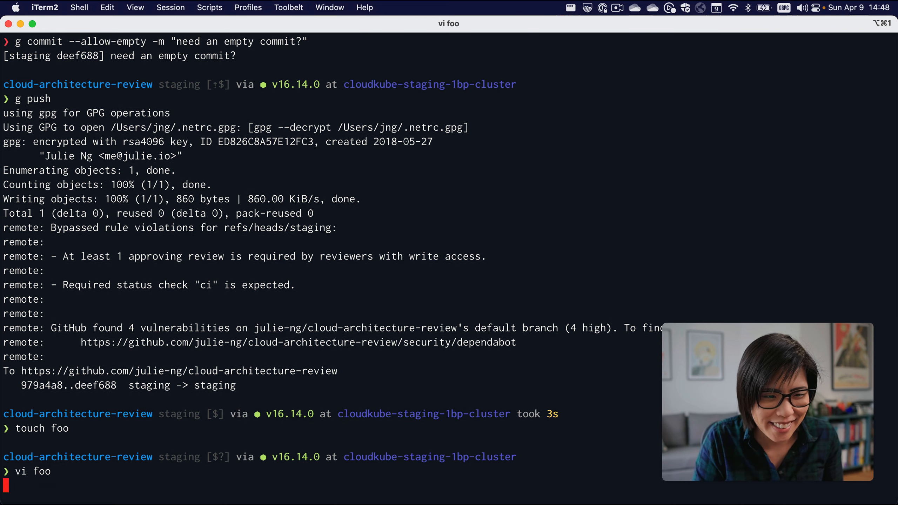
type("bar")
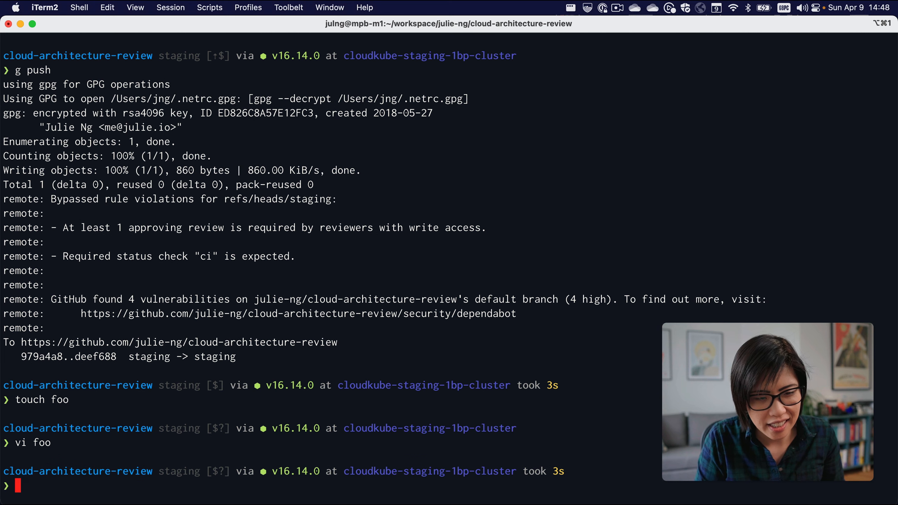
type("mv foo foo.txt")
type("a")
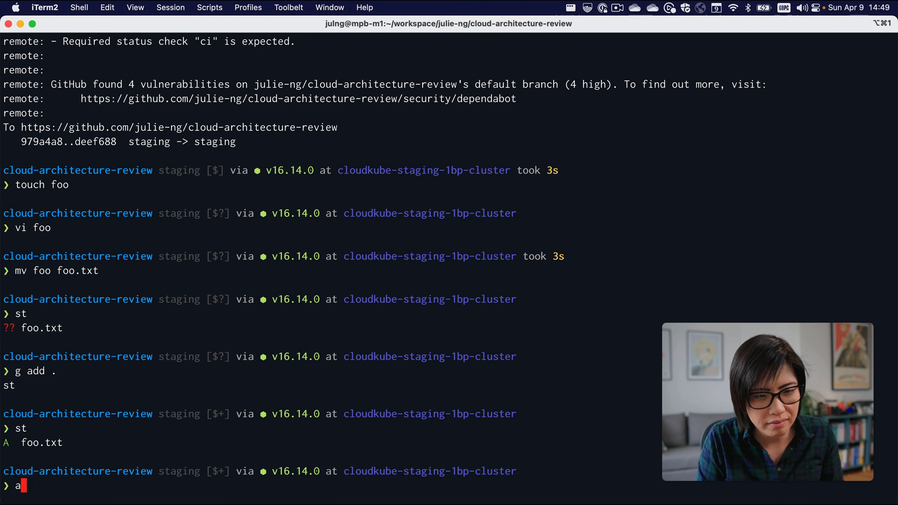
type("m \"add a silly file to trigger a")
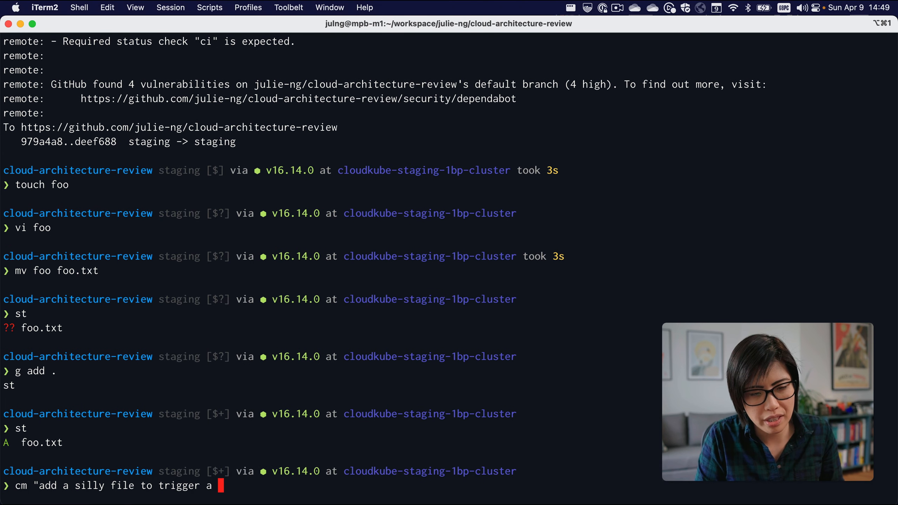
type("pi")
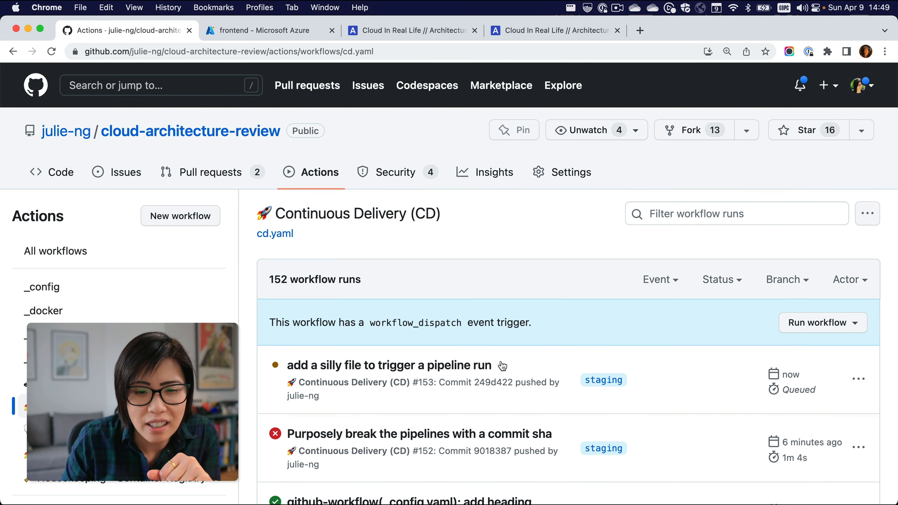
- Open Continuous Delivery run #153 for the silly-file commit and watch it fail at promote-to-staging
left_click(388, 365)
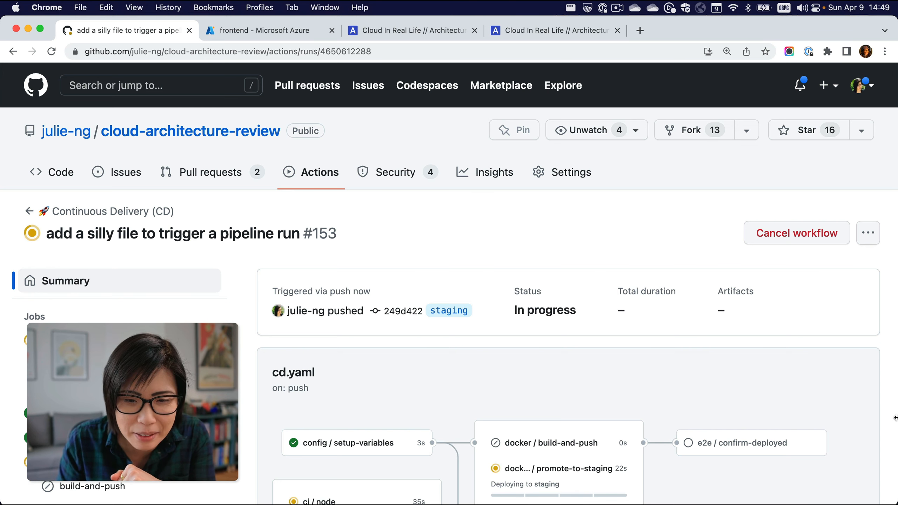
scroll("down", 3)
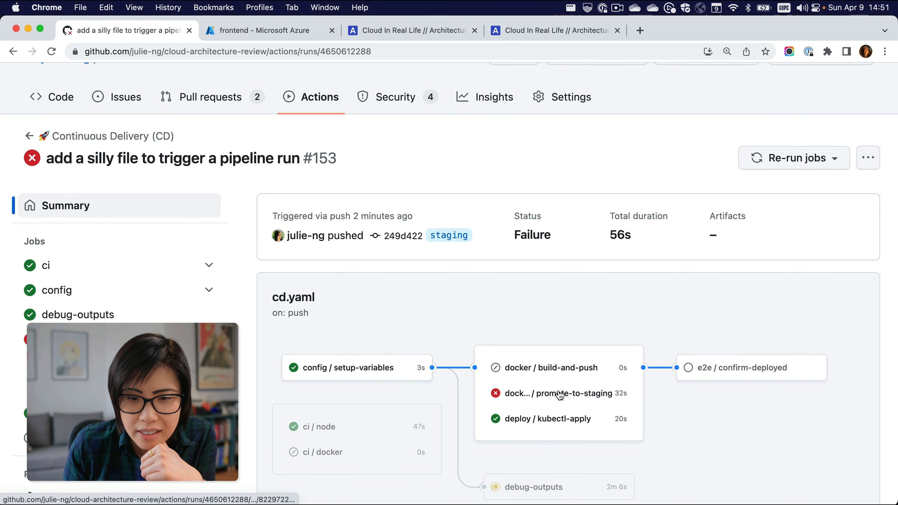
- Read the promote-to-staging log showing image tag dev-249d422 not found, then return to run #153's summary
left_click(558, 393)
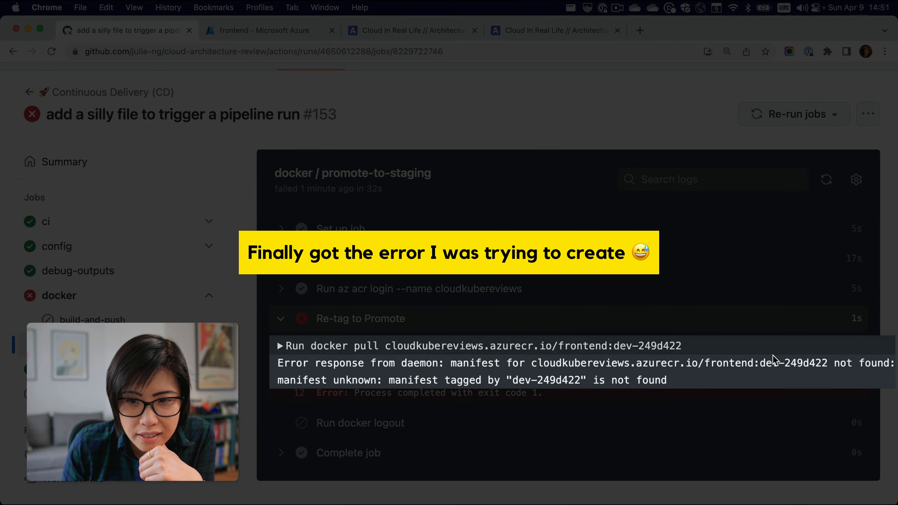
double_click(805, 363)
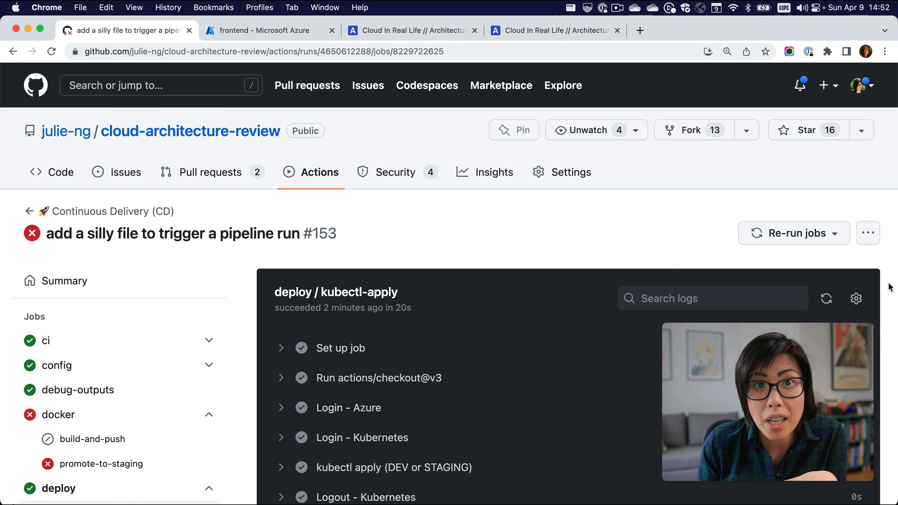
mouse_move(319, 148)
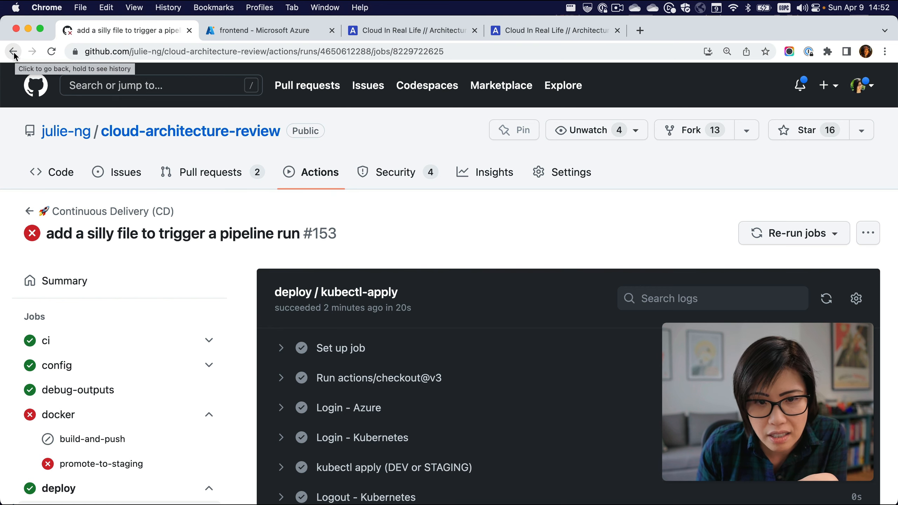
left_click(14, 51)
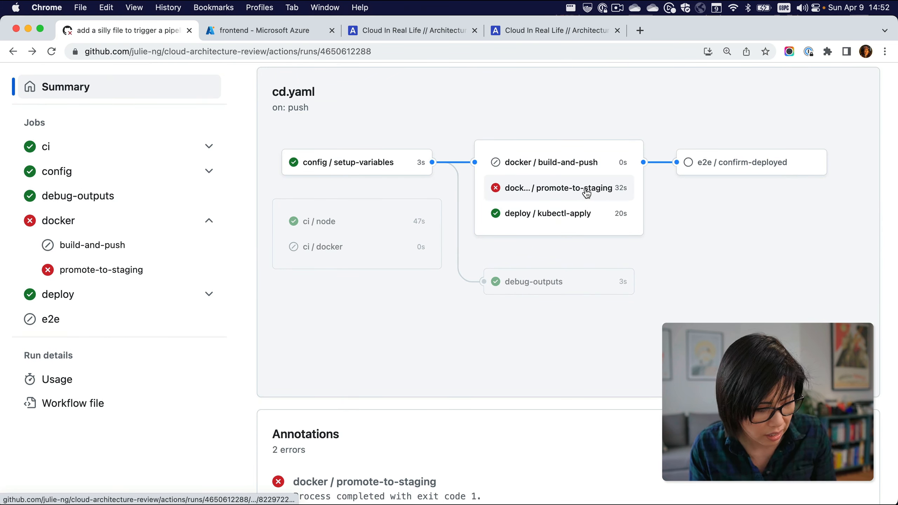
mouse_move(585, 192)
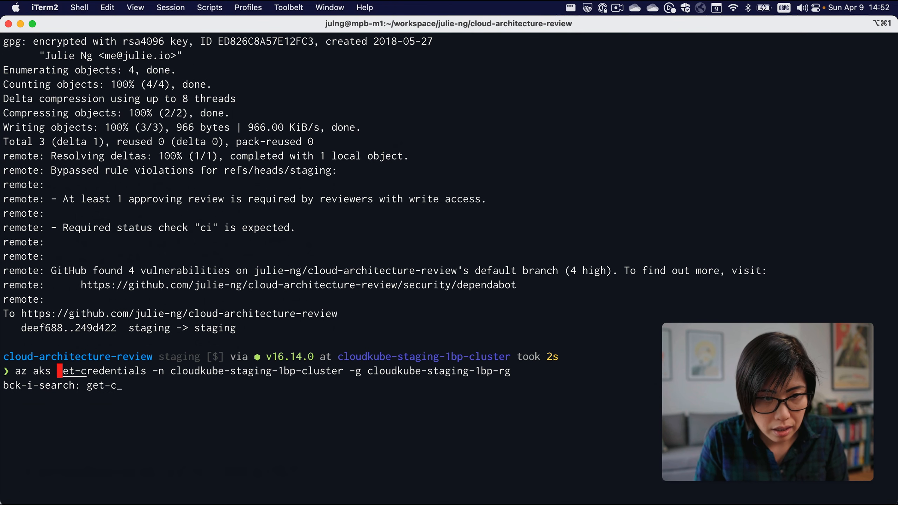
- Fetch credentials for cloudkube-staging-1bp-cluster, approve the Microsoft sign-in, and list all pods with kubectl
type("re")
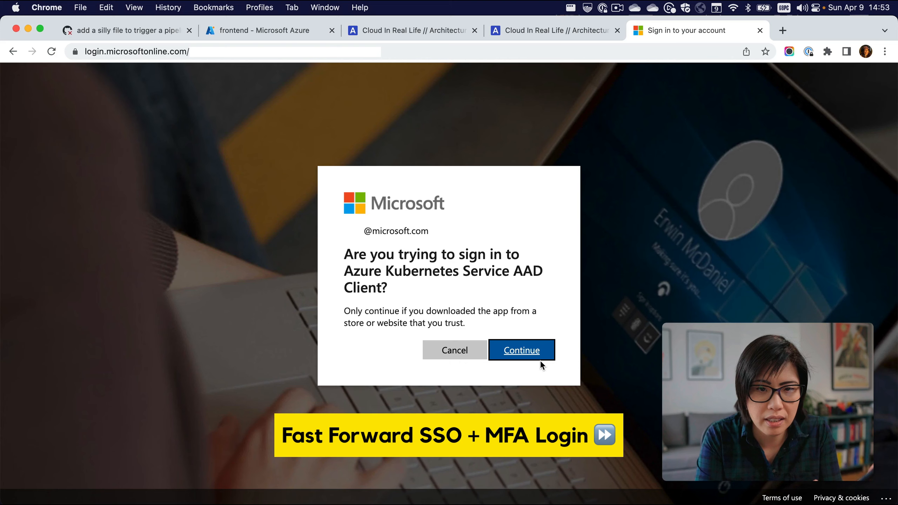
left_click(520, 350)
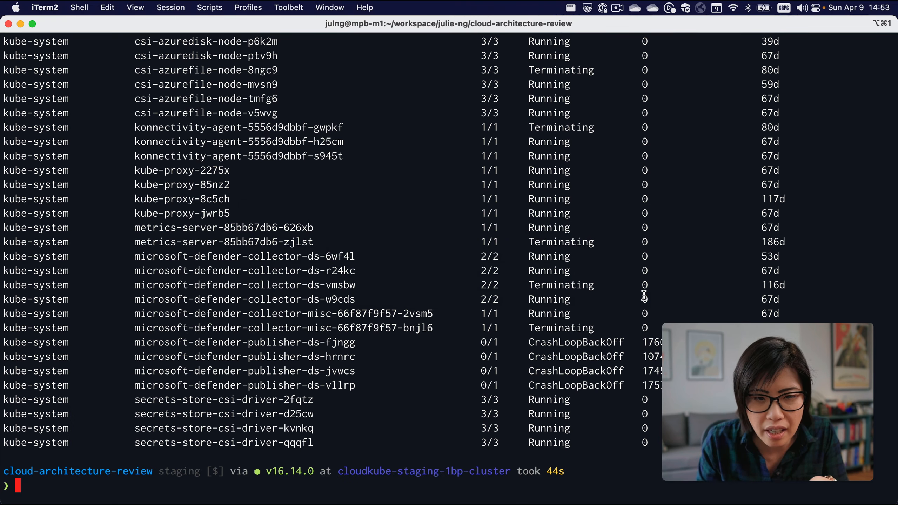
left_click_drag(63, 341, 355, 385)
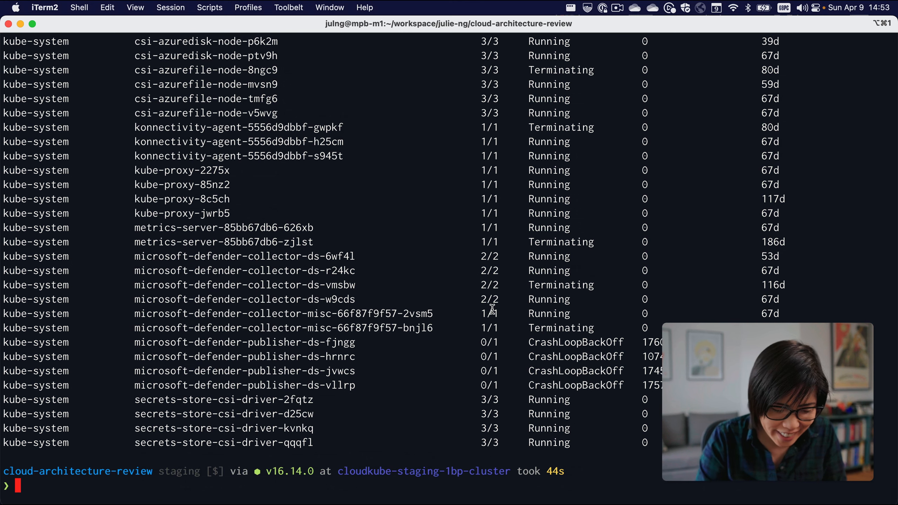
type("k9s")
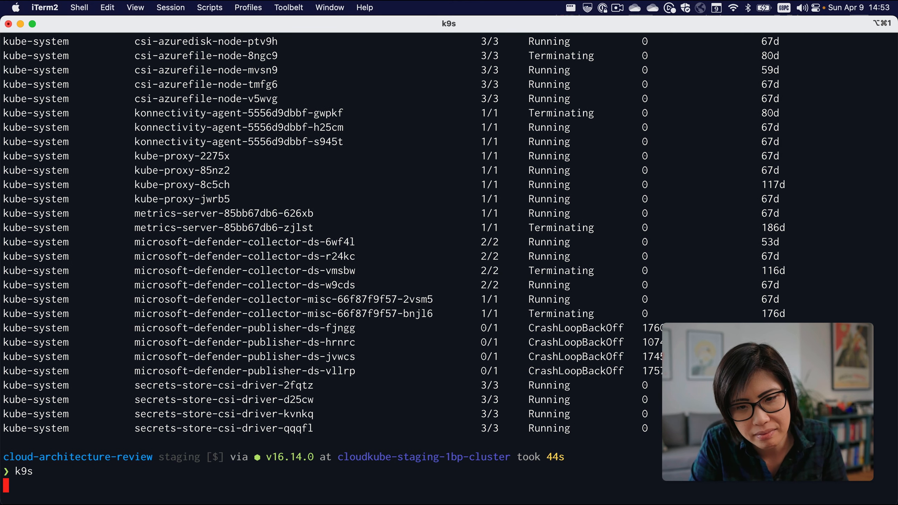
- In k9s, describe the nuxtjs pod in ImagePullBackOff, revealing frontend:staging-249d422 not found, then leave it
key("Return")
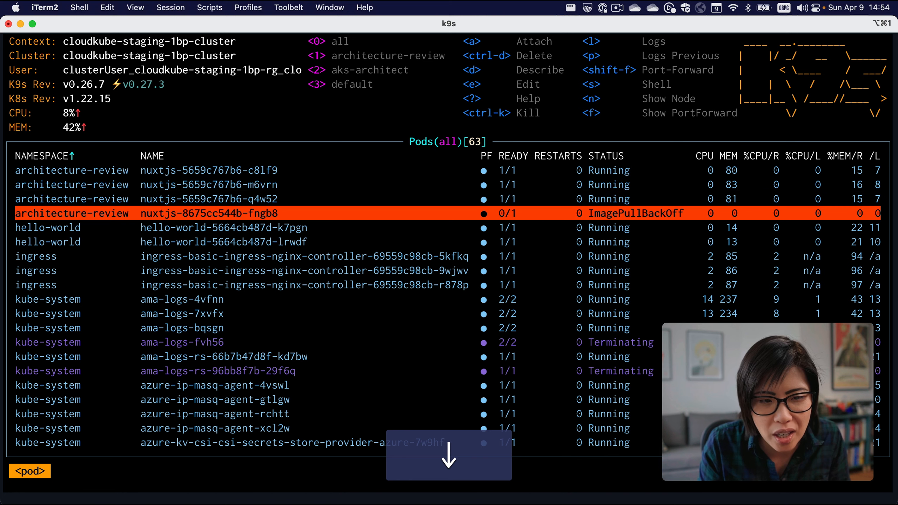
scroll("down", 3)
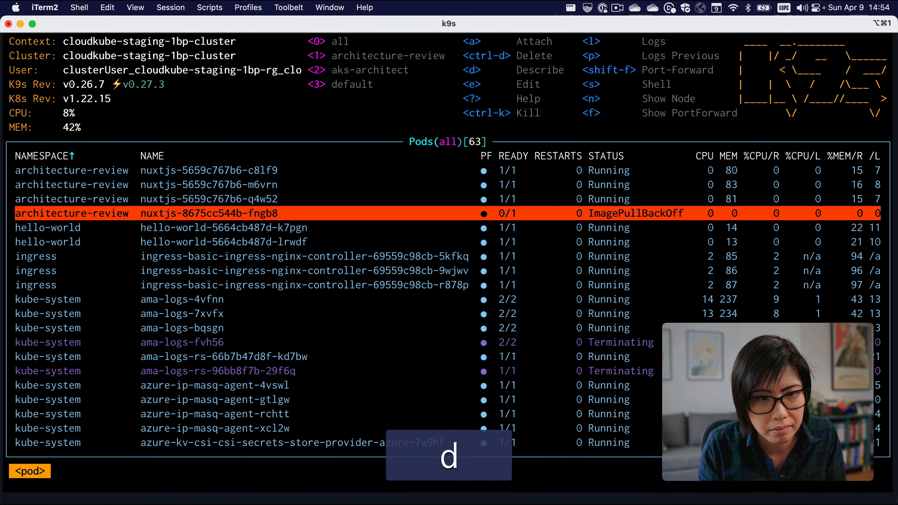
key("d")
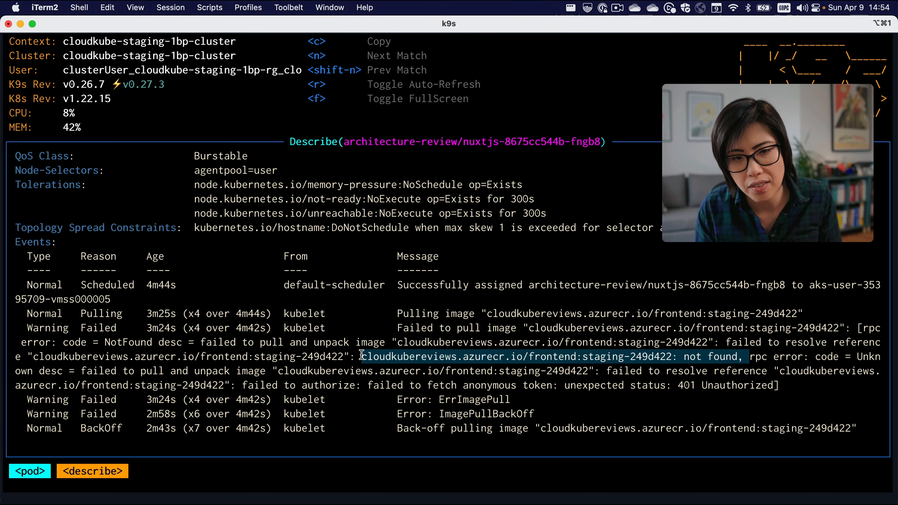
key("cmd+tab")
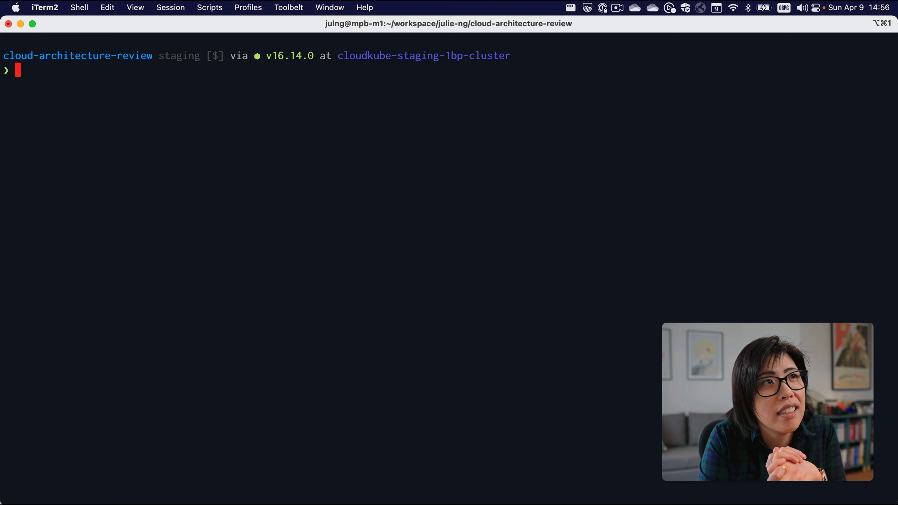
- Hard-reset local staging two commits back to 979a4a8 and confirm it with the commit log
type("gt")
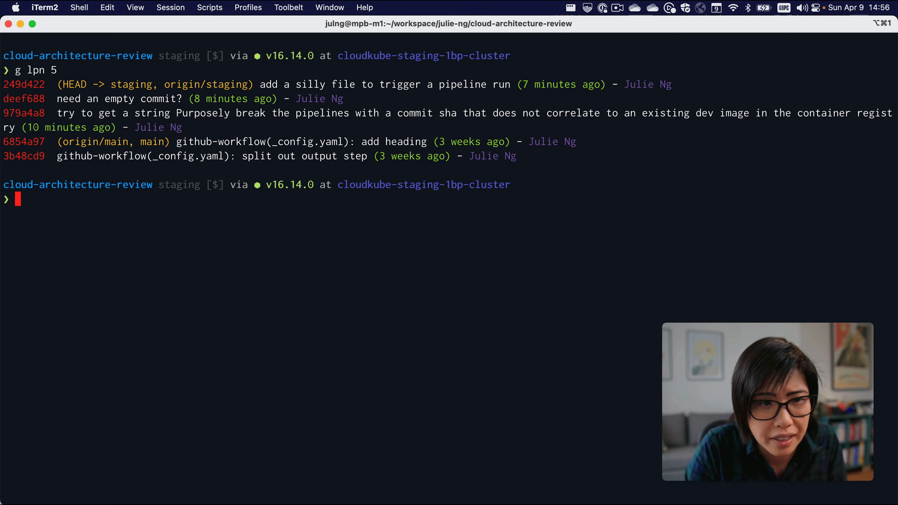
mouse_move(607, 67)
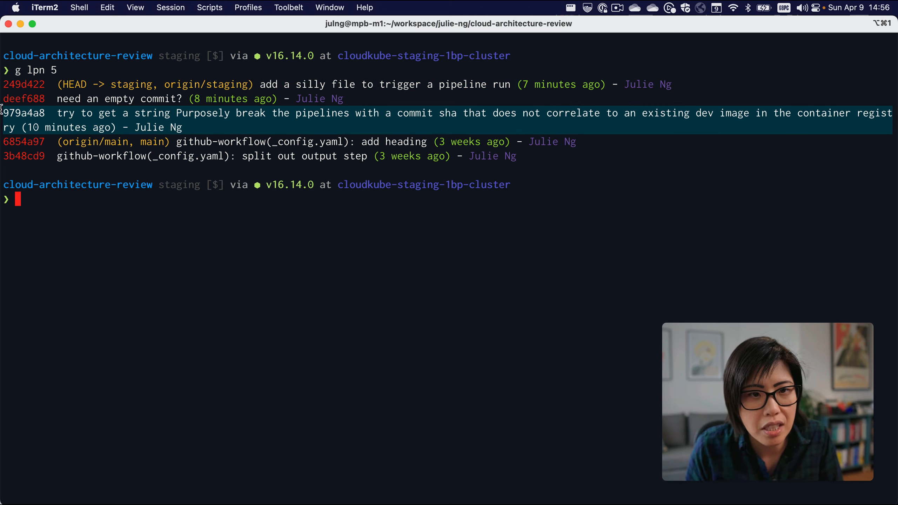
mouse_move(383, 204)
type("g reset")
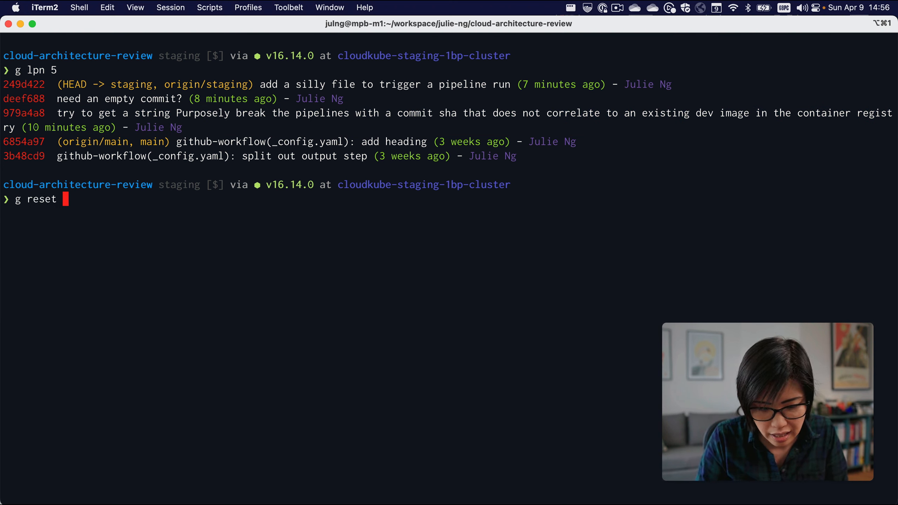
type("--hard head~2")
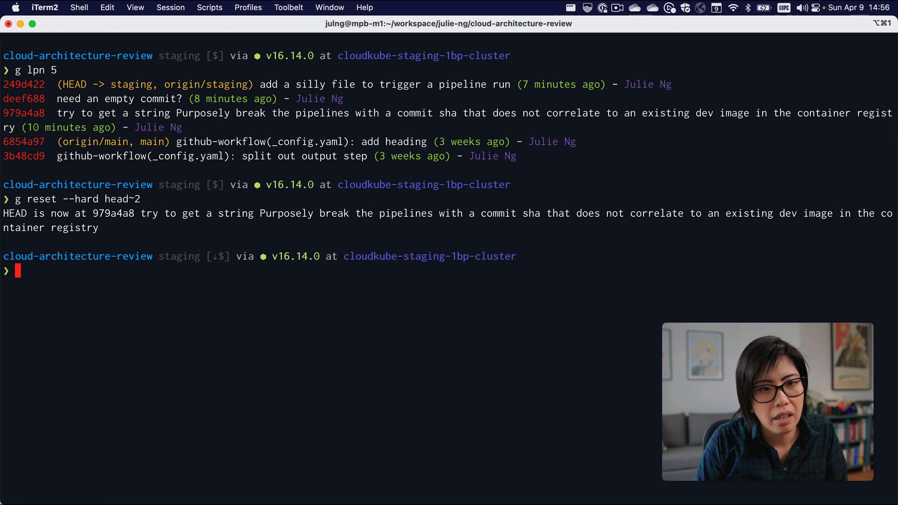
double_click(285, 214)
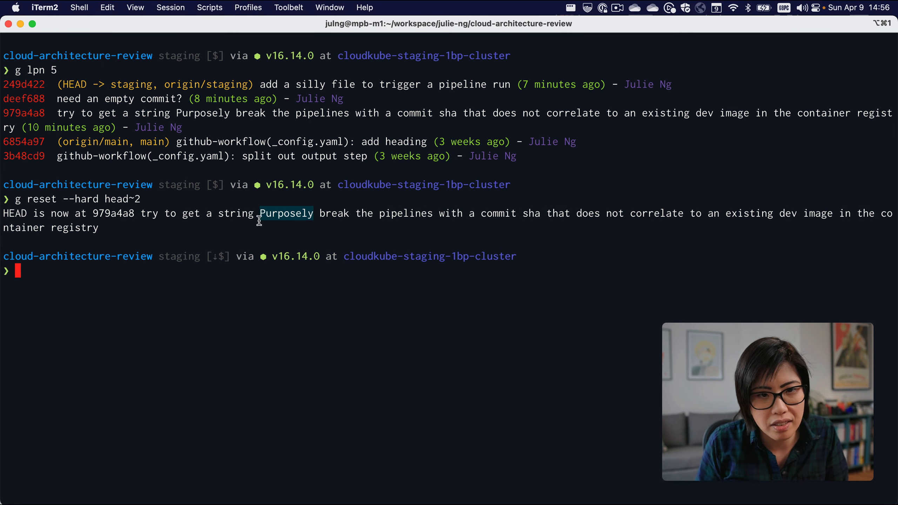
type("g")
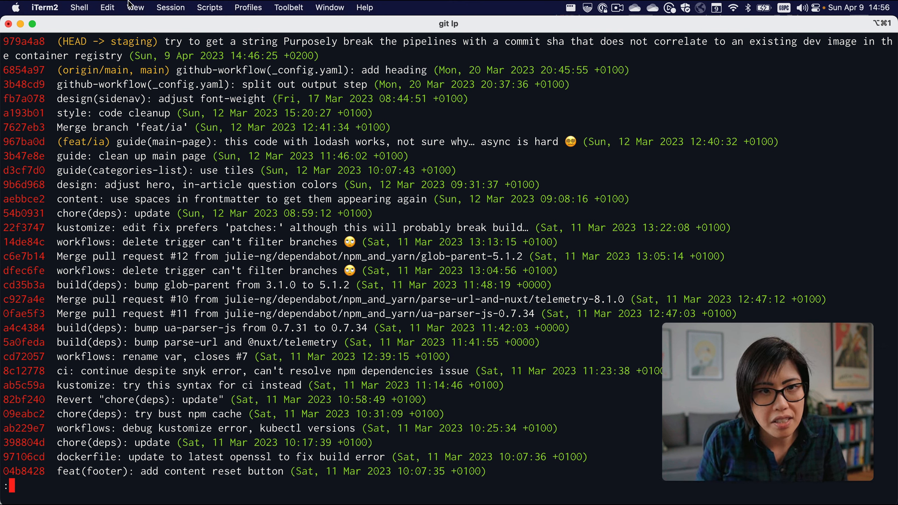
double_click(103, 70)
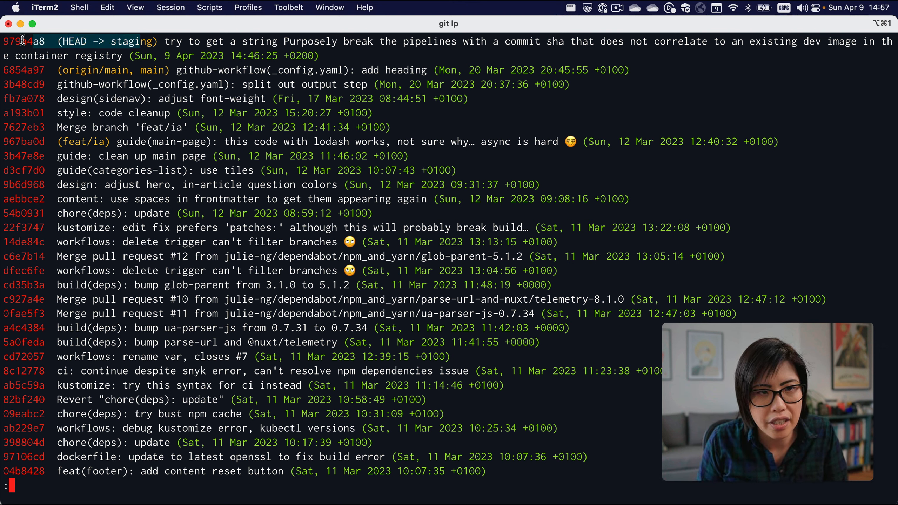
scroll("down", 3)
type("g lpn 5")
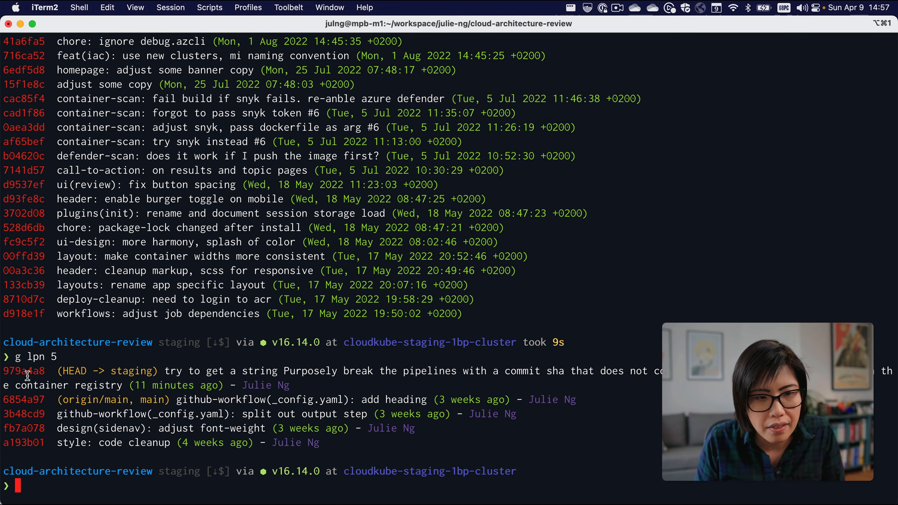
- Show commit 979a4a8, a merge of 66 commits from main into staging, and leave the pager
type("g")
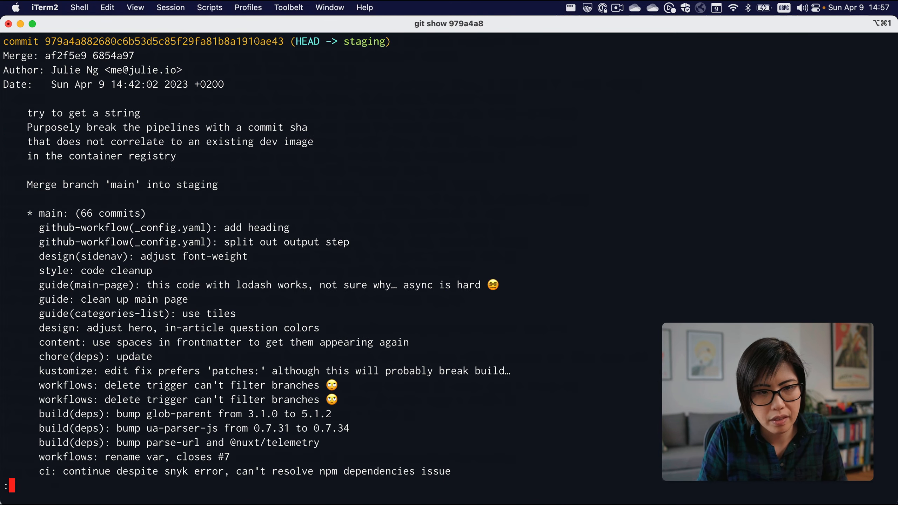
scroll("down", 3)
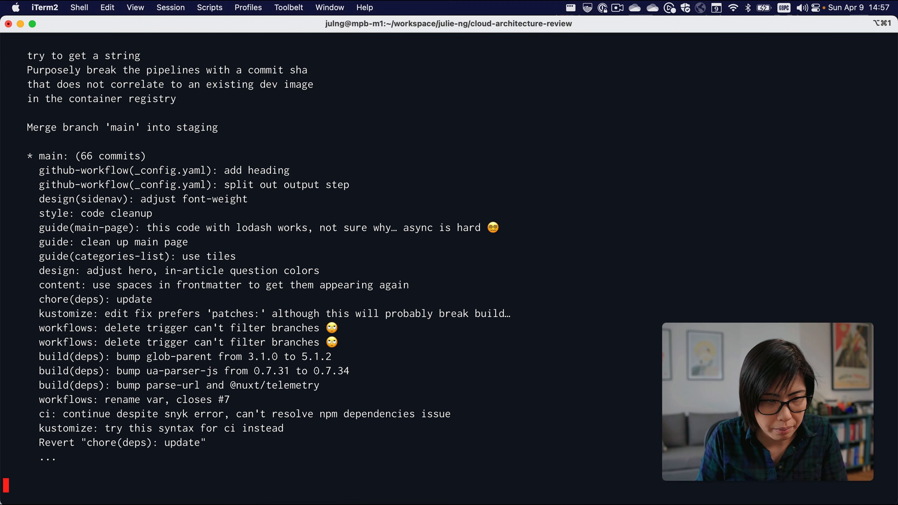
key("Return")
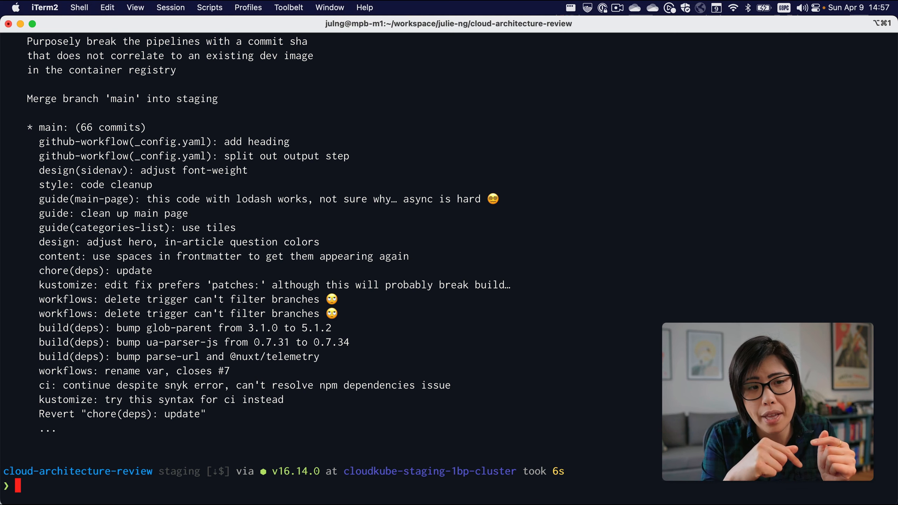
- Revert merge 979a4a8 with -m 1 after the plain revert fails, creating commit 130f7ee changing 63 files
type("g revert 979a4a8")
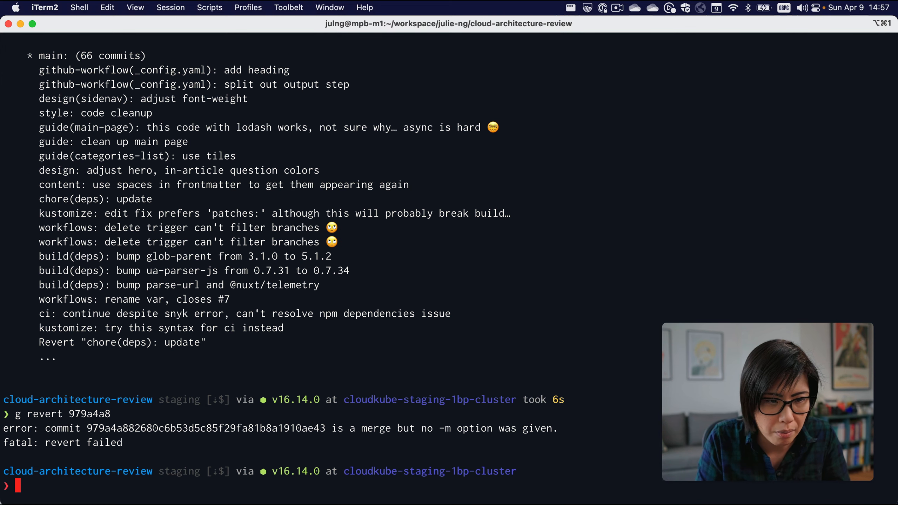
type("g revert --help")
type("g lpn 6")
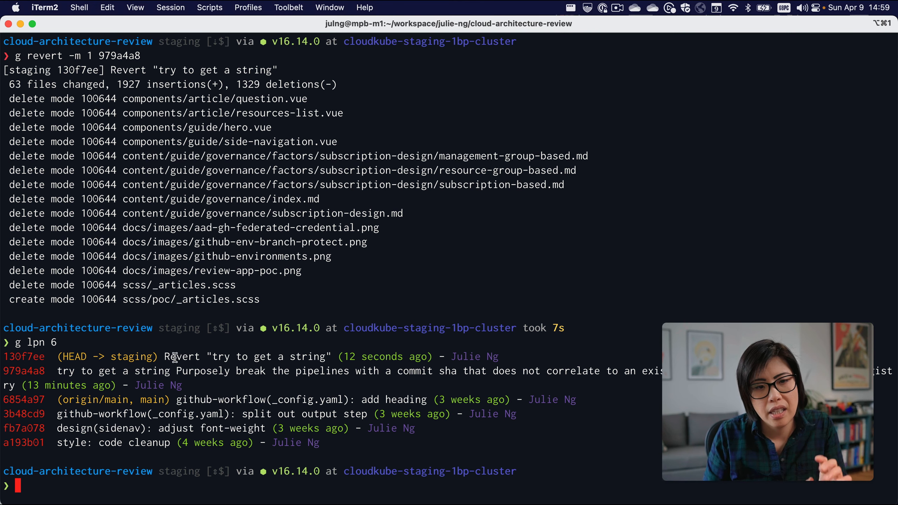
double_click(24, 356)
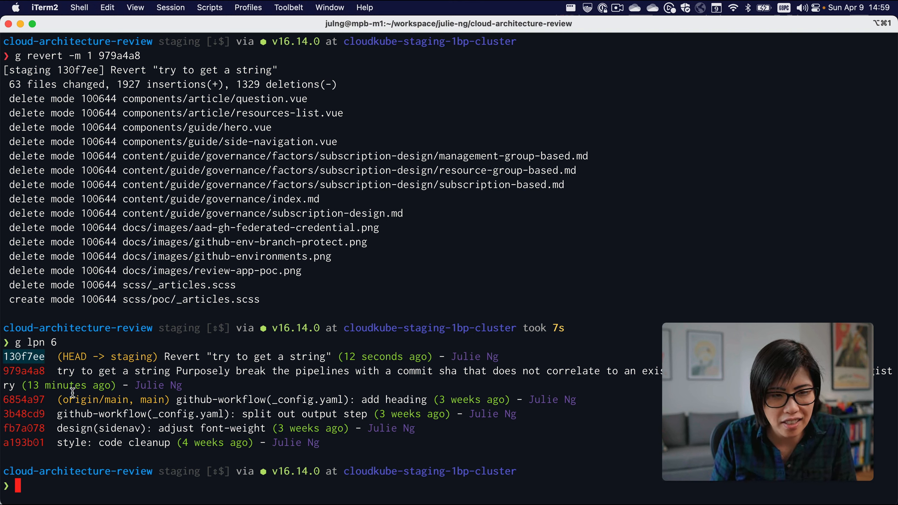
type("g")
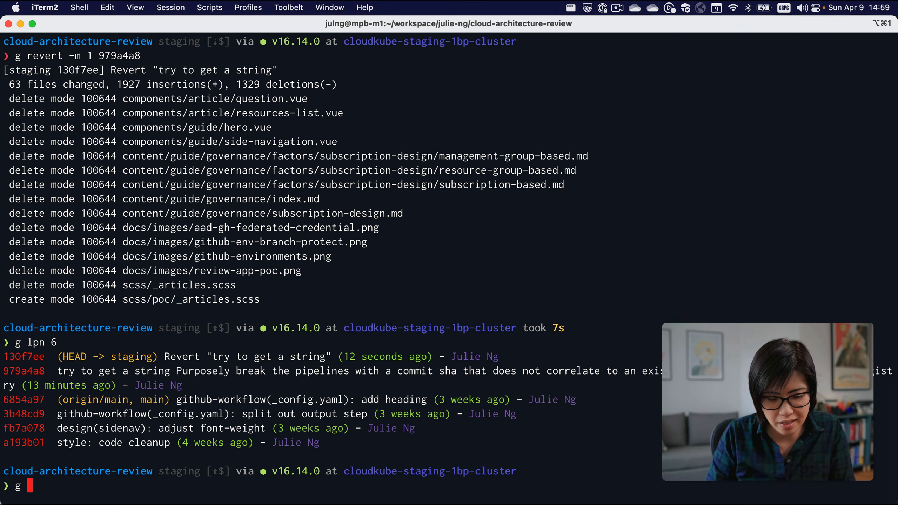
- Show revert commit 130f7ee in full, including its kubelogin output and README changes
type("it show 130f7ee")
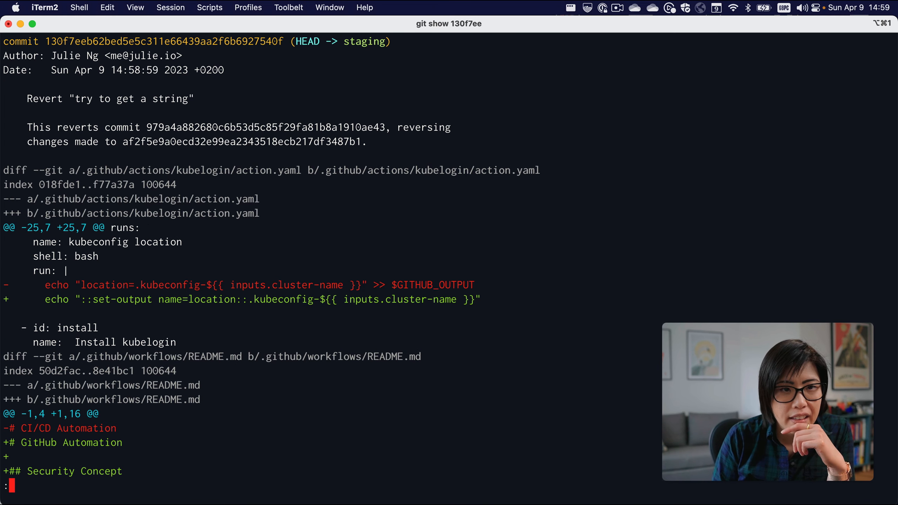
mouse_move(256, 151)
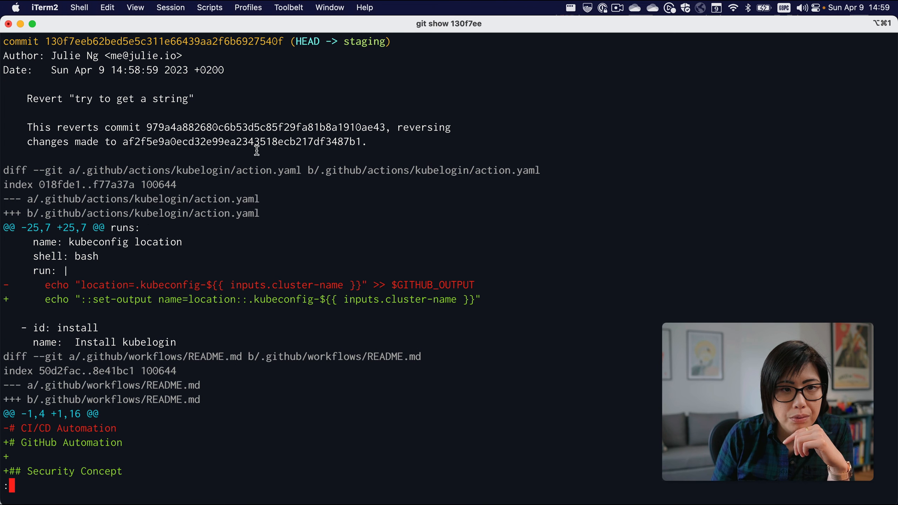
double_click(265, 127)
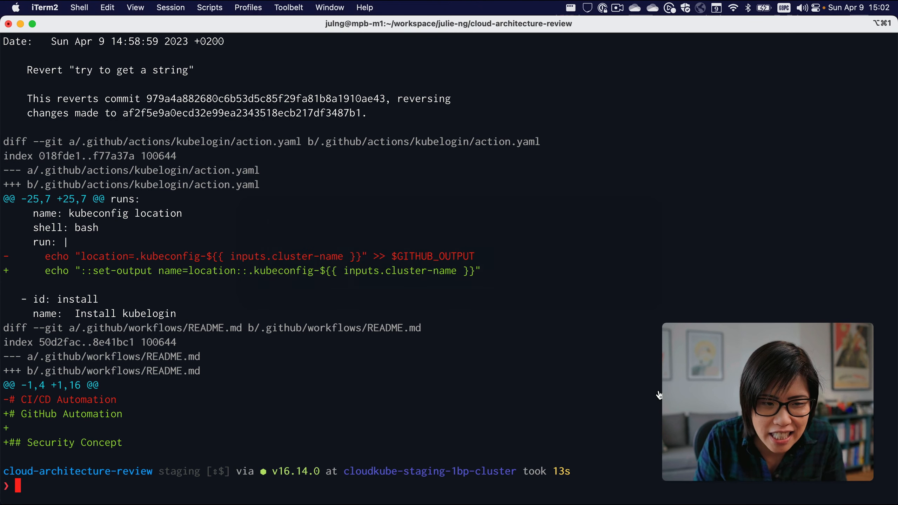
- List the last five staging commits and show commit 130f7ee's changes again
type("g")
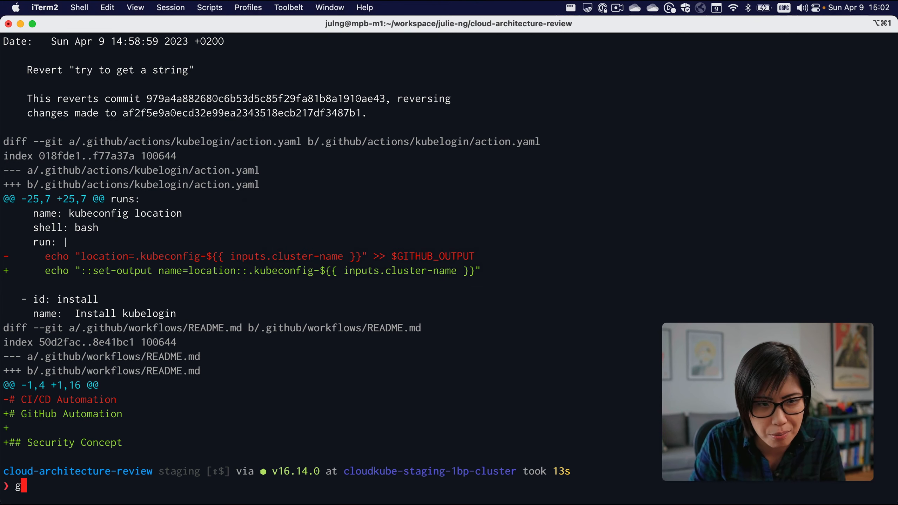
type("lpn 5")
type("g show")
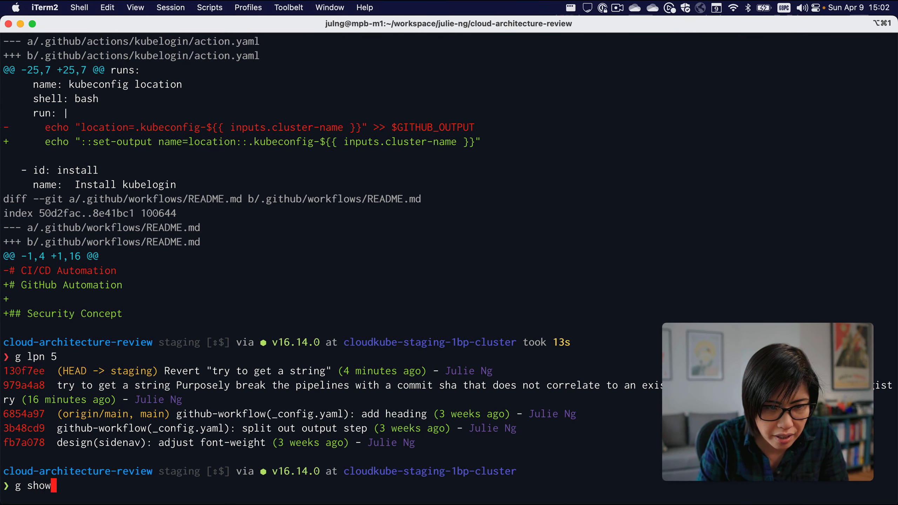
type("130f7ee")
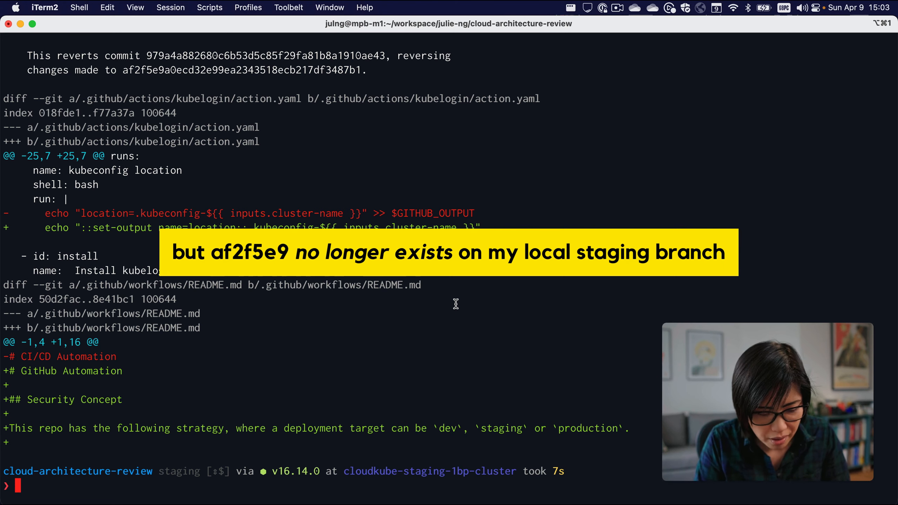
type("g co -b")
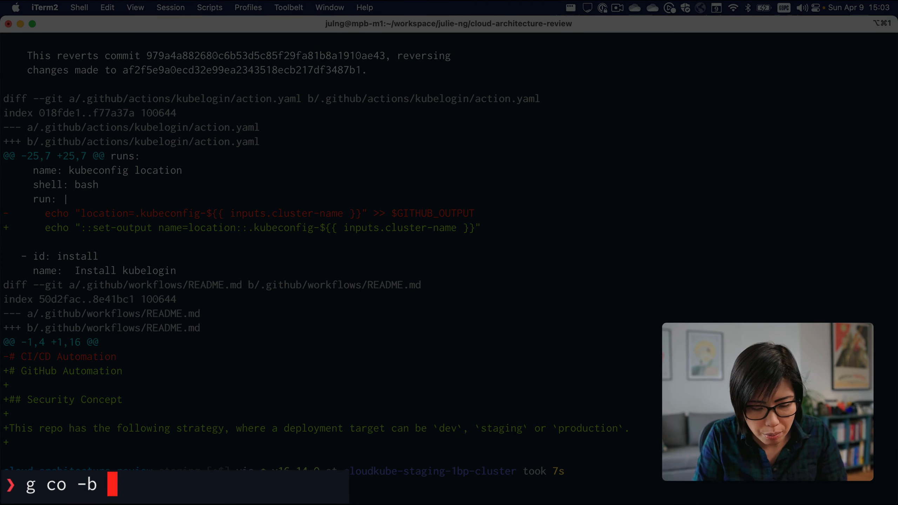
- Create staging-backup at af2f5e9, force-delete the old staging branch, and list the backup's last five commits
type("staging-backup")
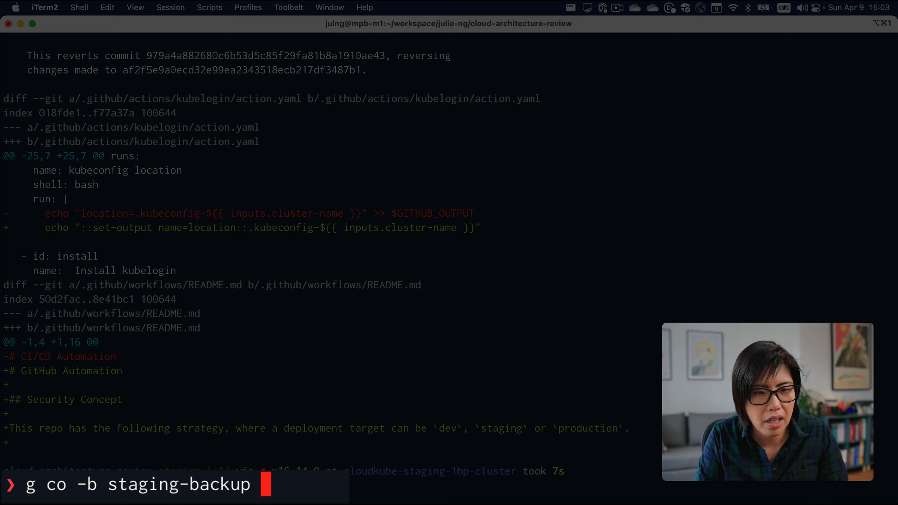
type("af2f5e9")
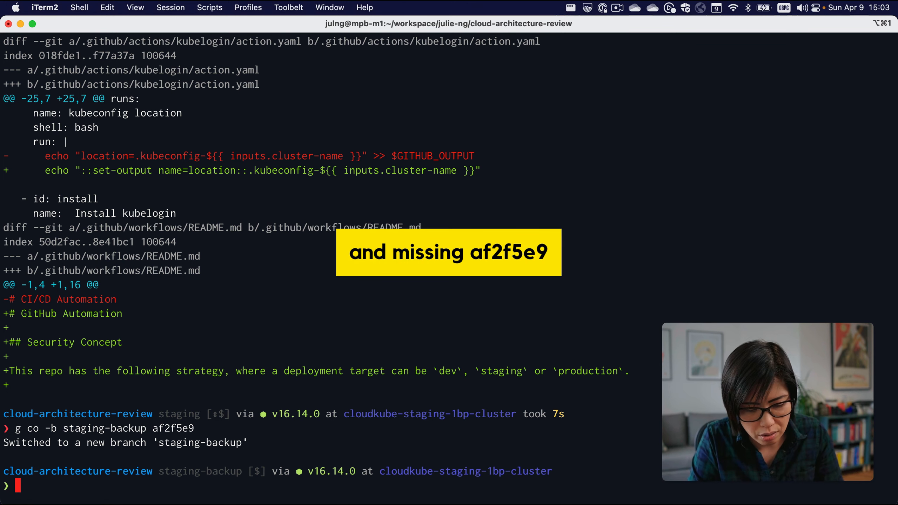
type("g branch")
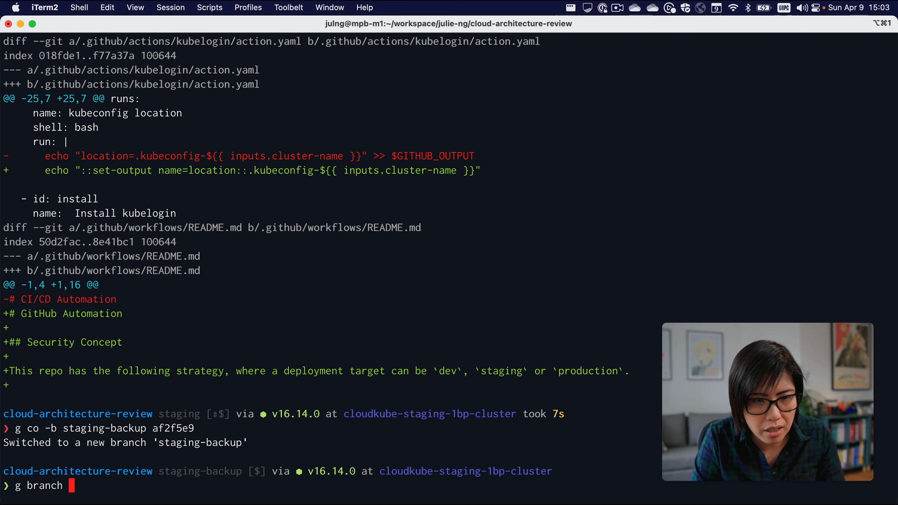
type("-d s")
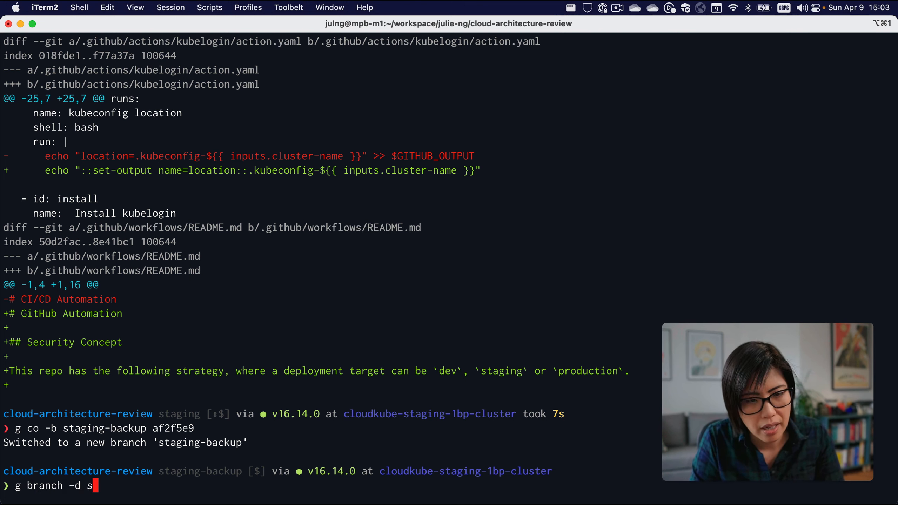
type("taging")
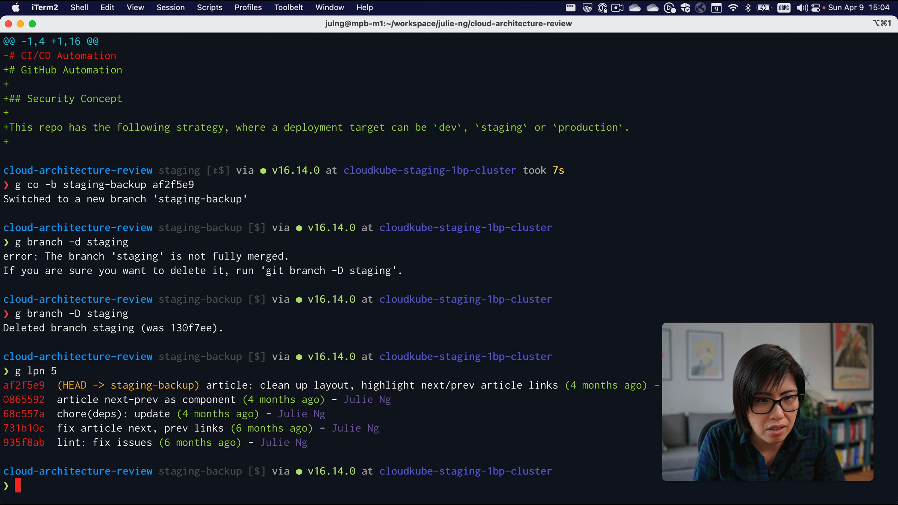
type("g")
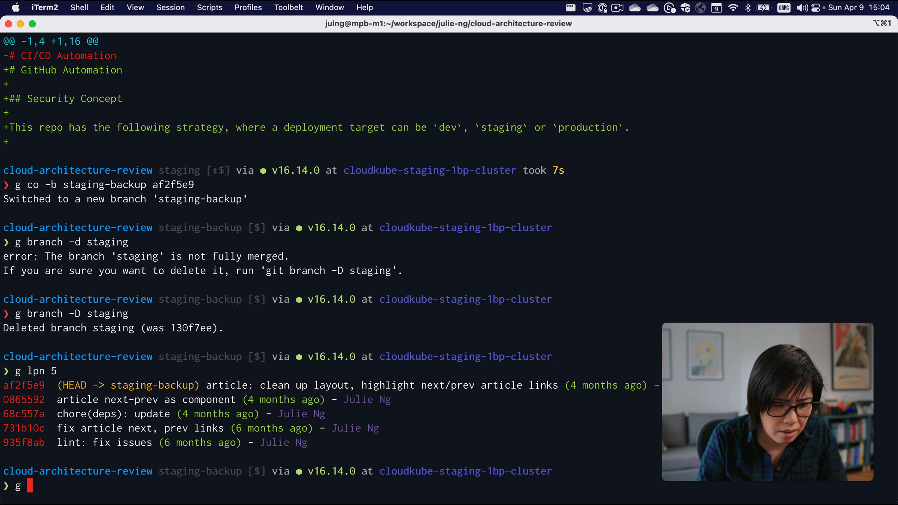
- Rename staging-backup to staging, check its last five commits, and force-push, which fails for lack of an upstream
type("branch")
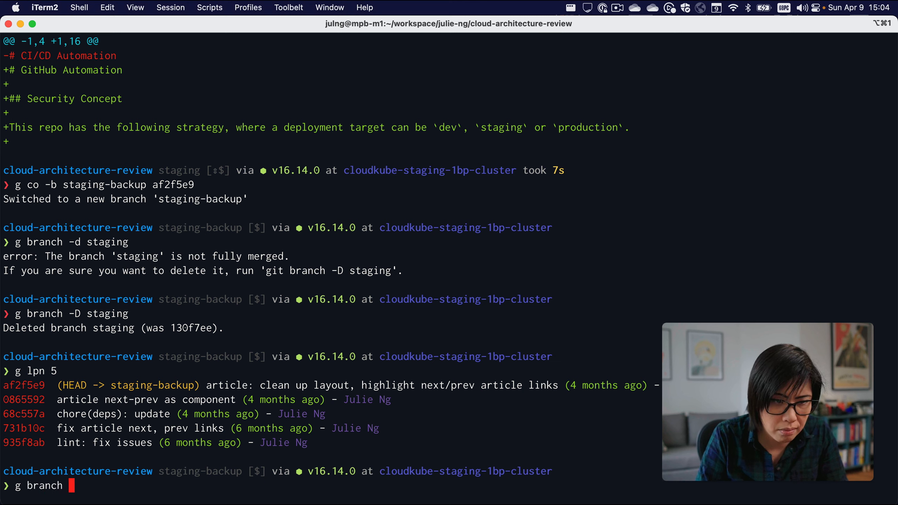
type("-m staging-b")
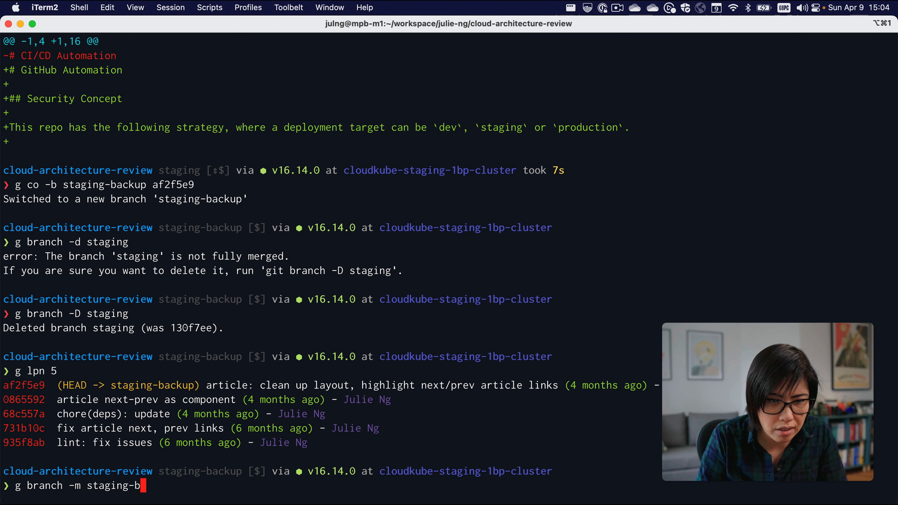
type("ackup")
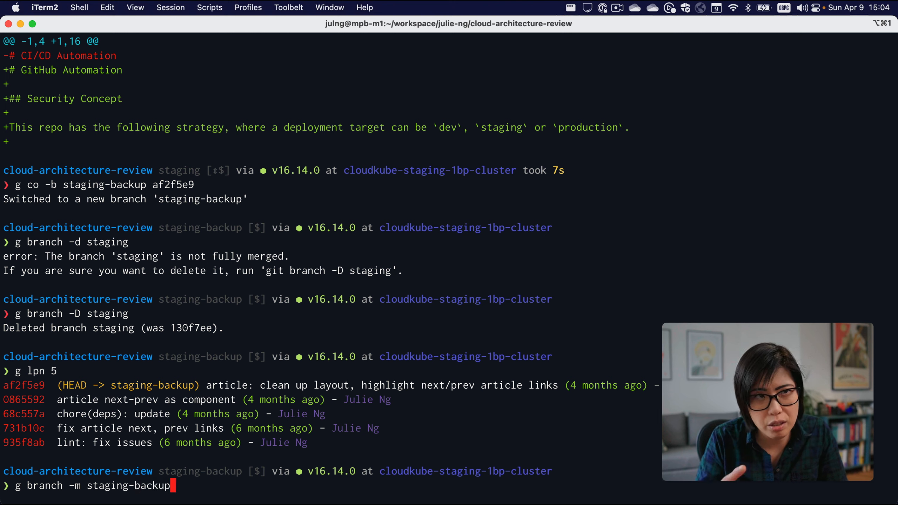
type("stagion")
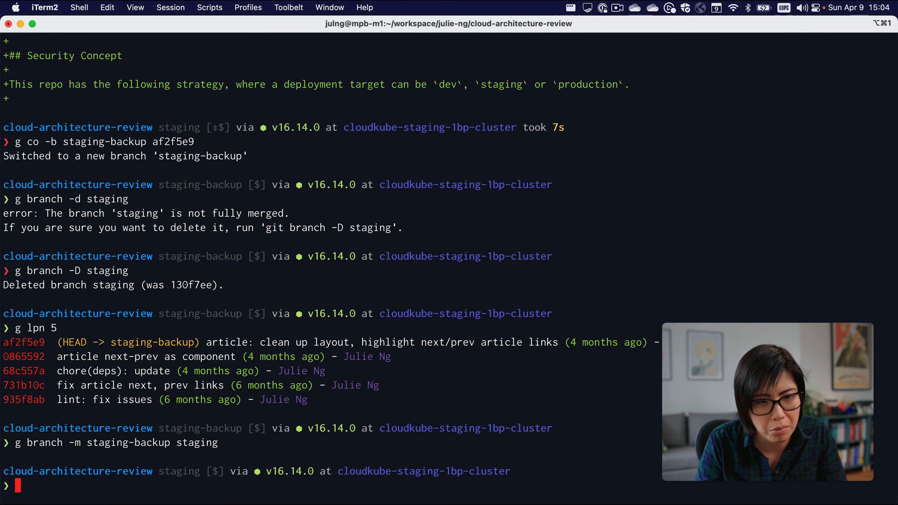
type("g push -")
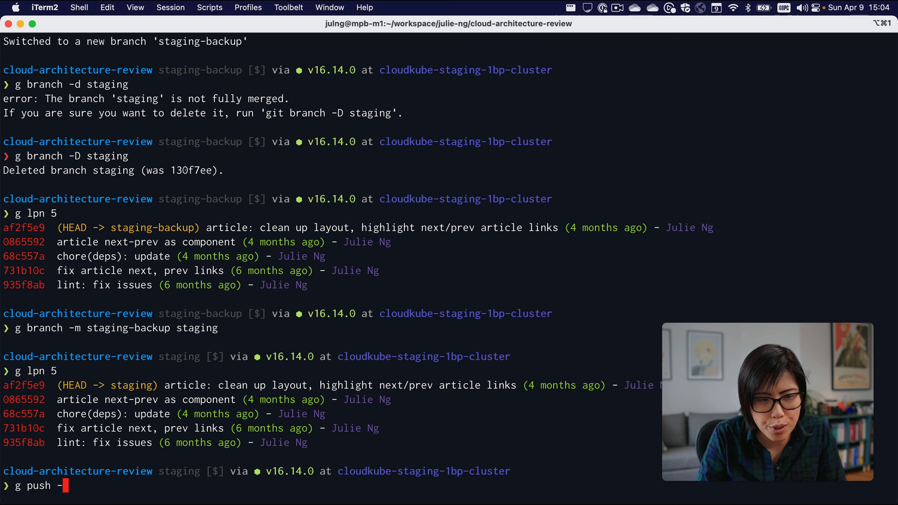
key("Return")
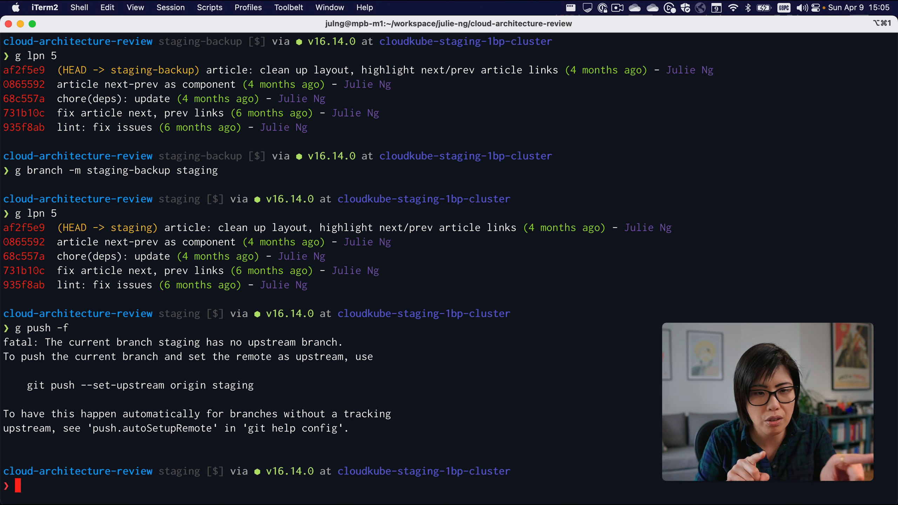
type("g push")
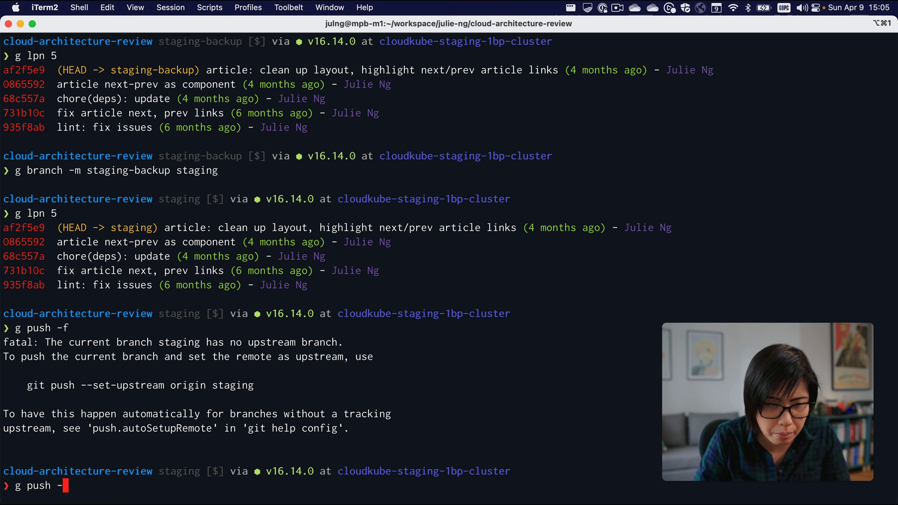
- Force-push staging with `g push --set-upstream -f origin staging`, then move to the browser
type("-set-upstream -f origin staging")
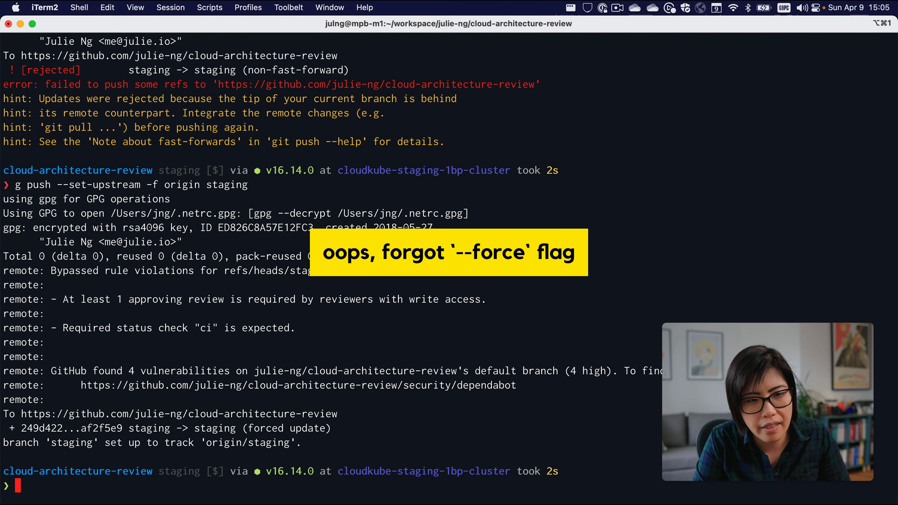
key("cmd+tab")
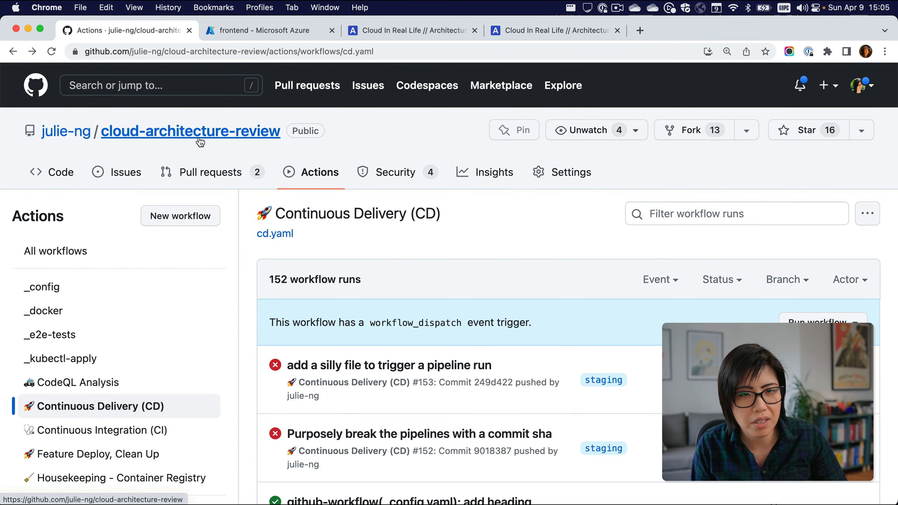
- Review the repository's 8 branches and the Actions list of all workflow runs
left_click(190, 130)
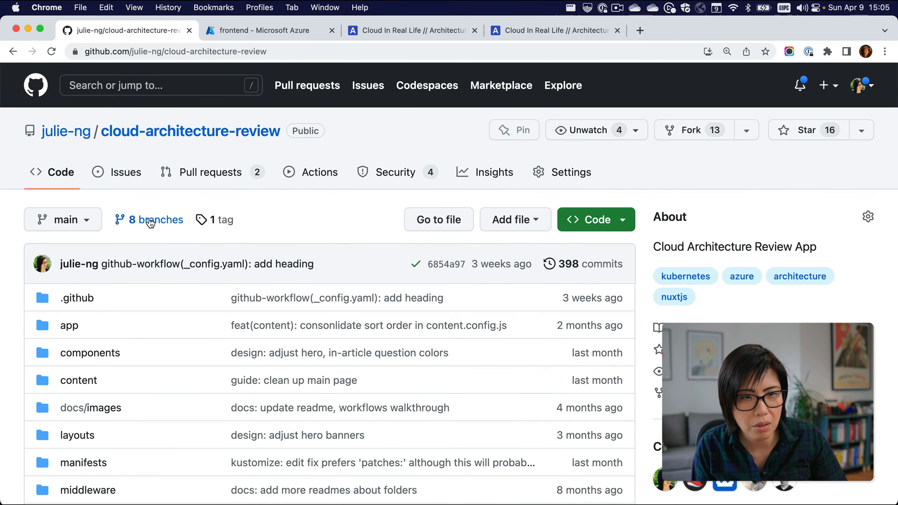
left_click(159, 220)
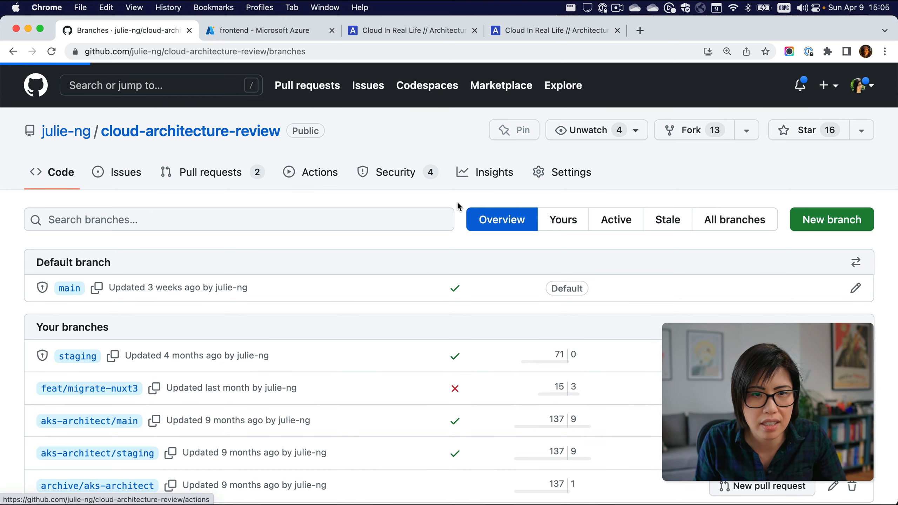
left_click(319, 172)
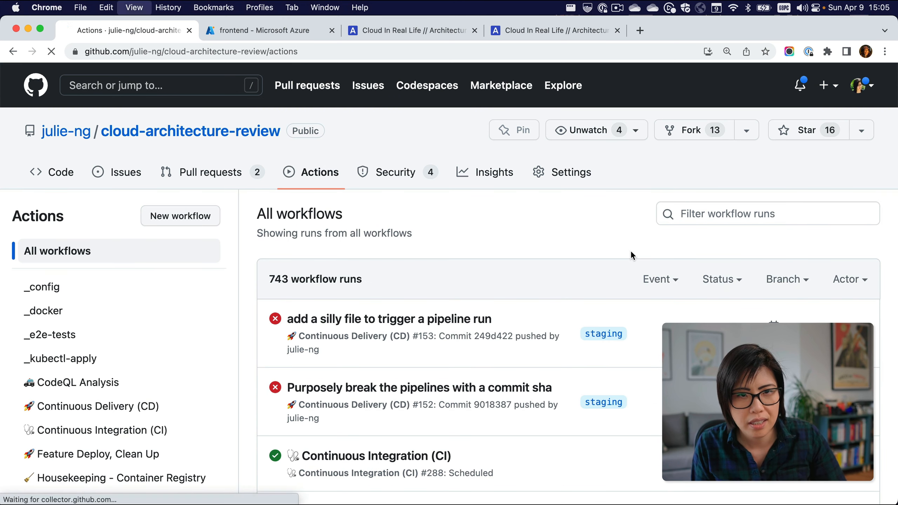
scroll("down", 3)
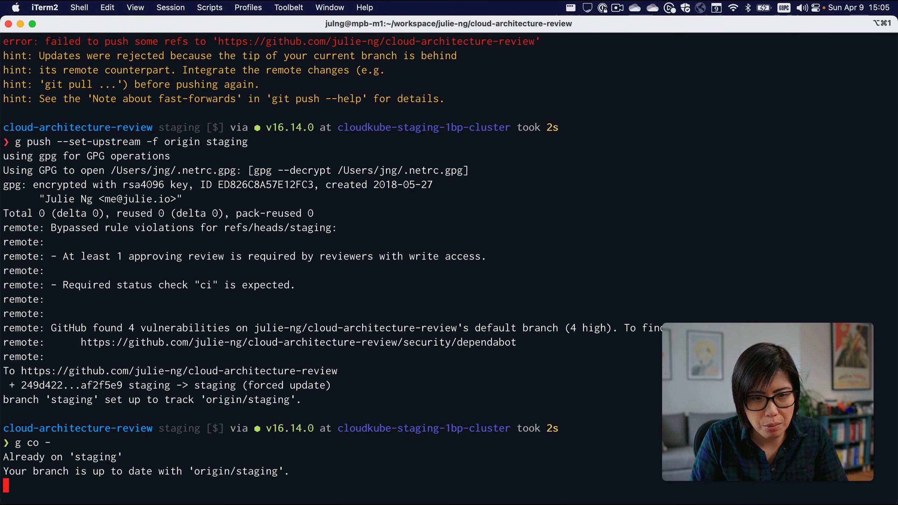
- Check out main and list its last 5 commits headed by 6854a97, then return to Azure's frontend tags
type("g co")
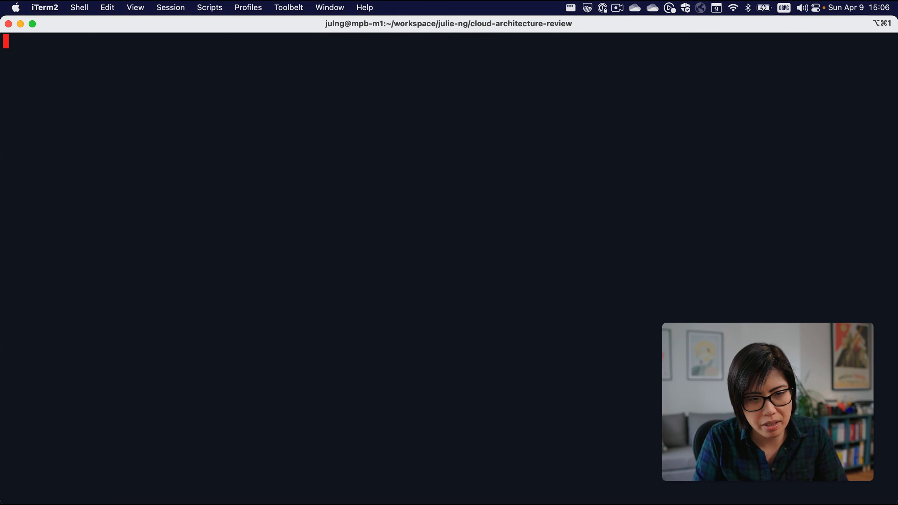
type("g lpn 5")
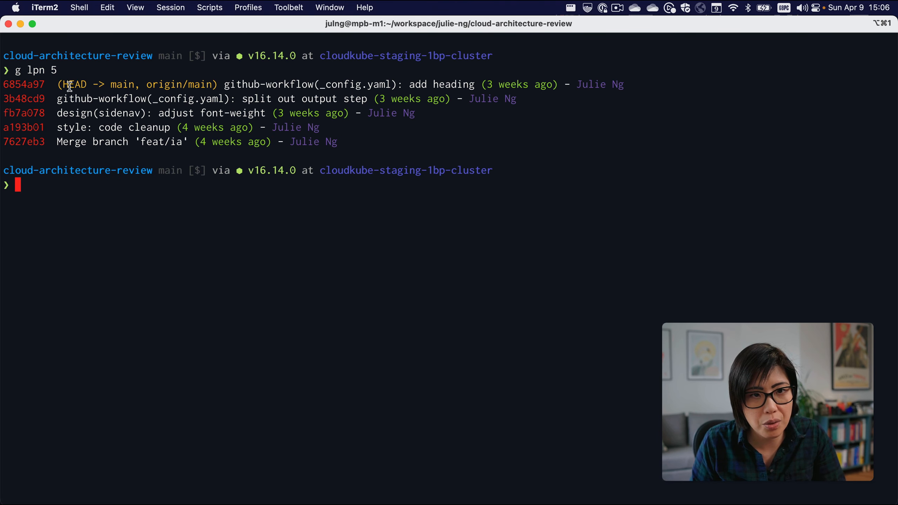
key("cmd+tab")
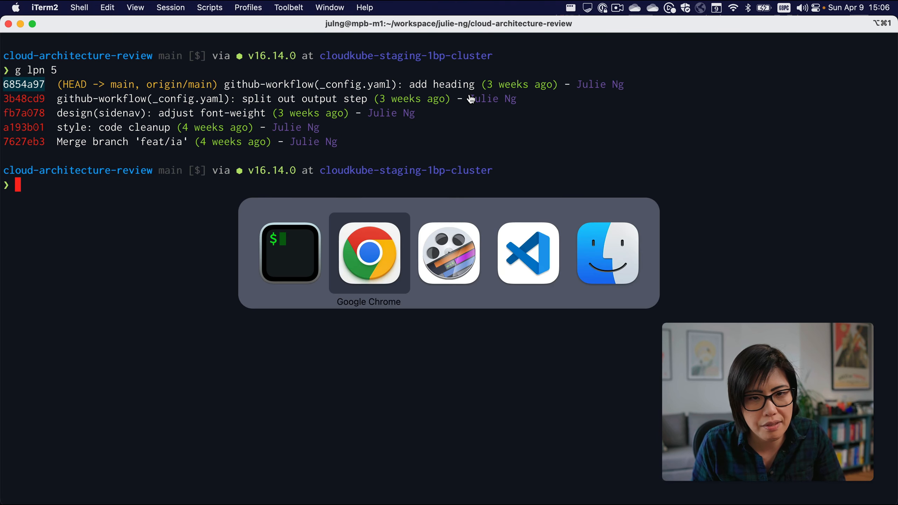
left_click(368, 253)
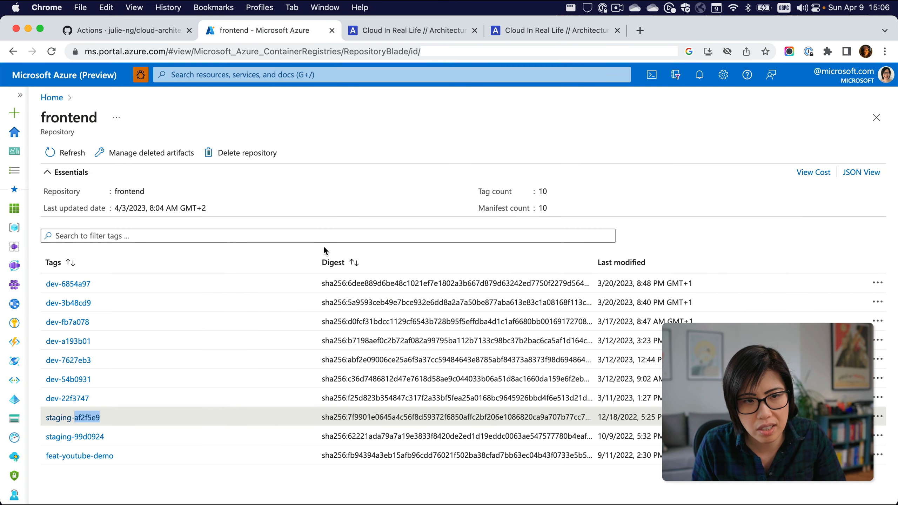
- Filter the frontend repository's image tags by 6854a97
type("6854a97")
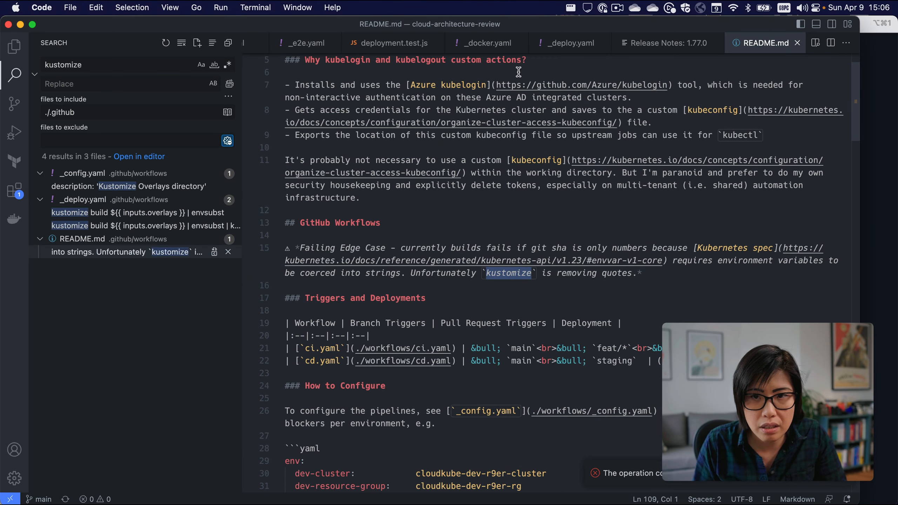
- Search the _docker.yaml workflow for 'promote' to find the promote step
left_click(486, 43)
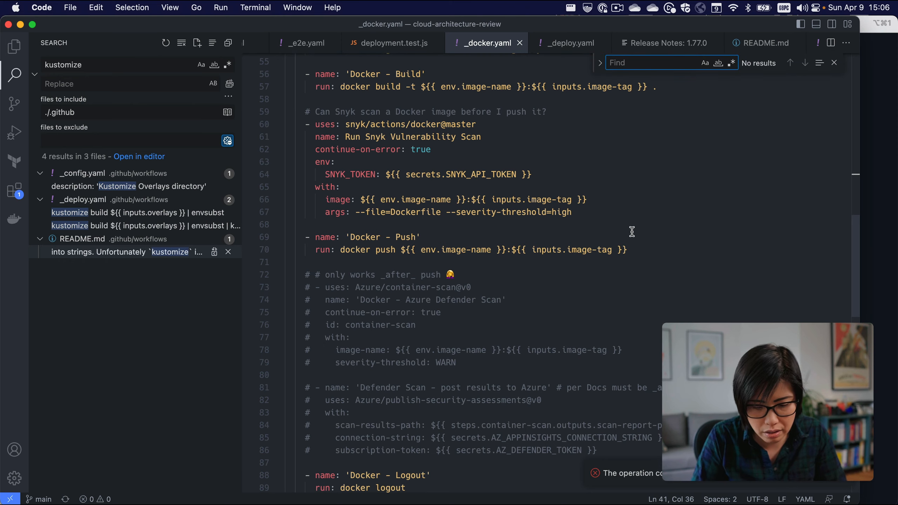
type("promote")
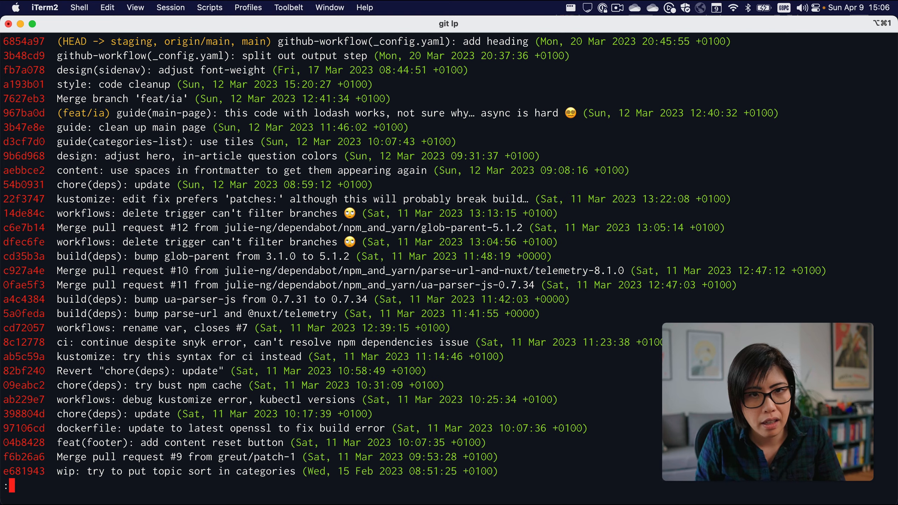
- Quit the git log and run `g push` for staging at 6854a97, then follow up in GitHub
scroll("down", 3)
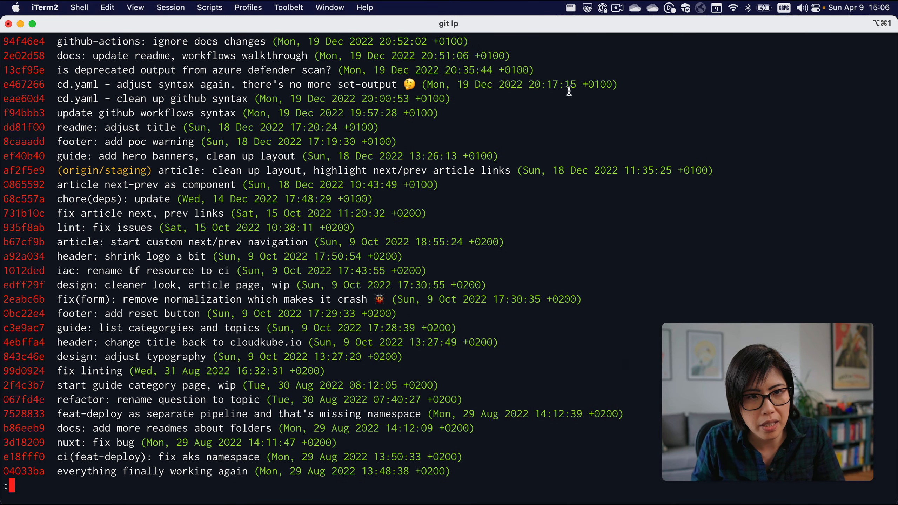
mouse_move(129, 177)
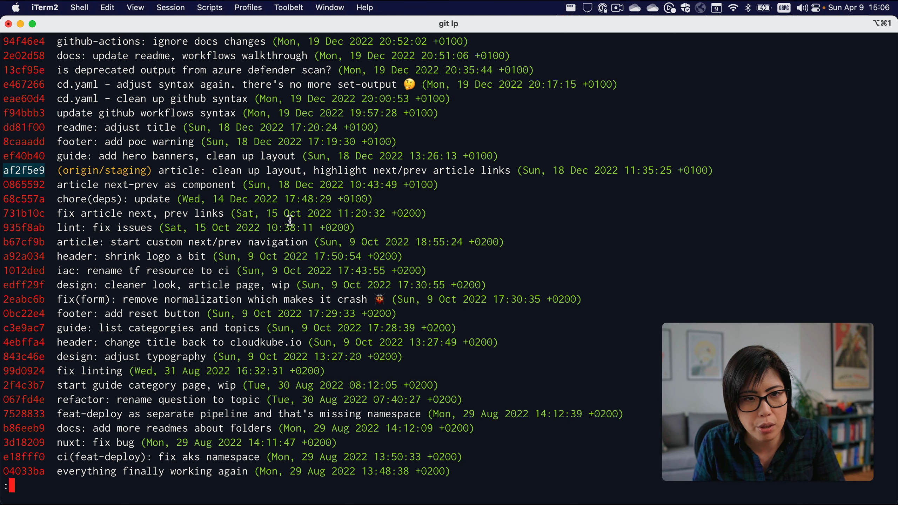
key("q")
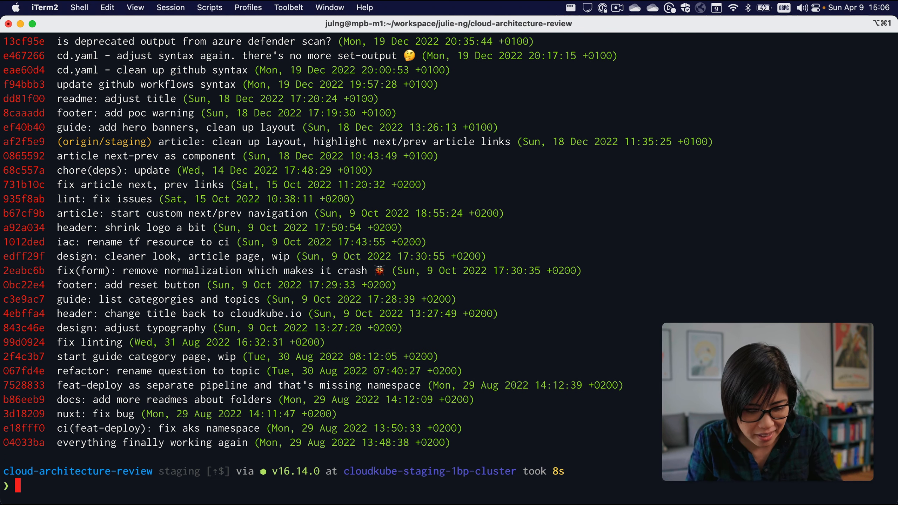
type("g")
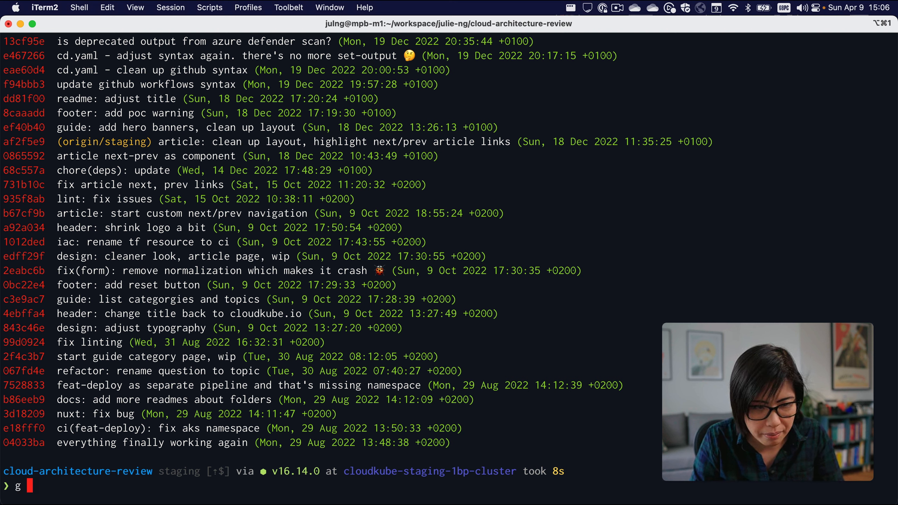
type("push")
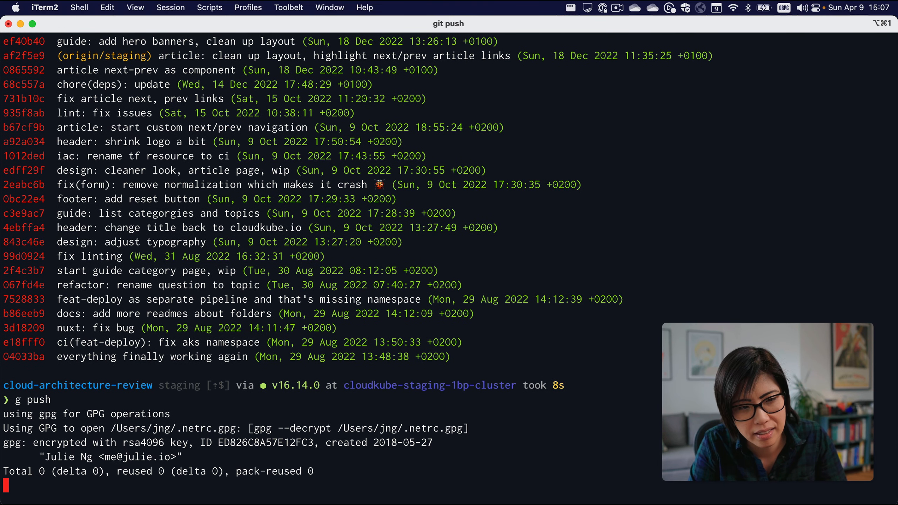
key("cmd+tab")
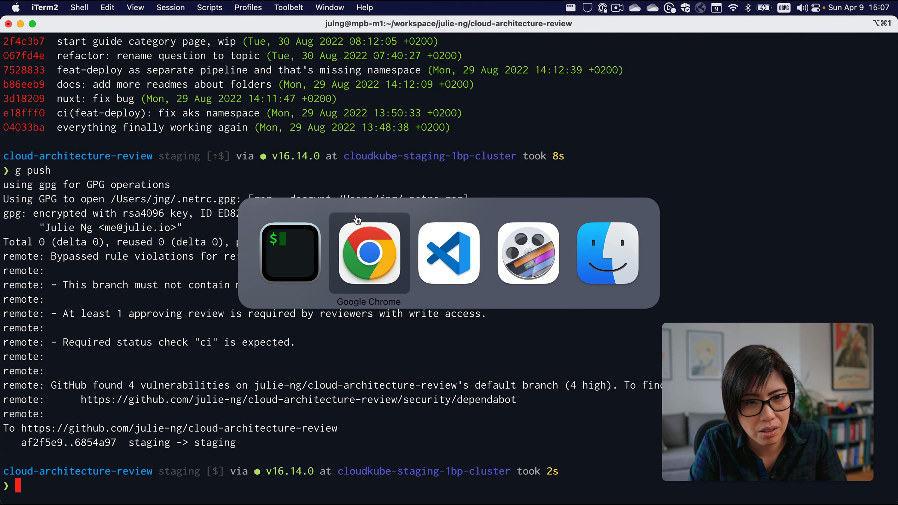
left_click(369, 252)
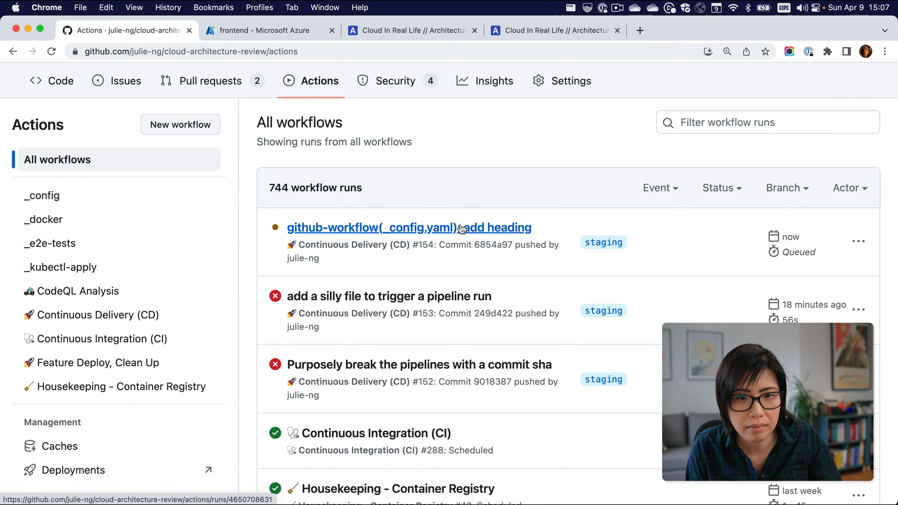
- Review the jobs of queued Continuous Delivery run #154 for commit 6854a97
left_click(408, 227)
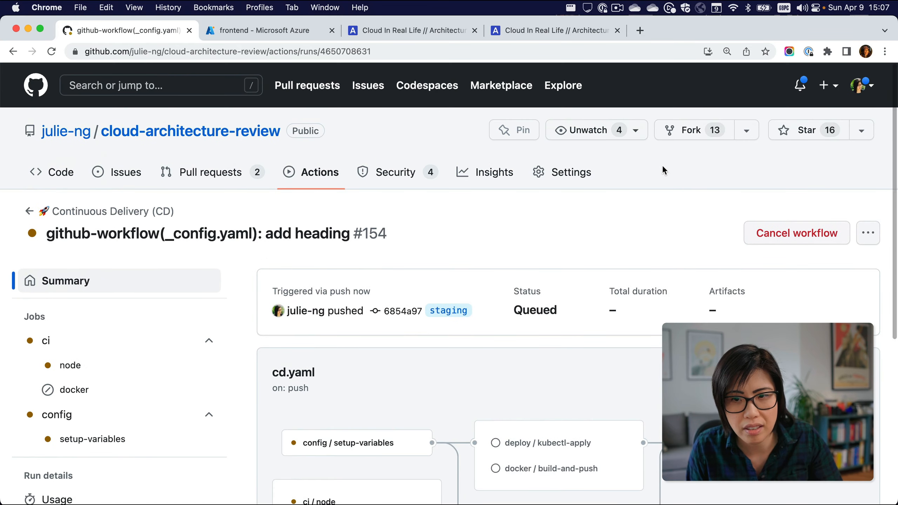
scroll("down", 3)
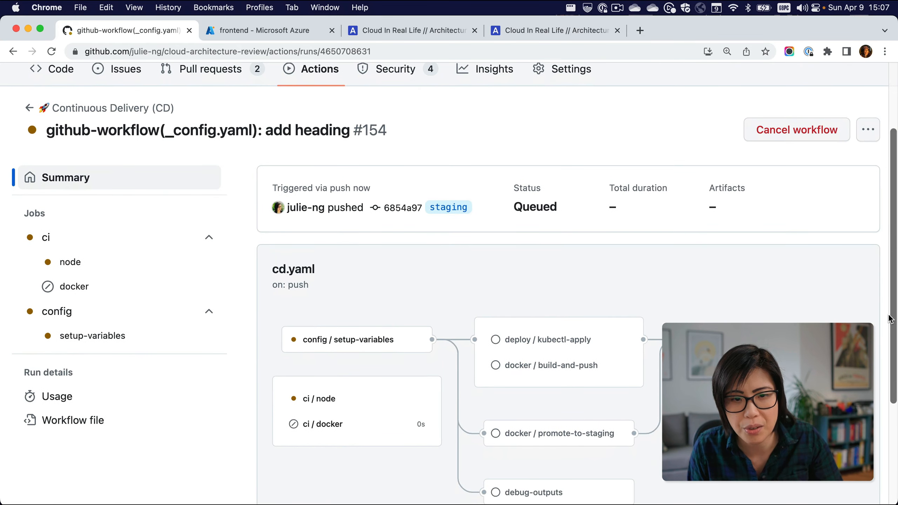
scroll("down", 3)
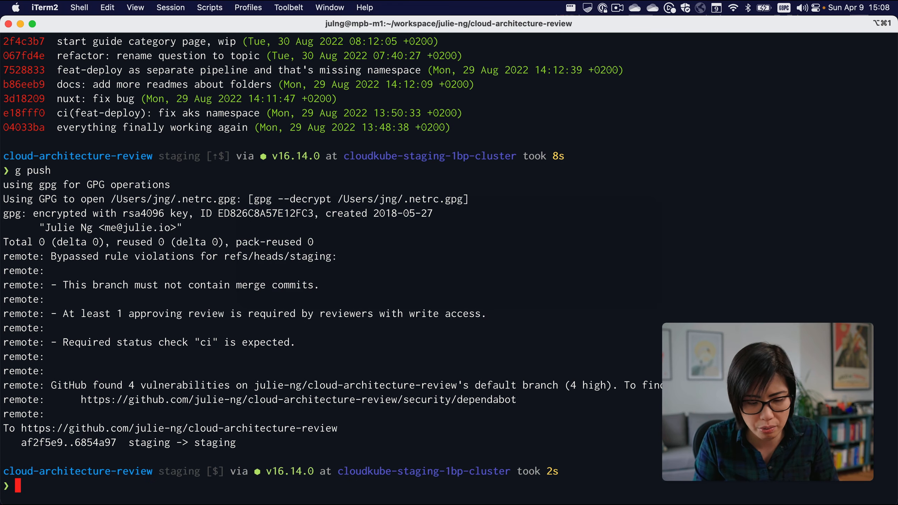
- Launch k9s to list all pods in the staging cluster
type("k9s")
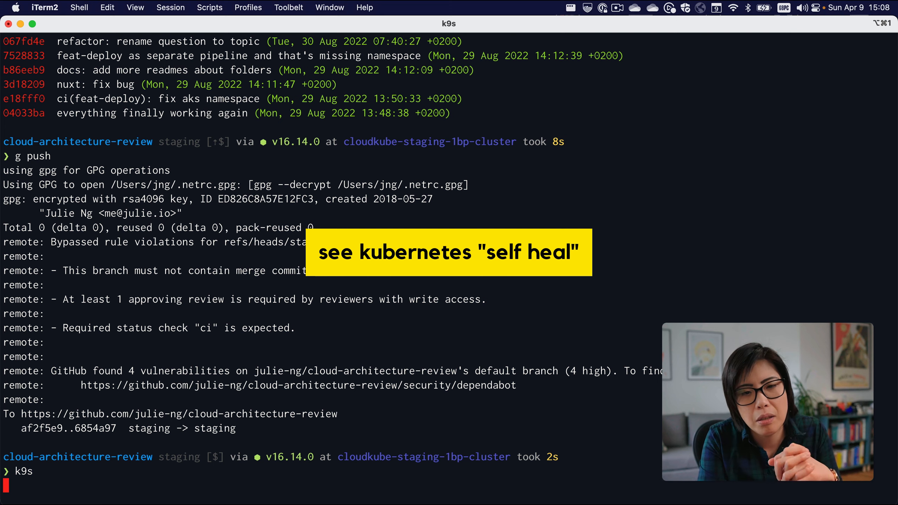
key("Enter")
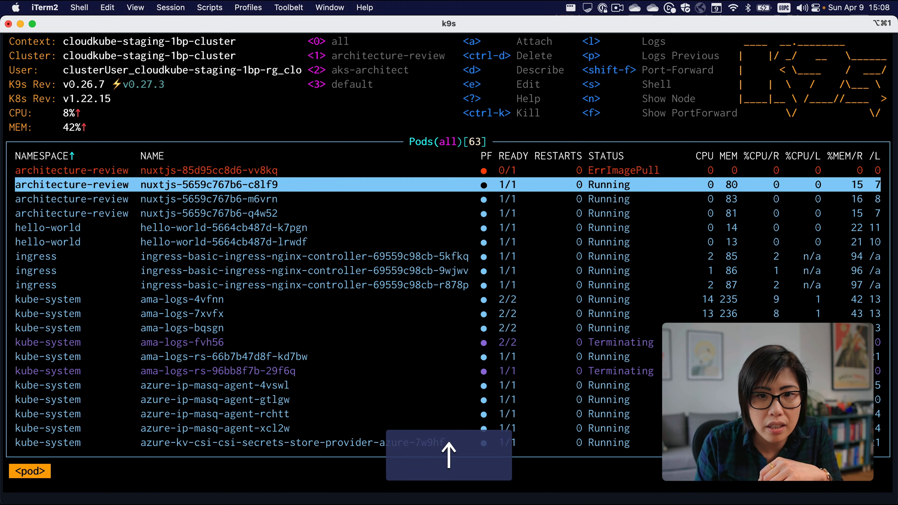
- Select the nuxtjs pod in ErrImagePull and dismiss the command-not-found error
key("Up")
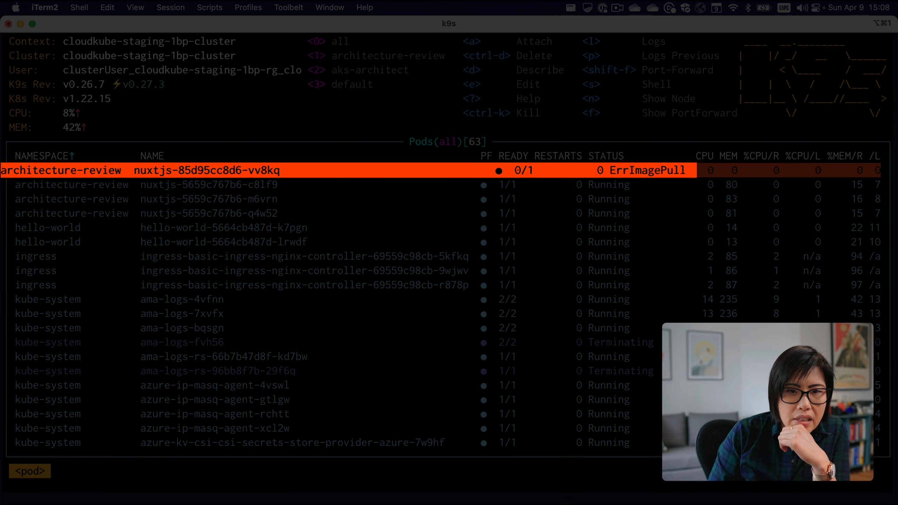
key("Down")
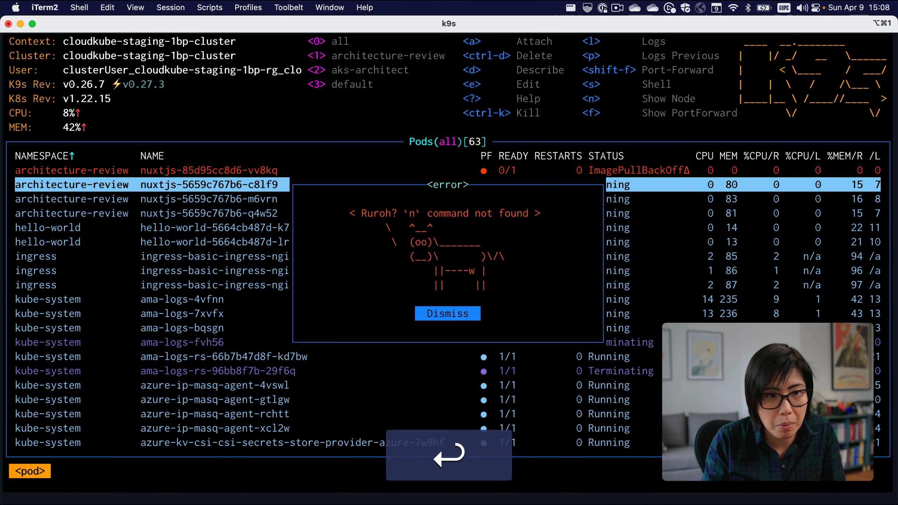
left_click(448, 314)
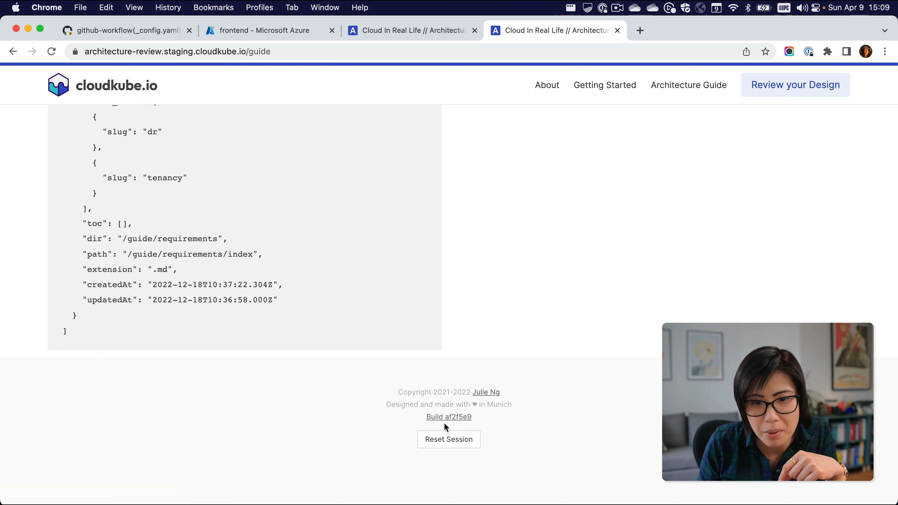
- Highlight staging's build af2f5e9 and scroll the dev site footer to its build 6854a97
double_click(458, 417)
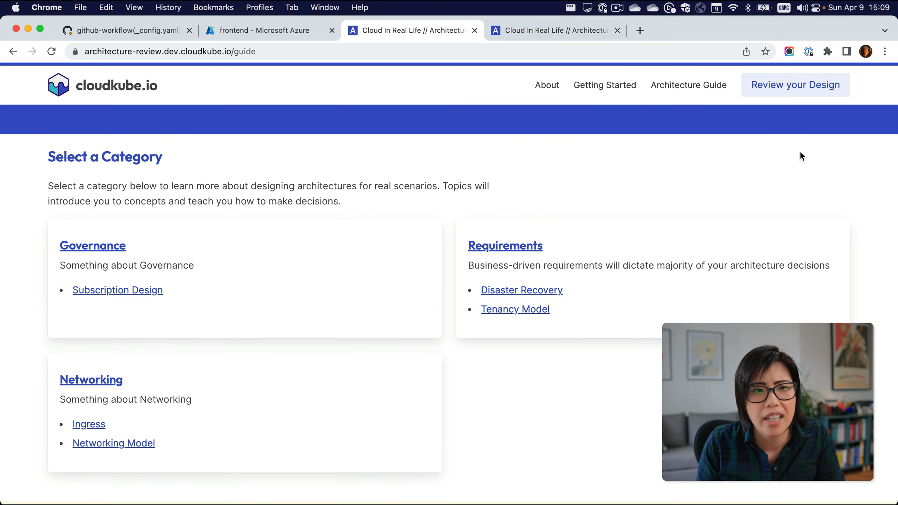
scroll("down", 3)
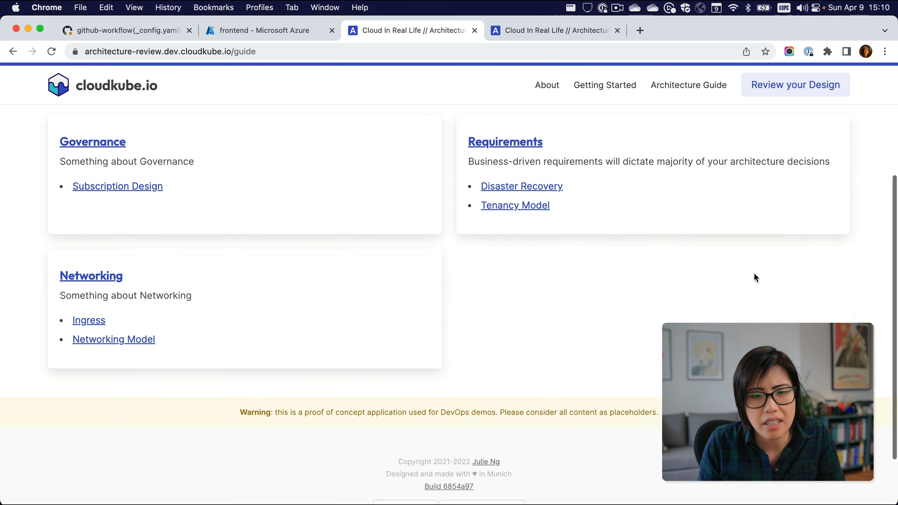
scroll("down", 3)
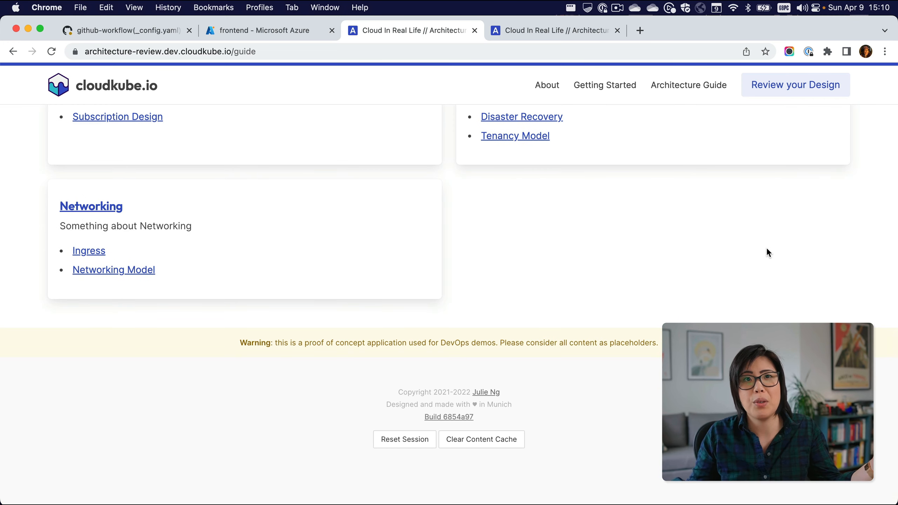